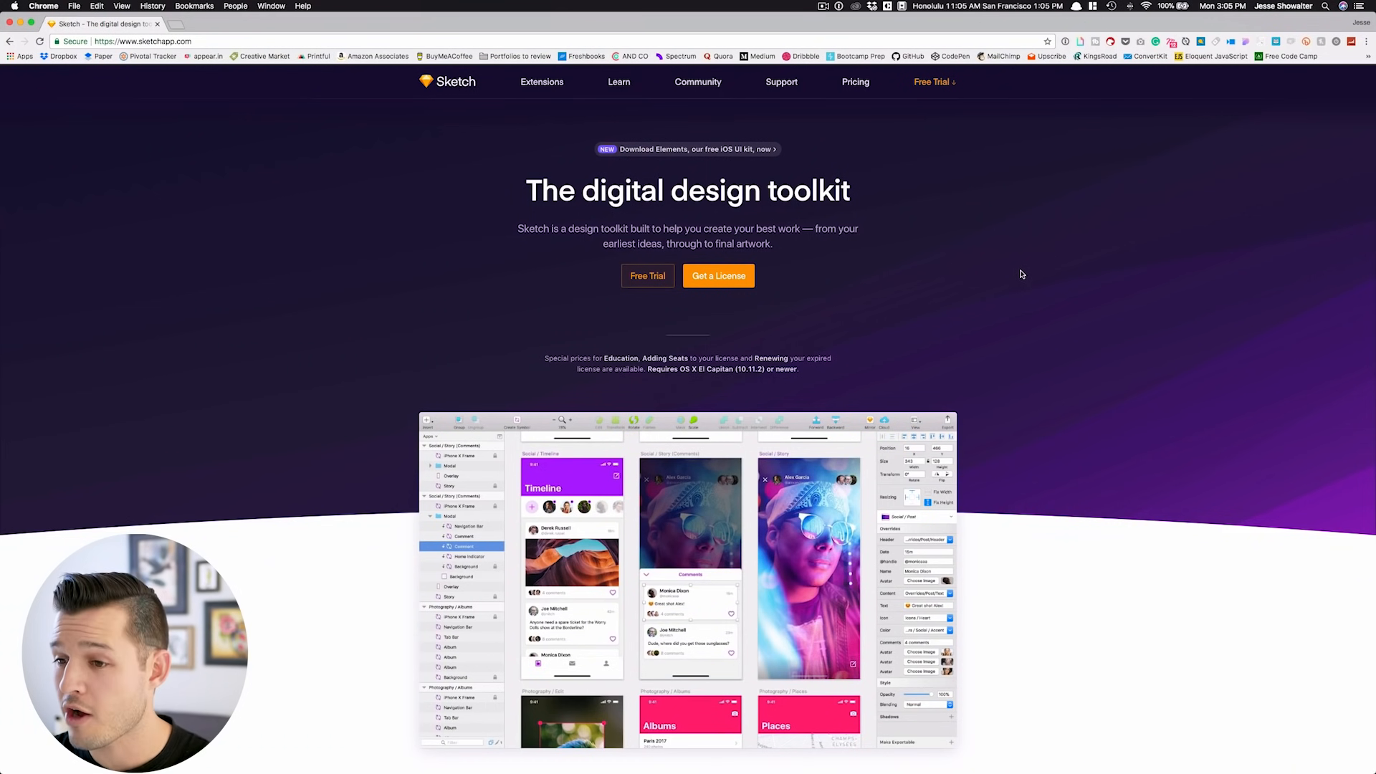
# Step: Scroll through sketchapp.com's features, symbols and plugins sections in Chrome
pyautogui.scroll(-3)
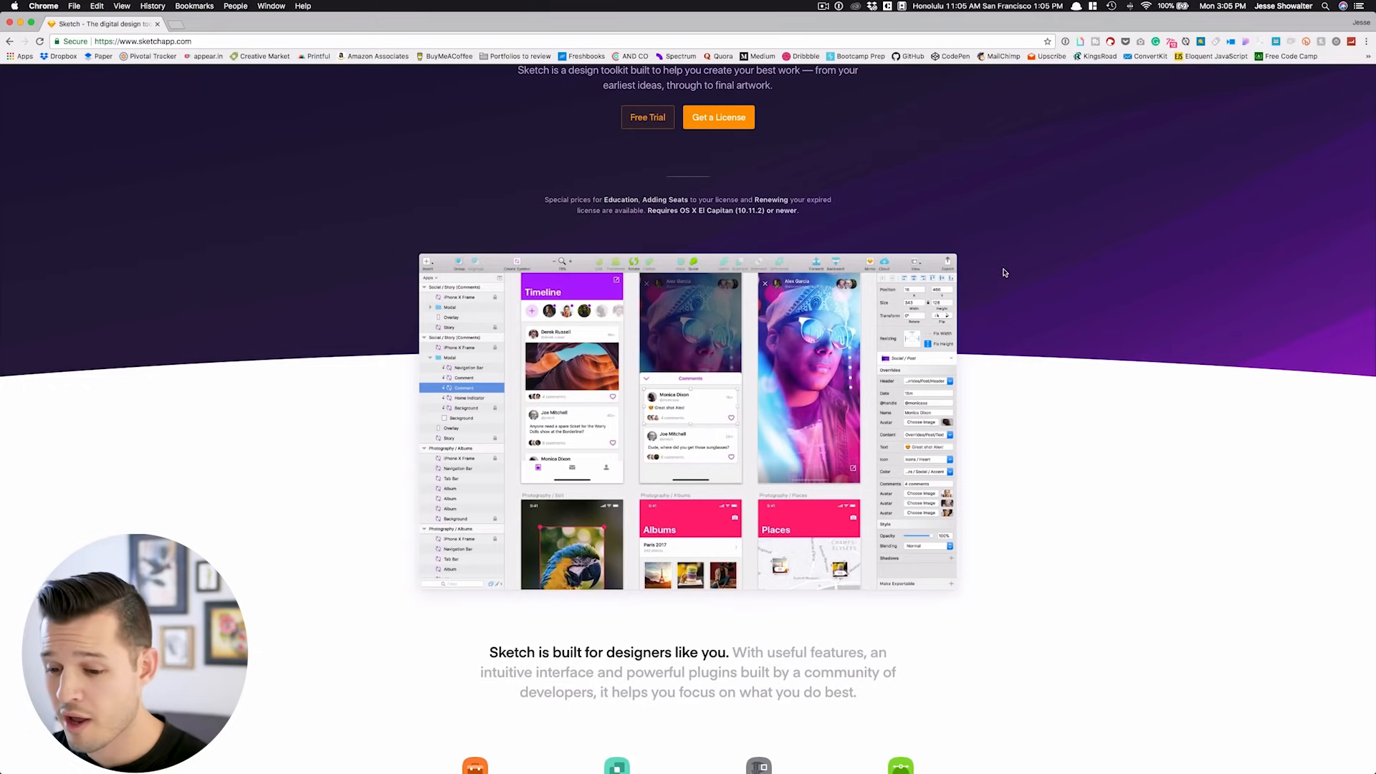
pyautogui.scroll(-3)
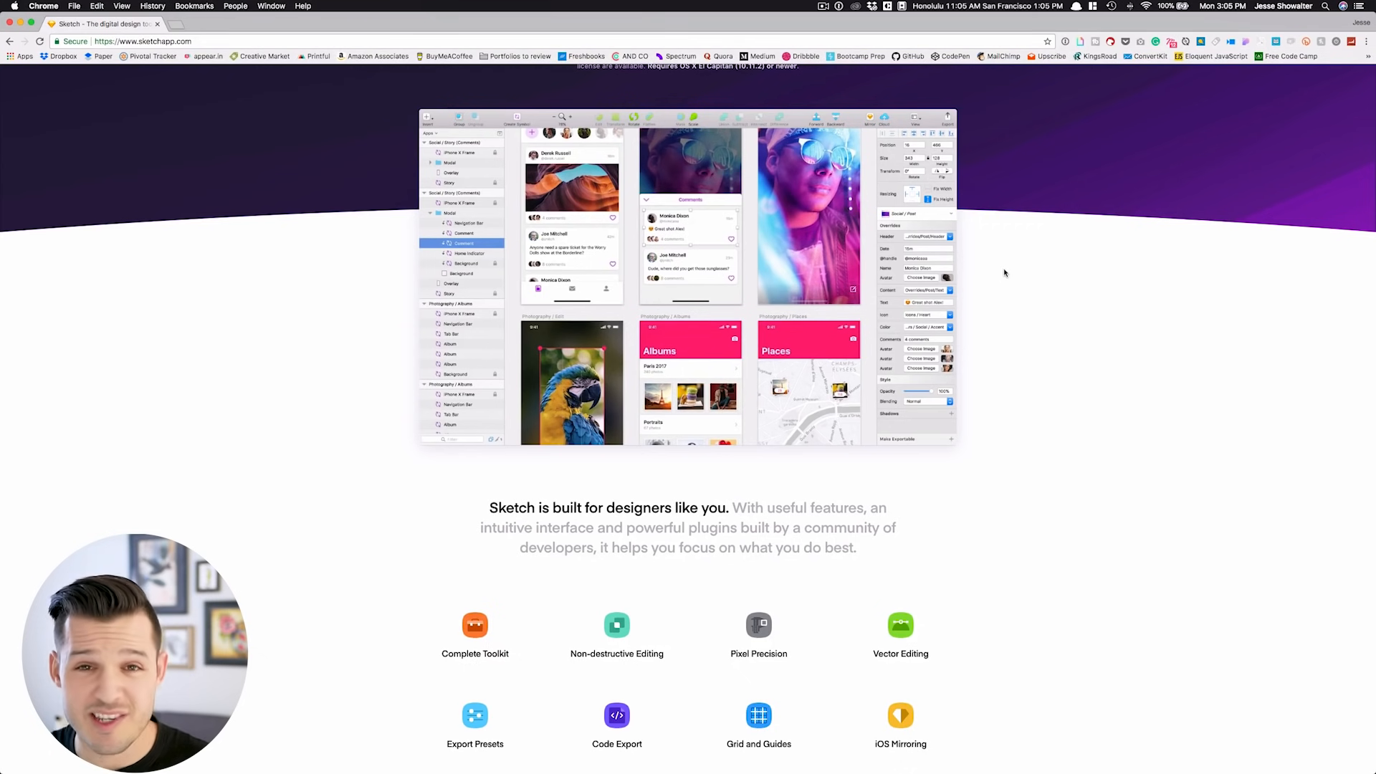
pyautogui.scroll(-3)
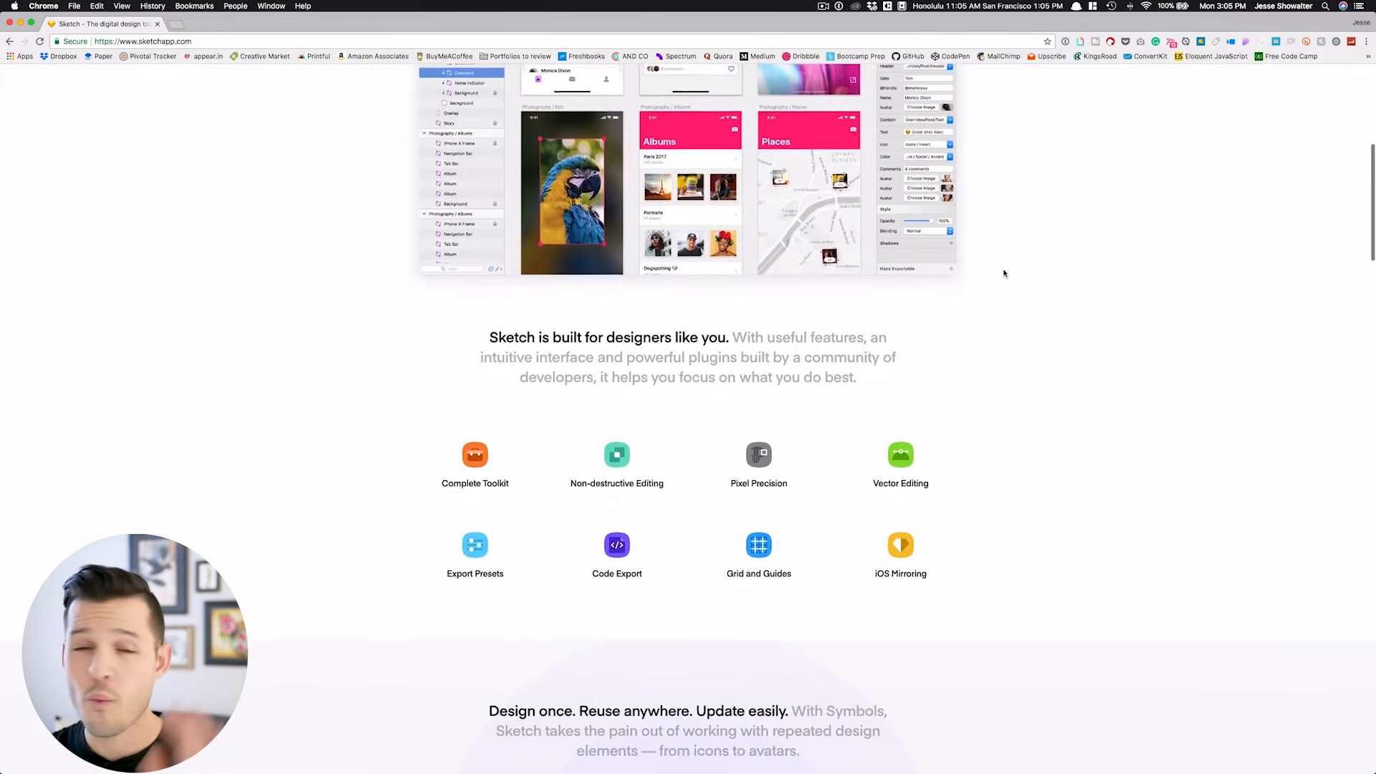
pyautogui.scroll(-3)
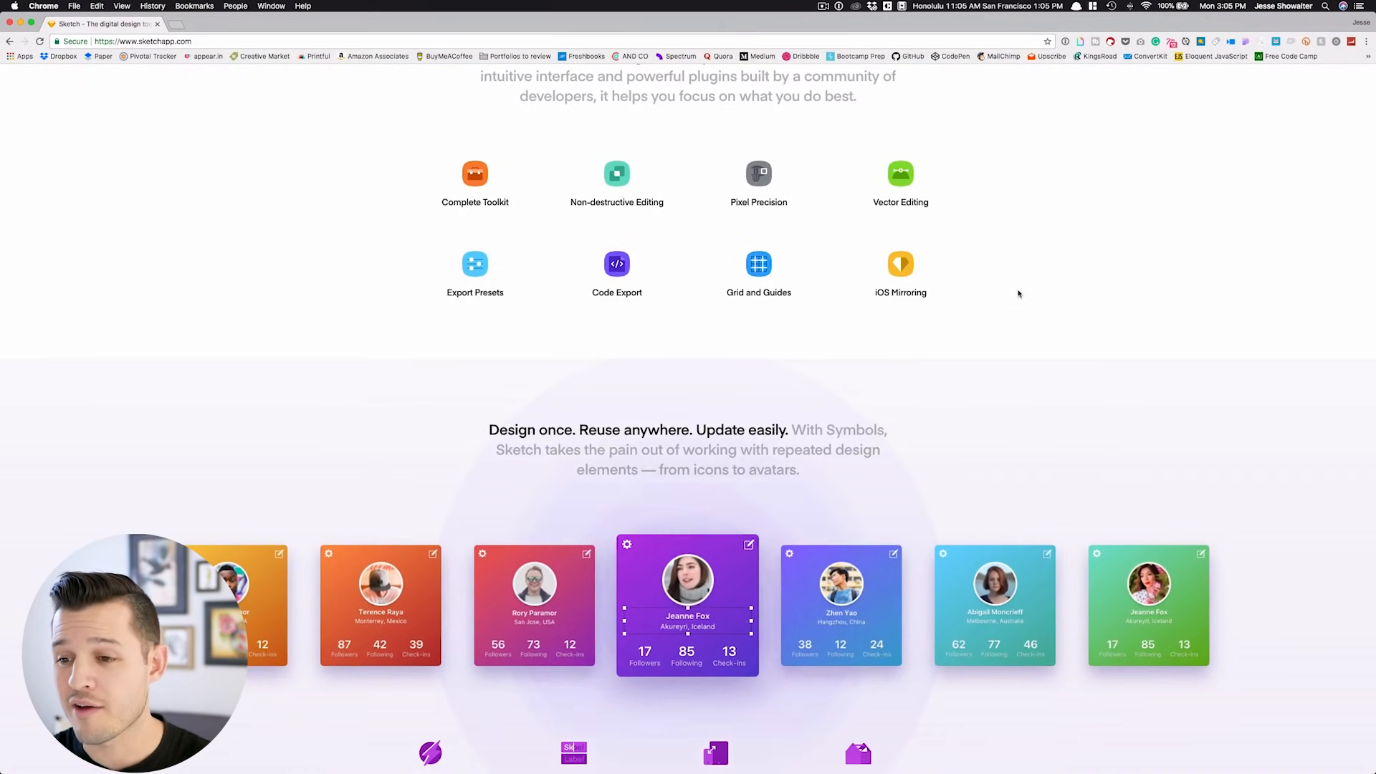
pyautogui.scroll(-3)
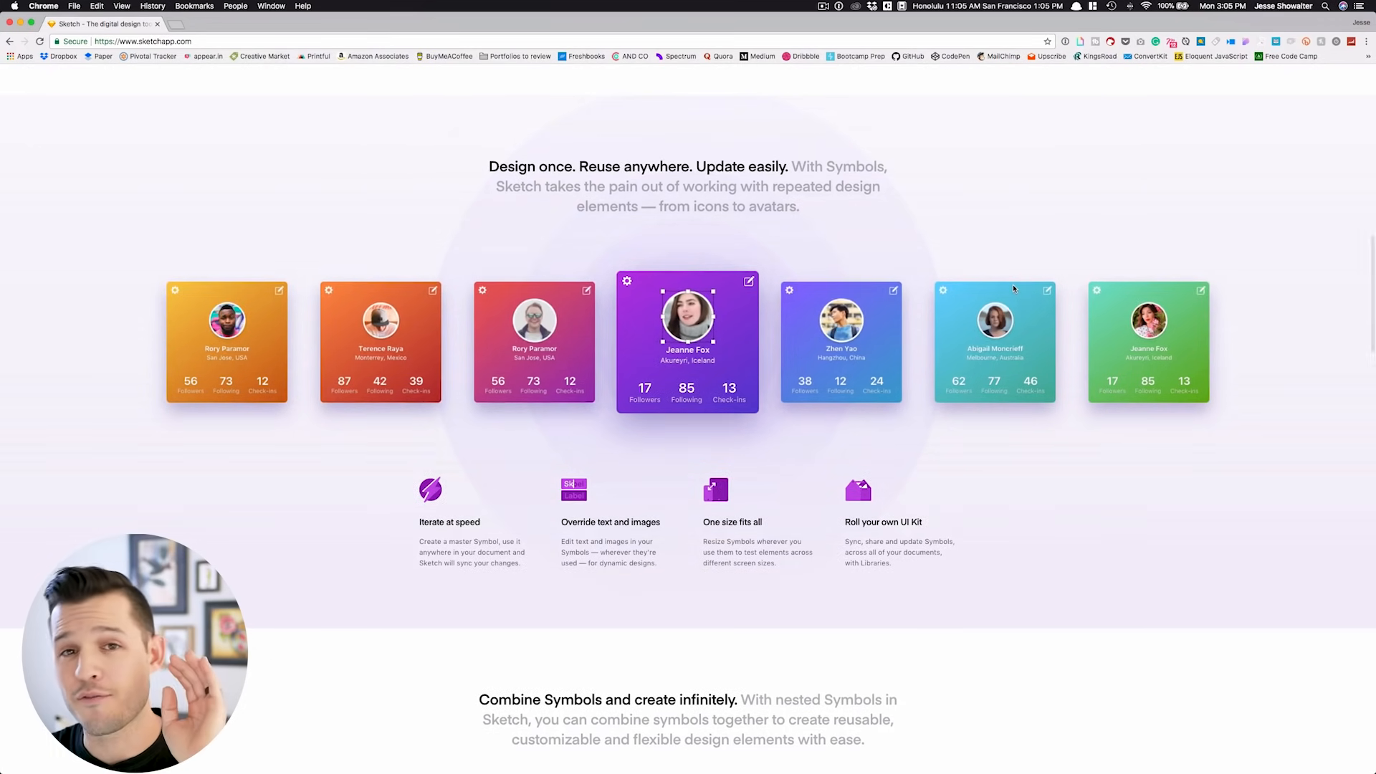
pyautogui.scroll(-3)
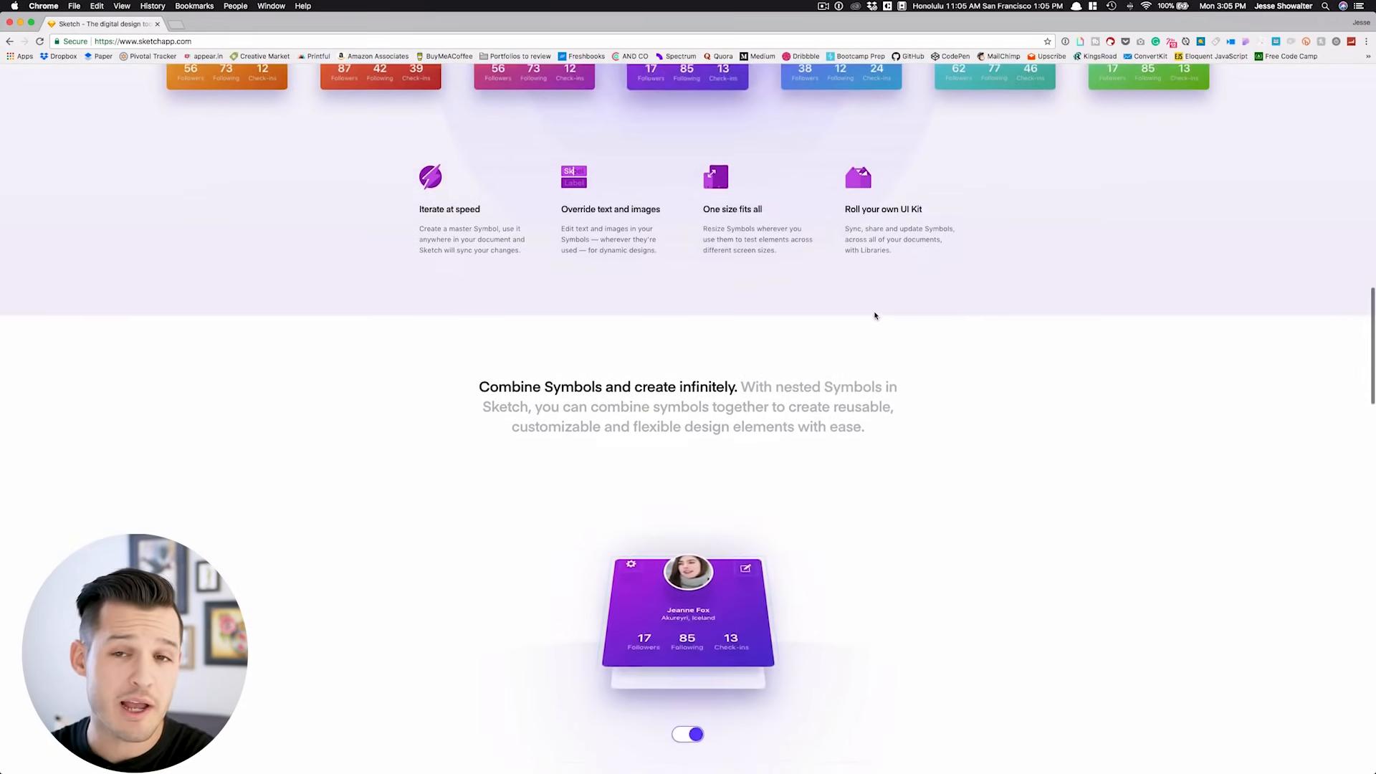
pyautogui.scroll(-3)
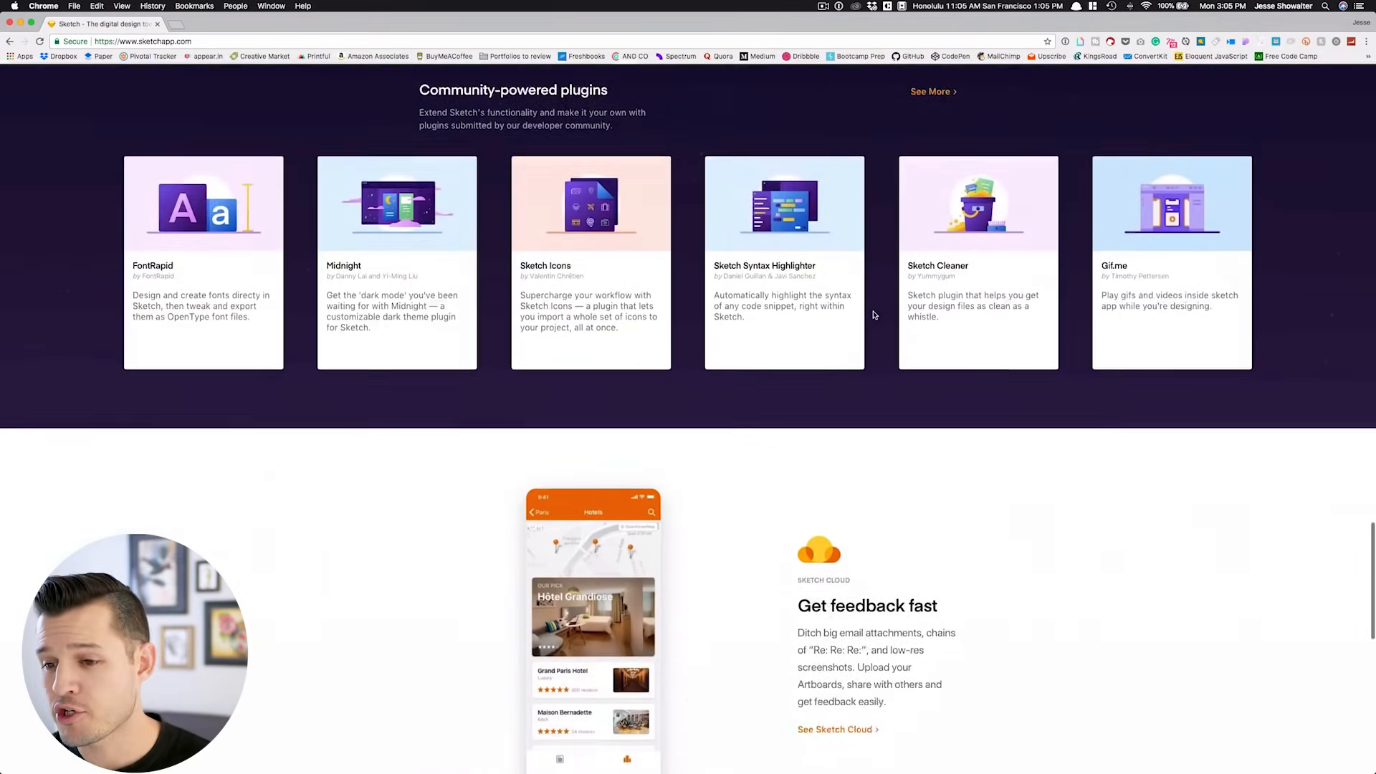
pyautogui.scroll(-3)
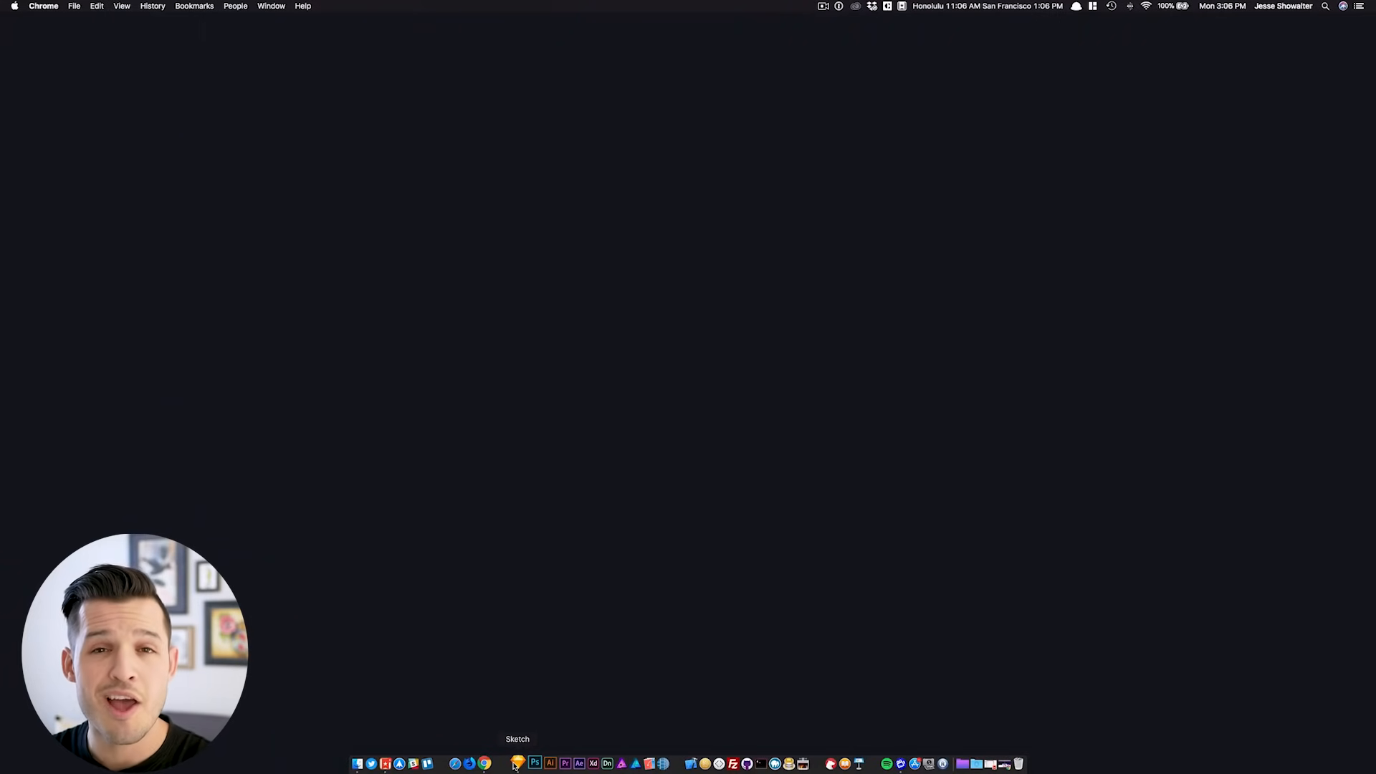
# Step: Launch Sketch from the Dock and choose New Document in the Welcome window
pyautogui.click(516, 763)
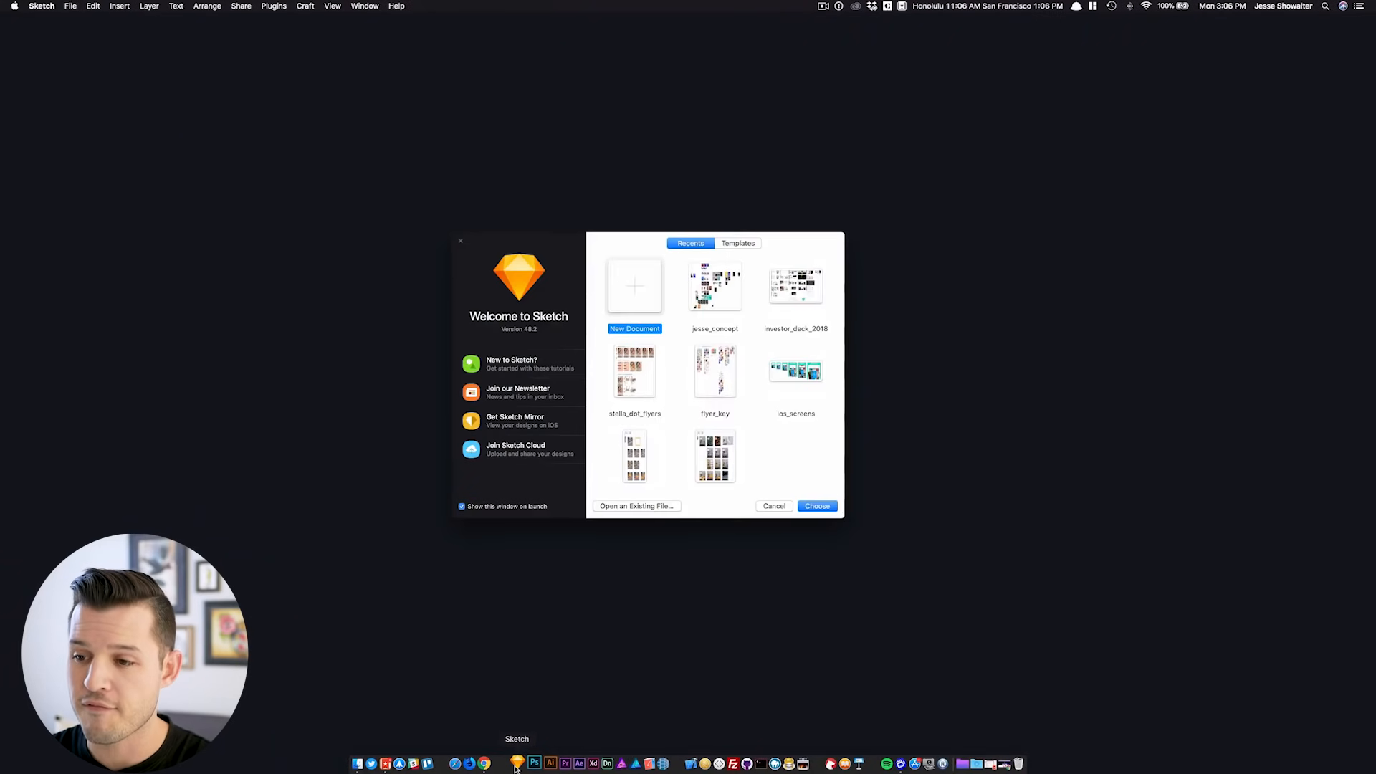
pyautogui.moveTo(592, 565)
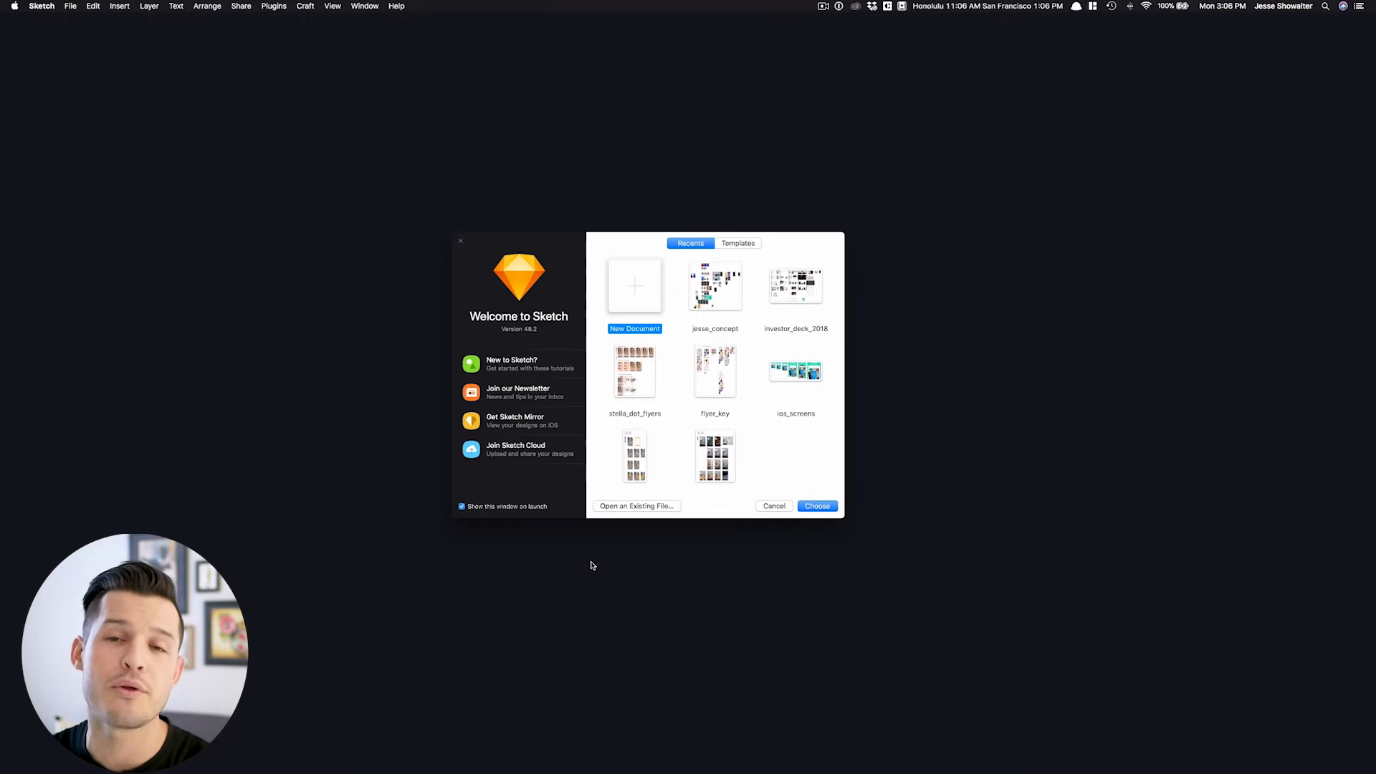
pyautogui.moveTo(664, 536)
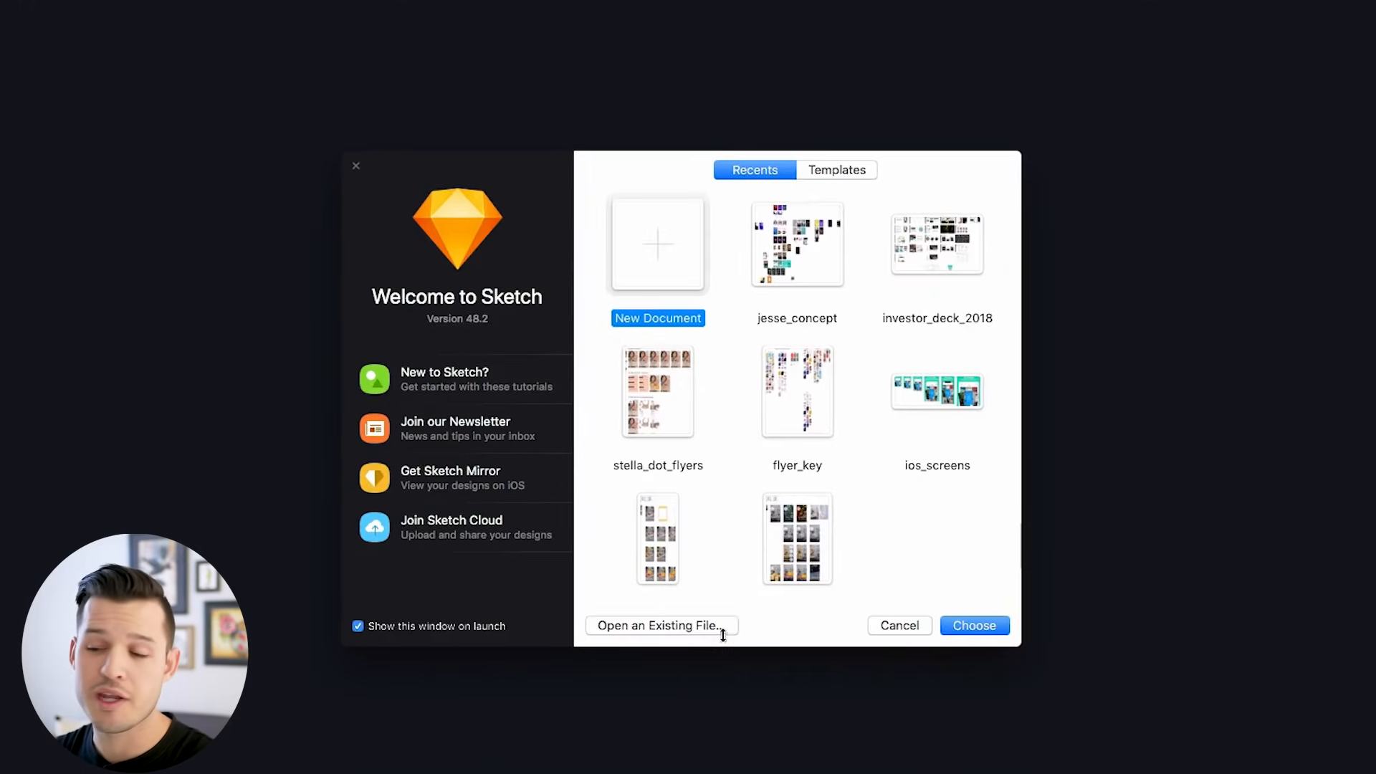
pyautogui.click(837, 171)
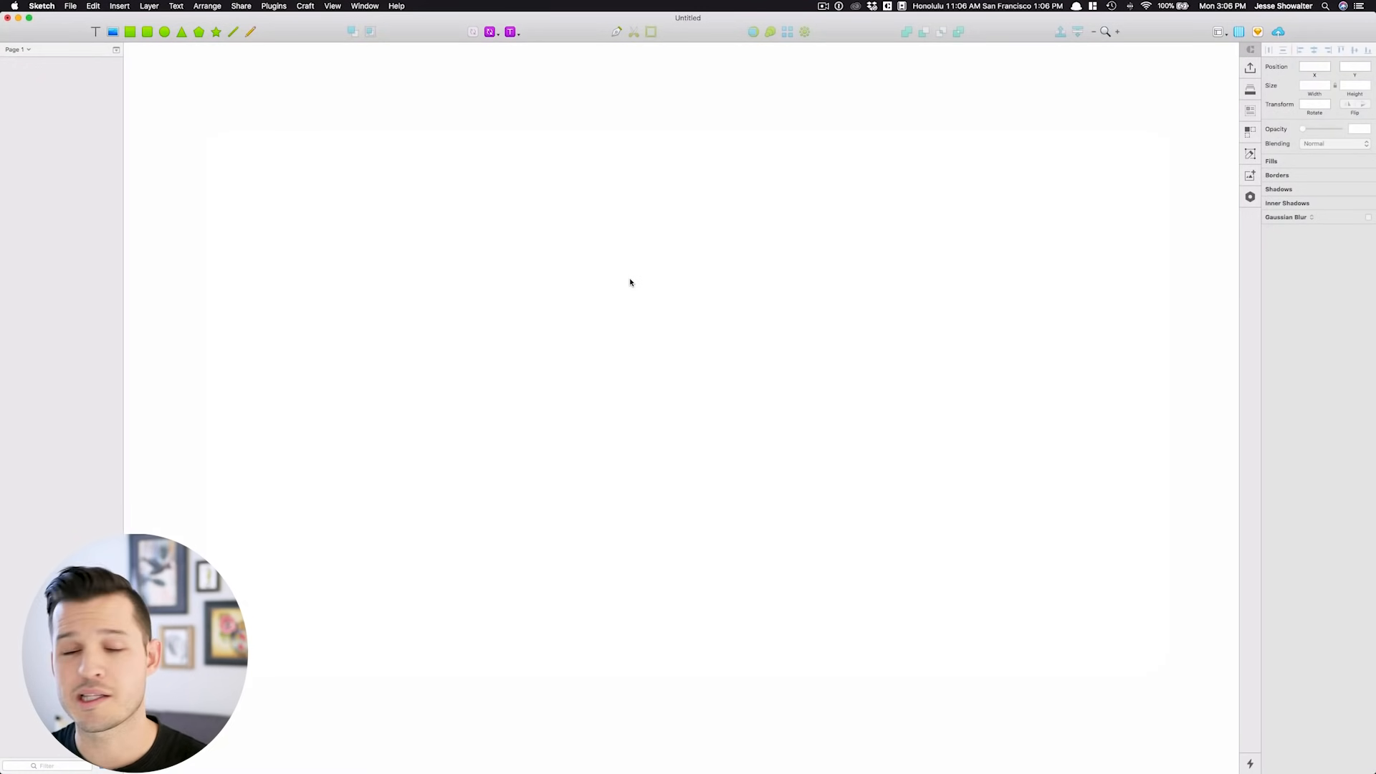
pyautogui.moveTo(743, 371)
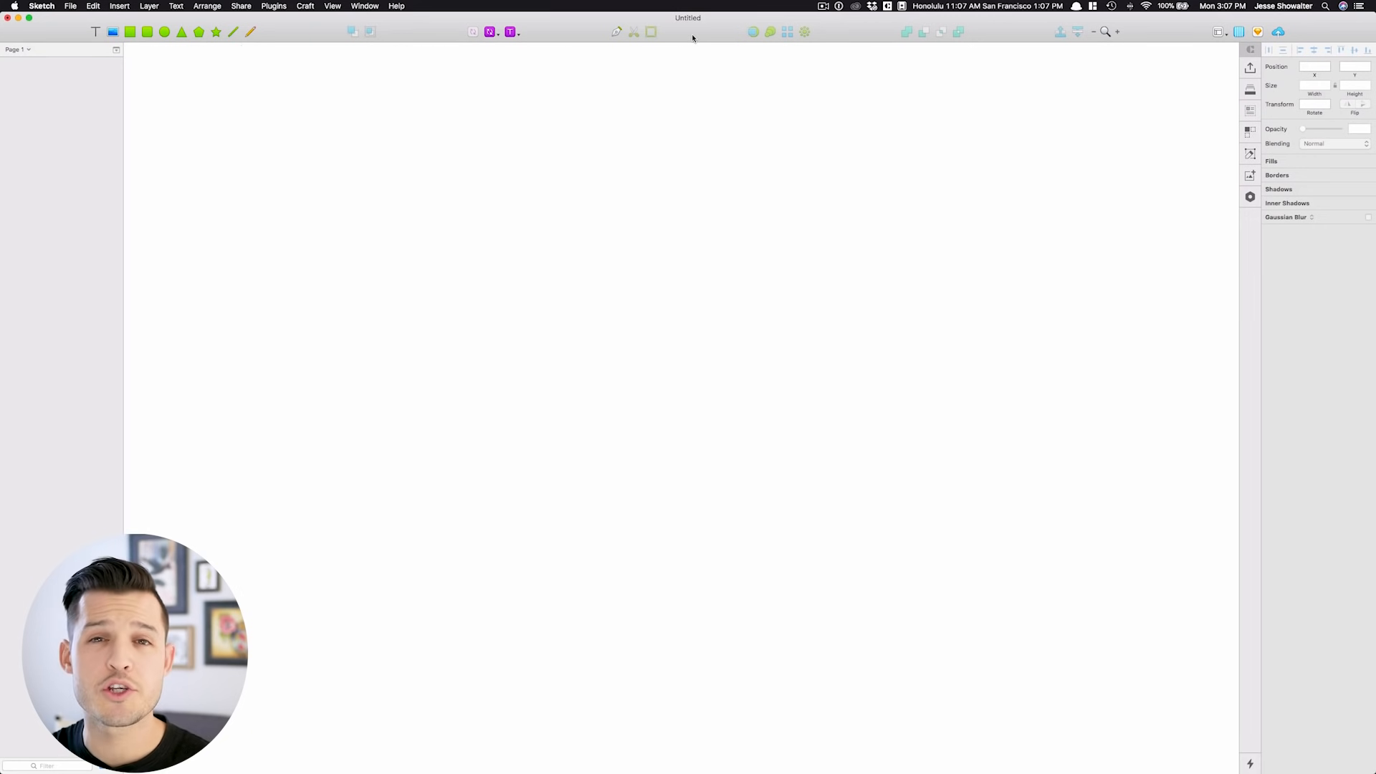
pyautogui.moveTo(569, 30)
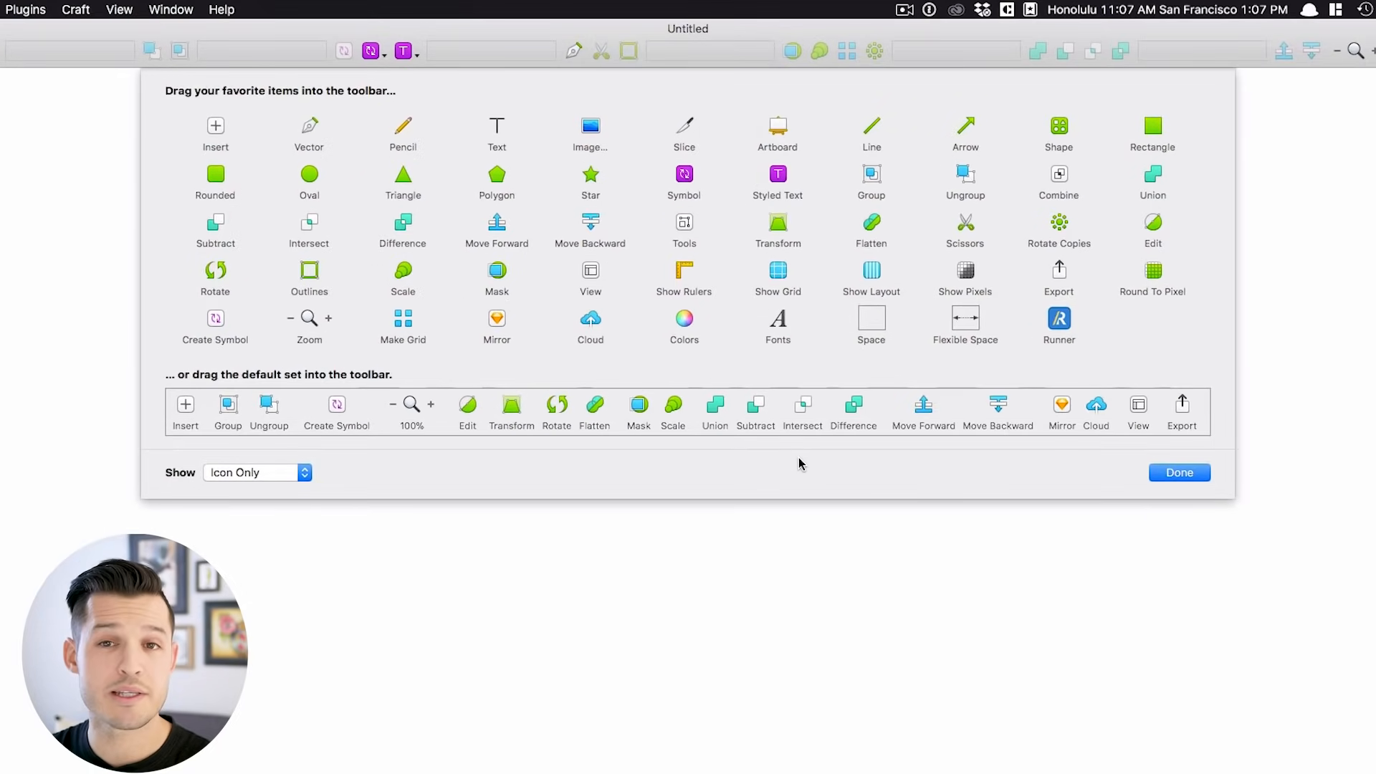
pyautogui.moveTo(556, 419)
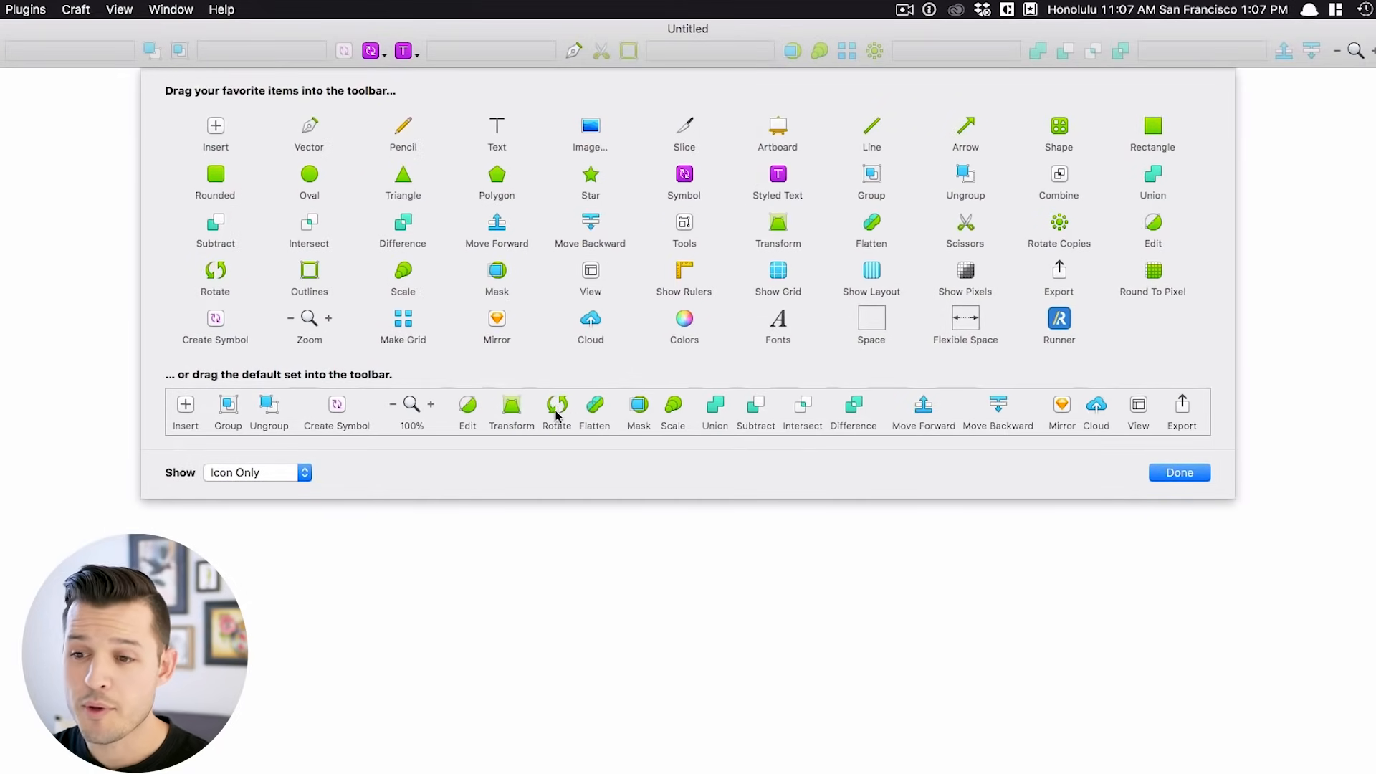
pyautogui.moveTo(484, 423)
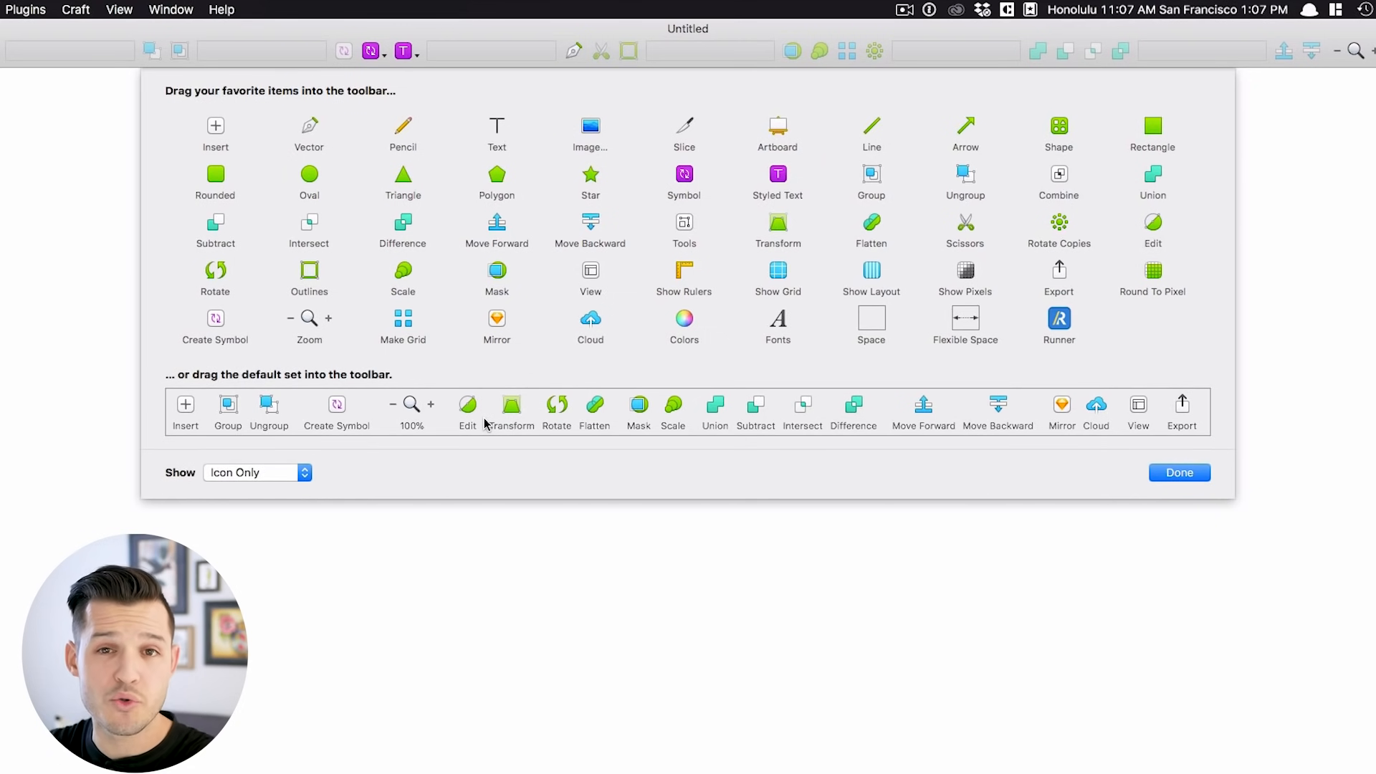
# Step: Close the Customize Toolbar sheet with Done, leaving the toolbar unchanged
pyautogui.click(1179, 473)
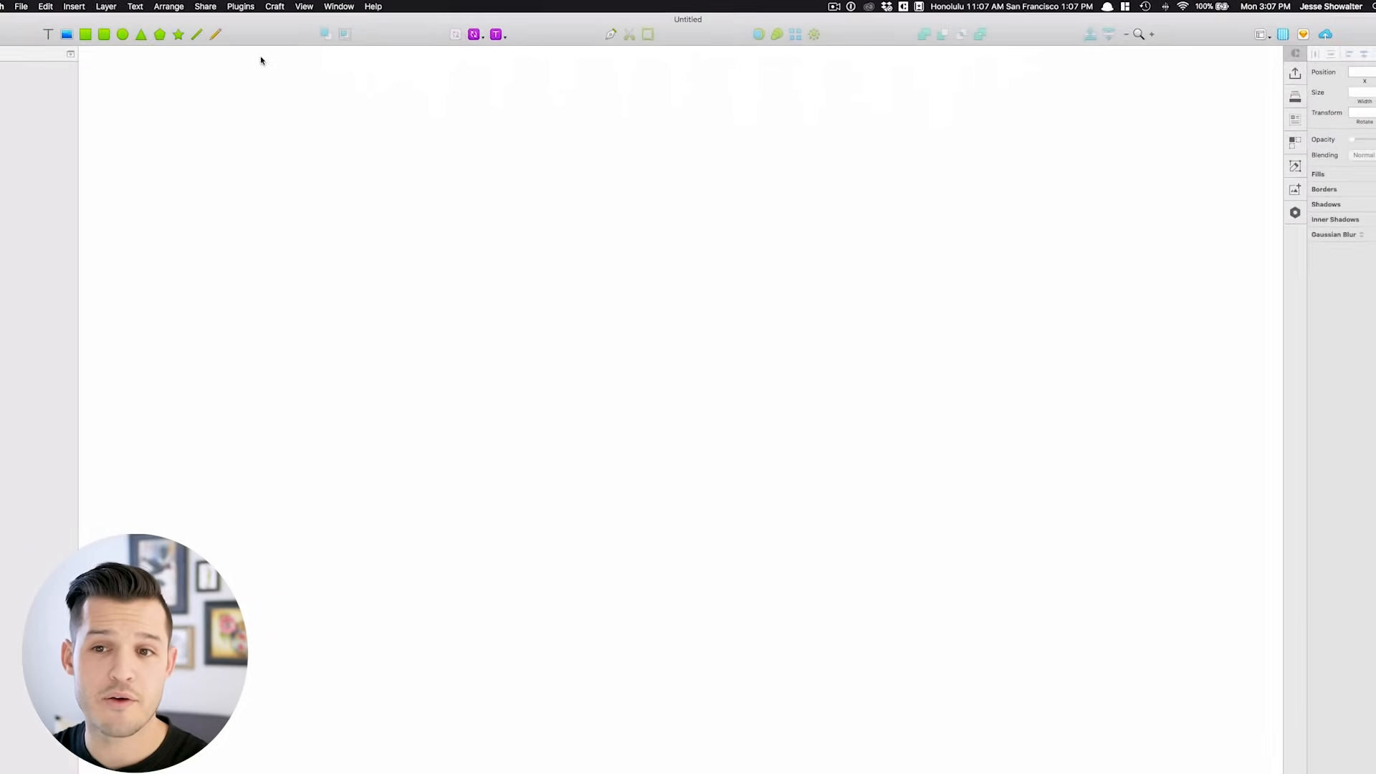
# Step: Open the Window menu and dismiss it without choosing anything
pyautogui.click(364, 6)
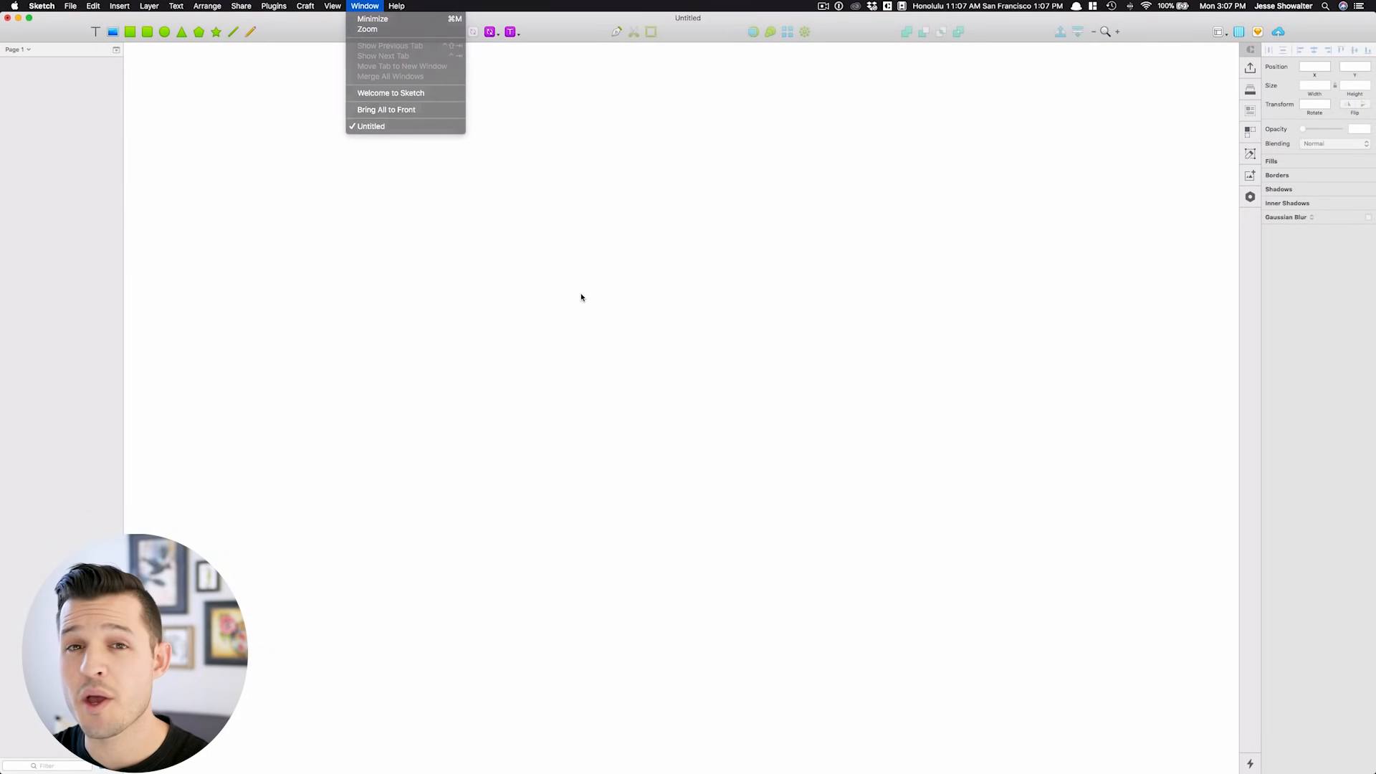
pyautogui.click(593, 293)
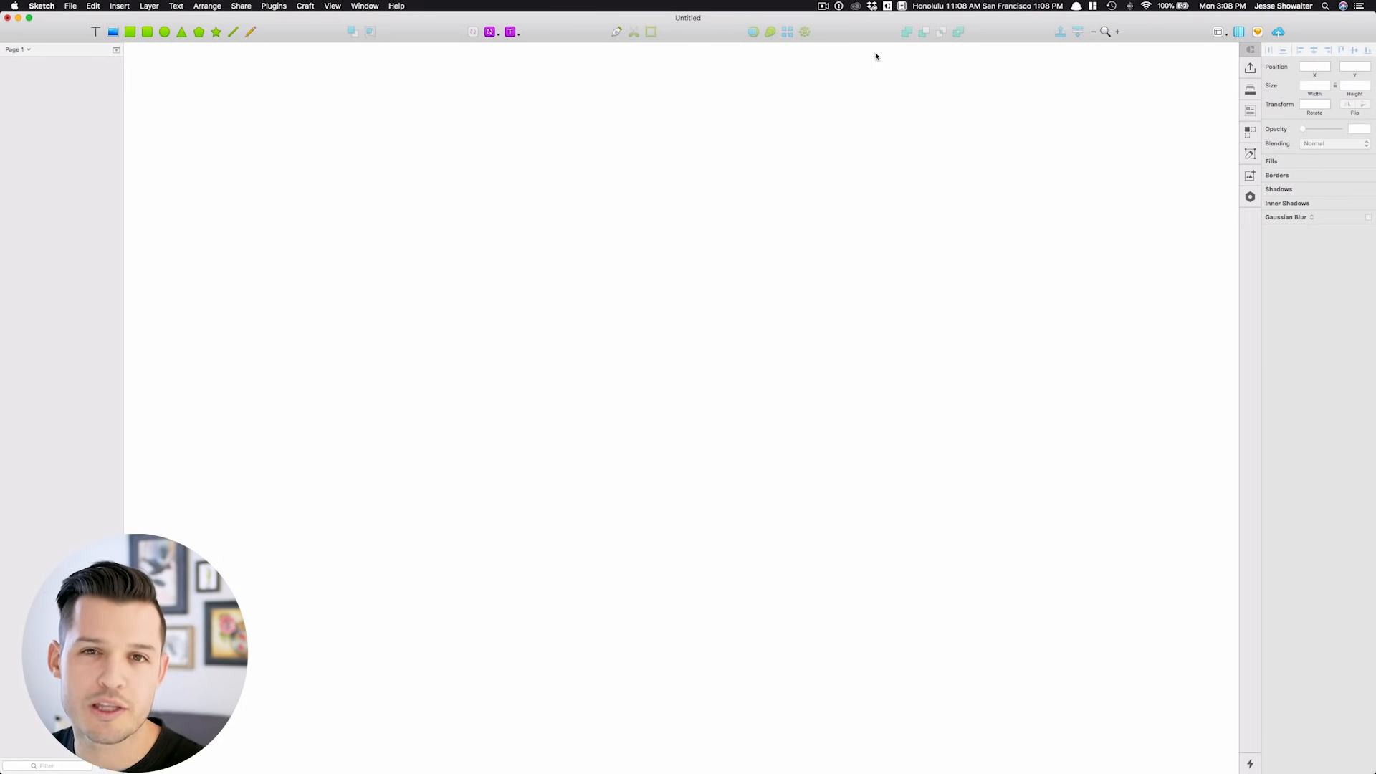
pyautogui.moveTo(771, 108)
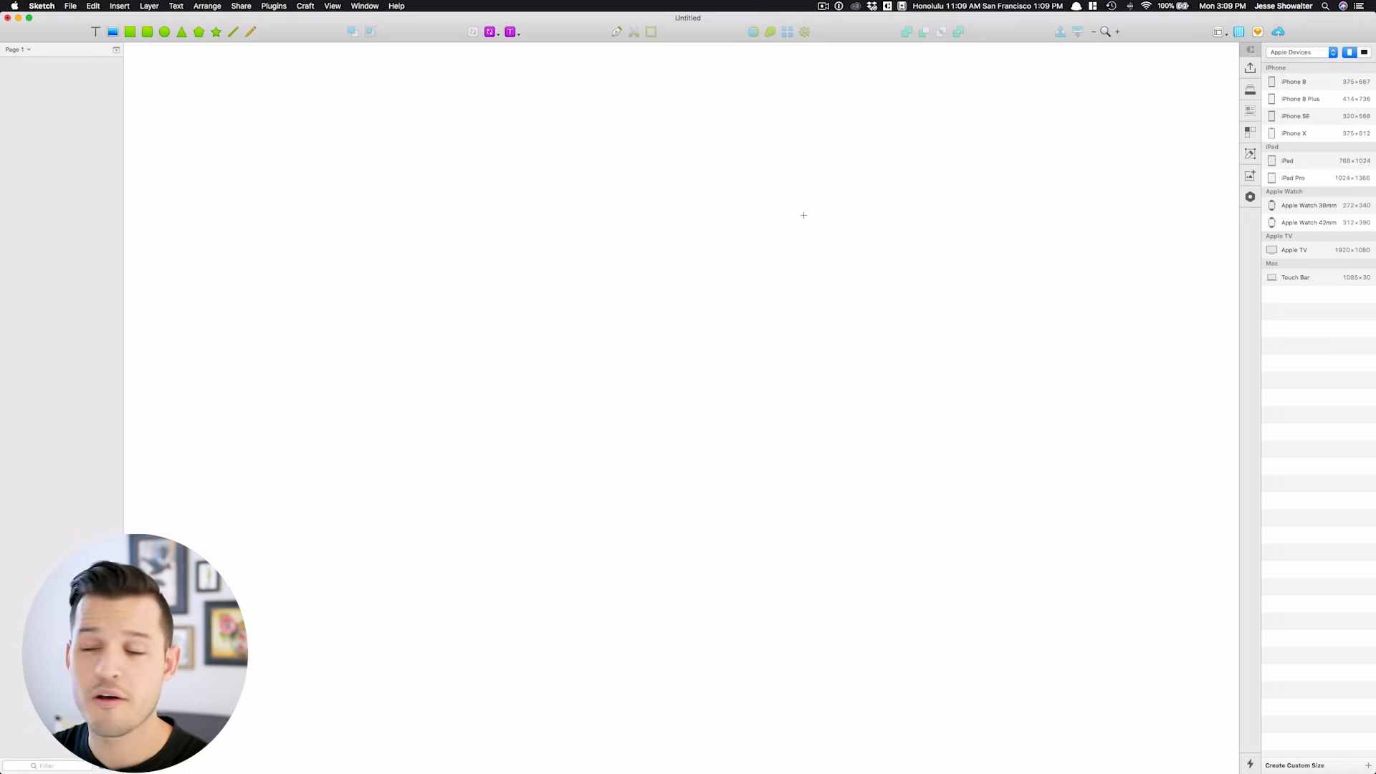
# Step: Add a 375×667 iPhone 8 artboard from the Apple Devices presets
pyautogui.click(1303, 51)
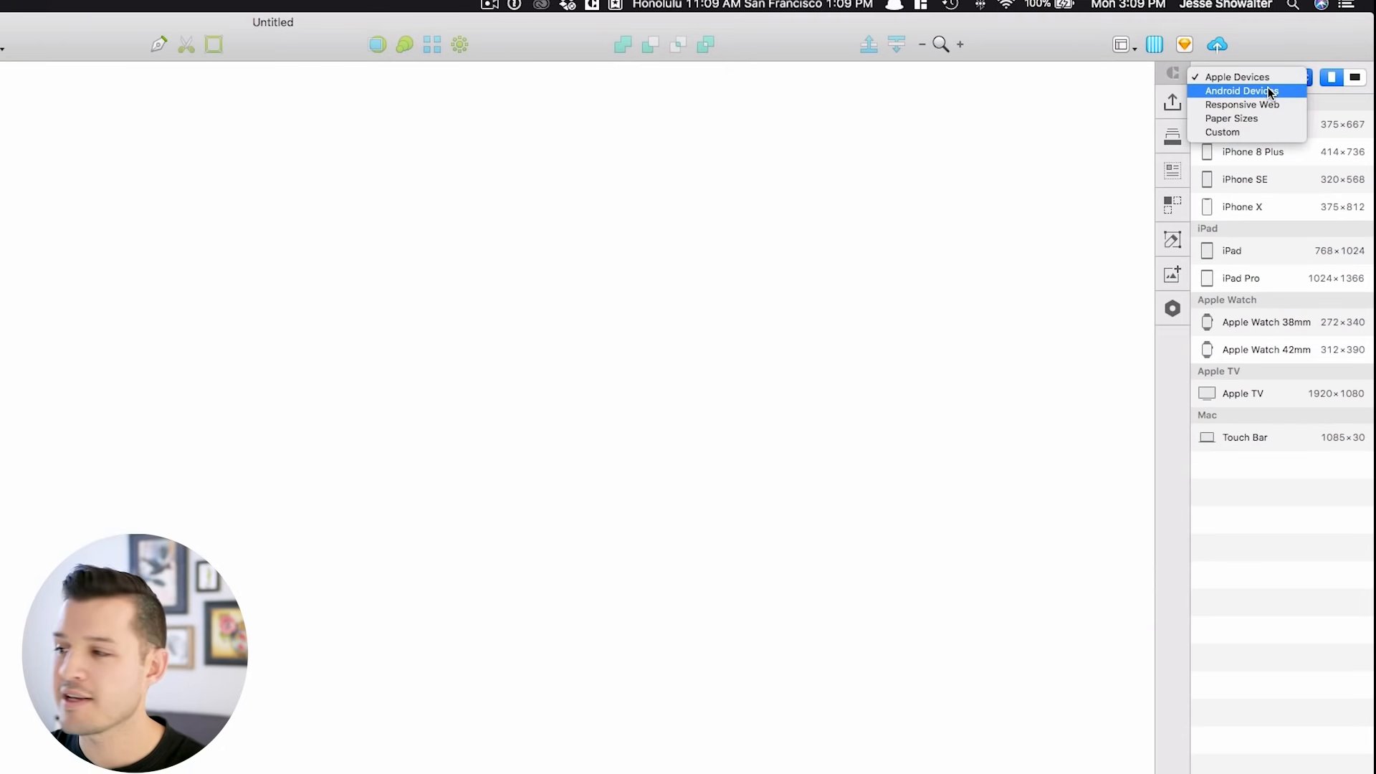
pyautogui.moveTo(1287, 105)
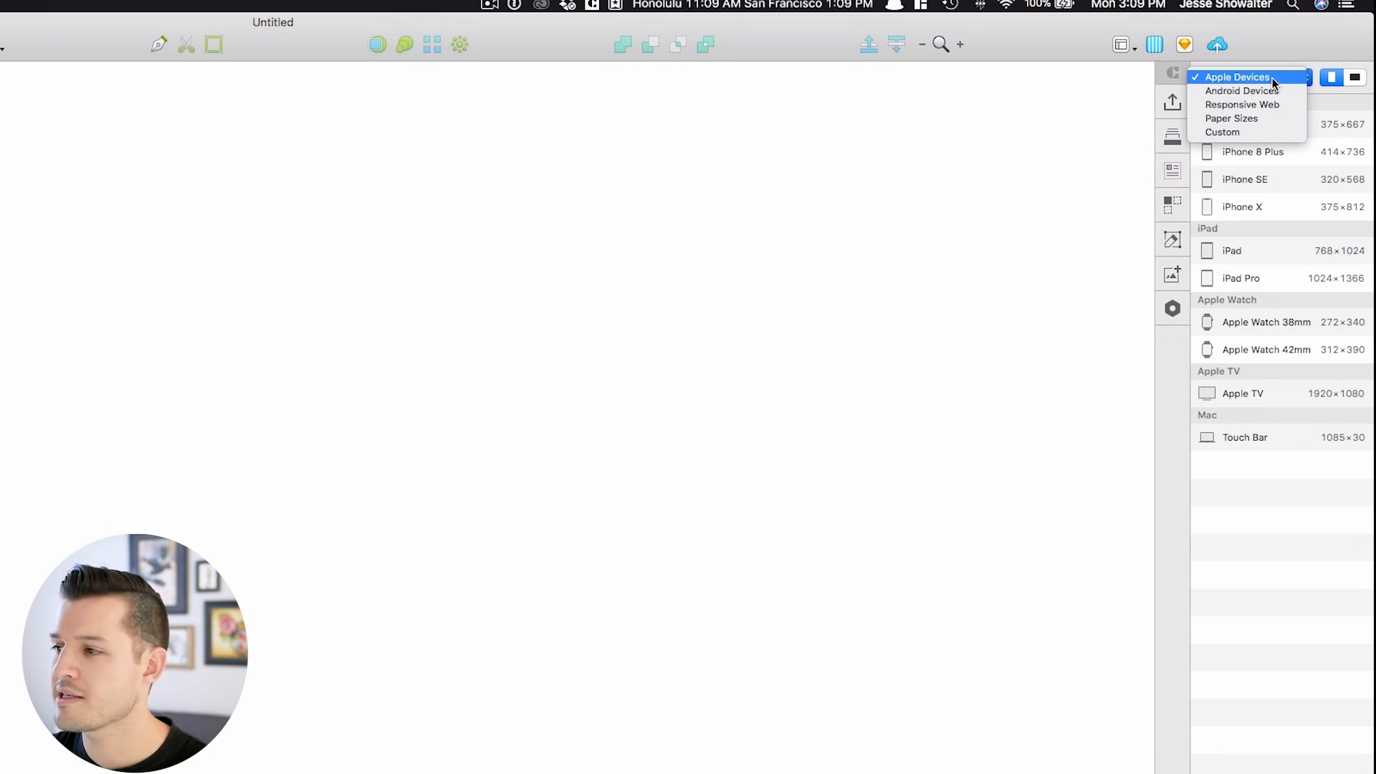
pyautogui.click(1240, 78)
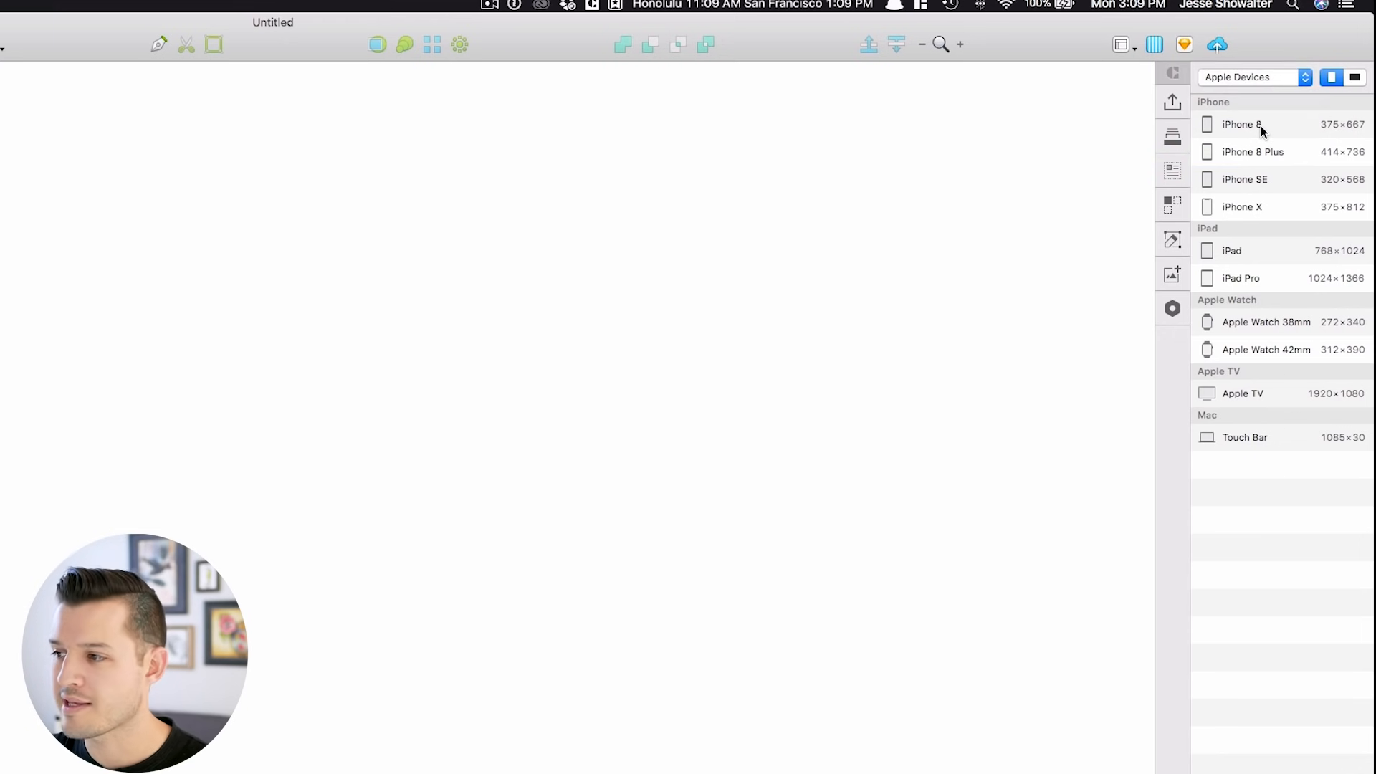
pyautogui.click(1241, 124)
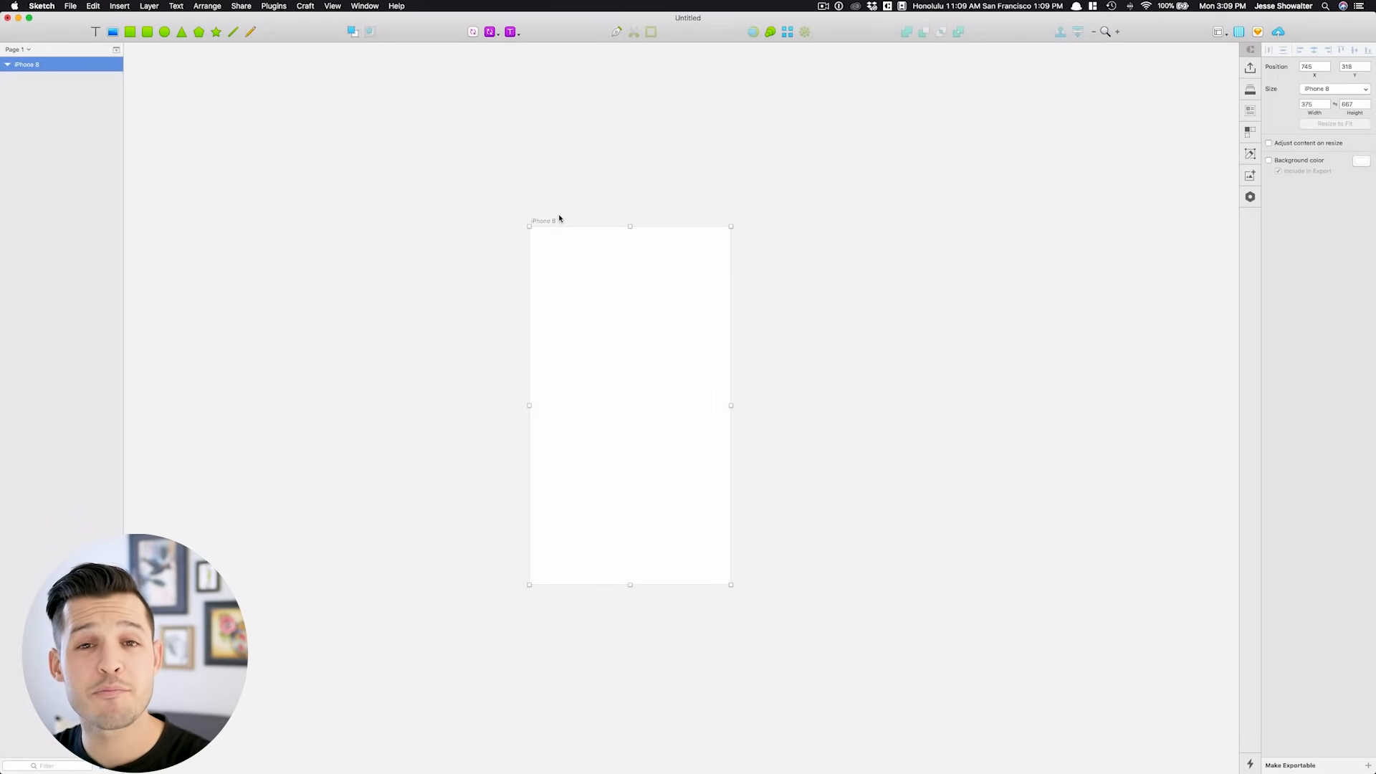
pyautogui.moveTo(595, 205)
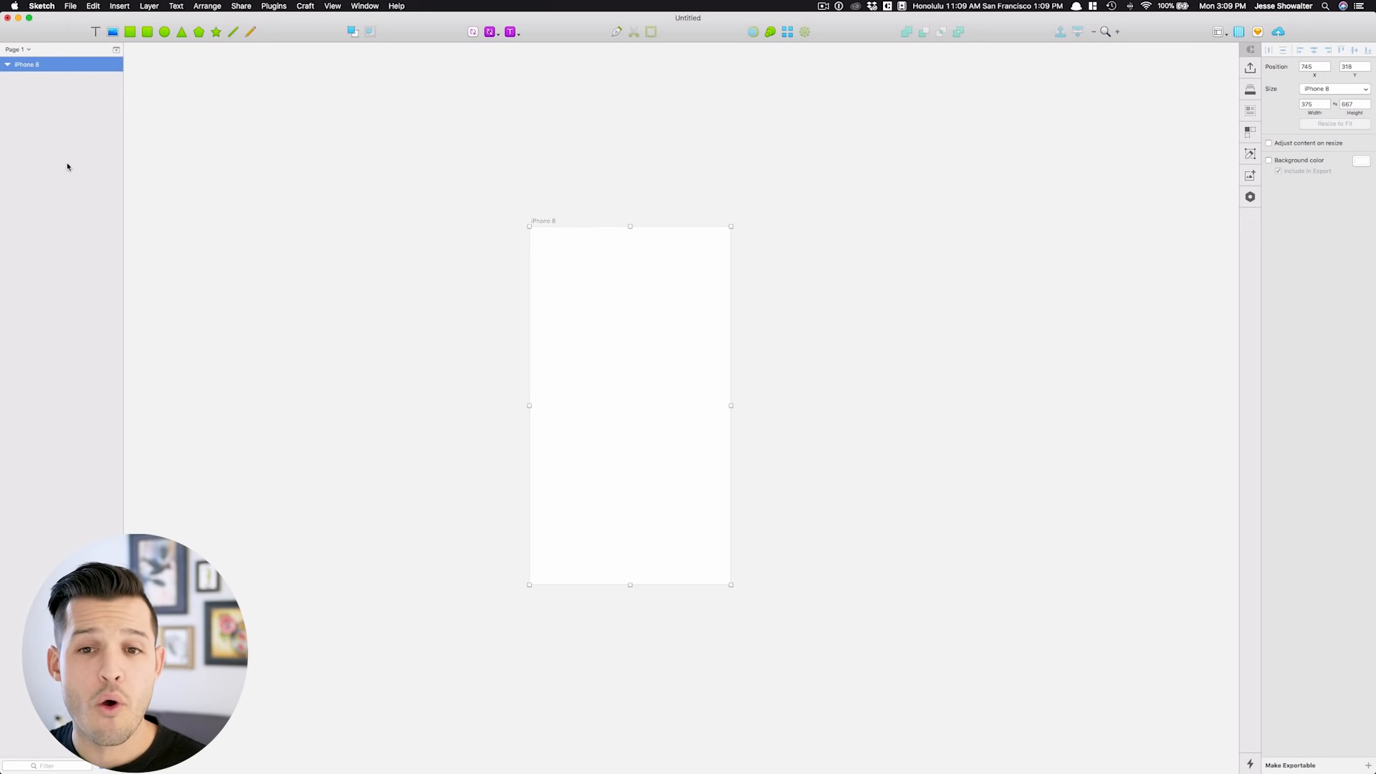
pyautogui.moveTo(50, 97)
pyautogui.write('home')
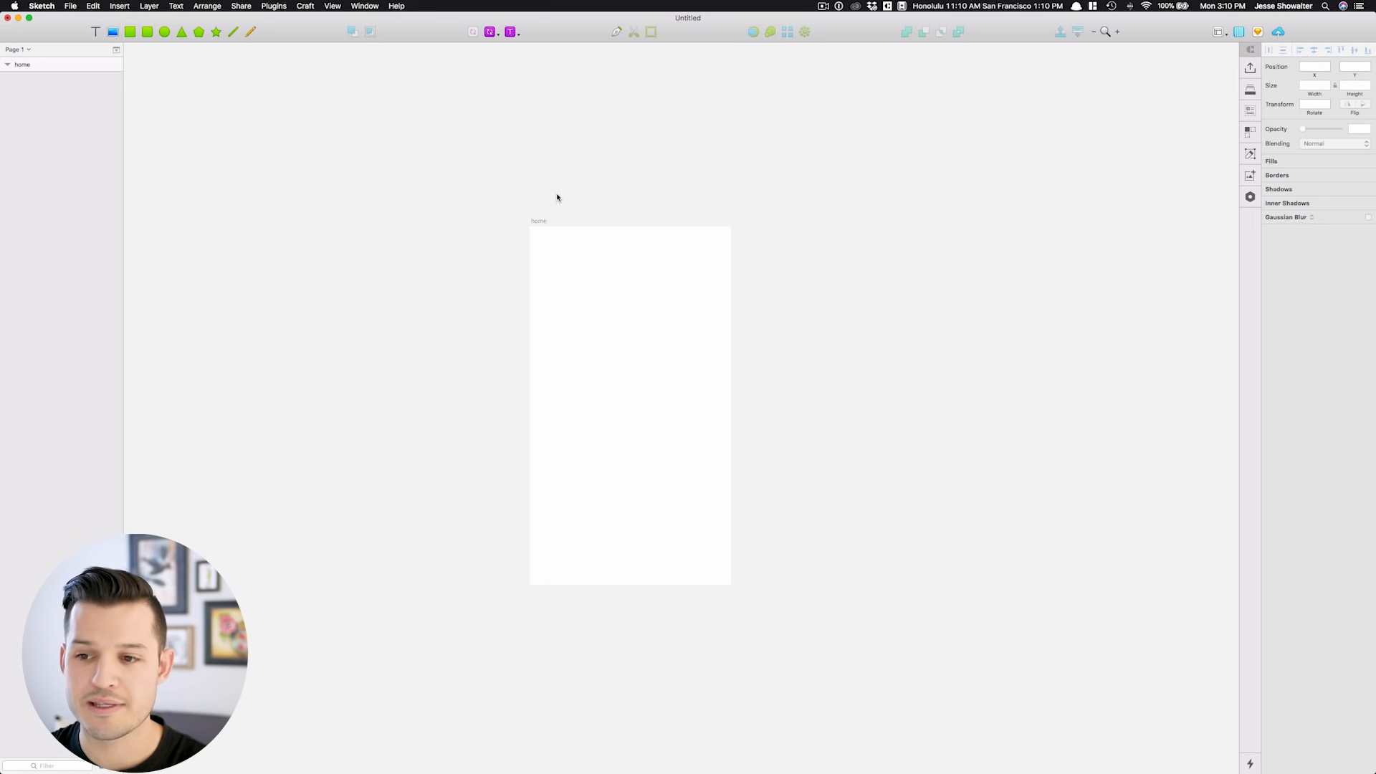
pyautogui.moveTo(529, 189)
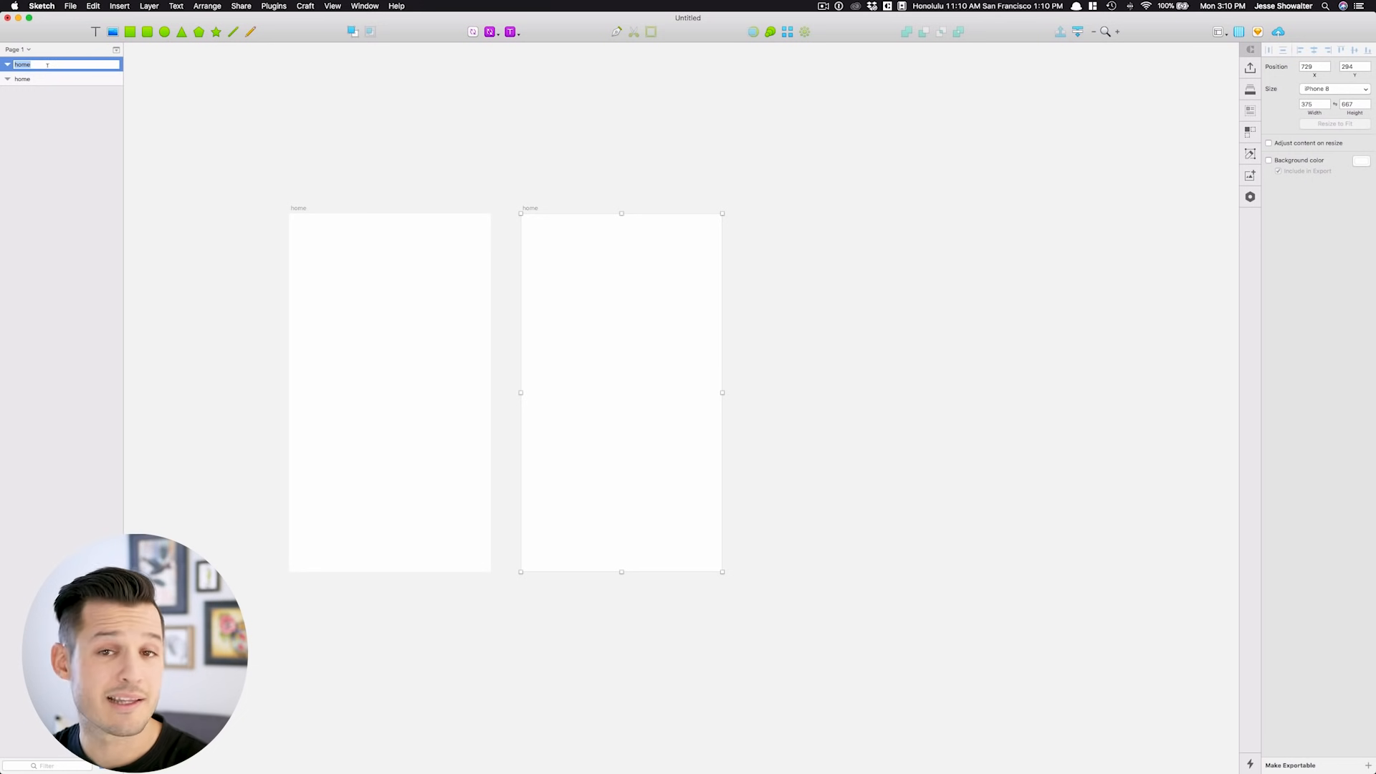
# Step: Name the second artboard 'about'
pyautogui.write('about')
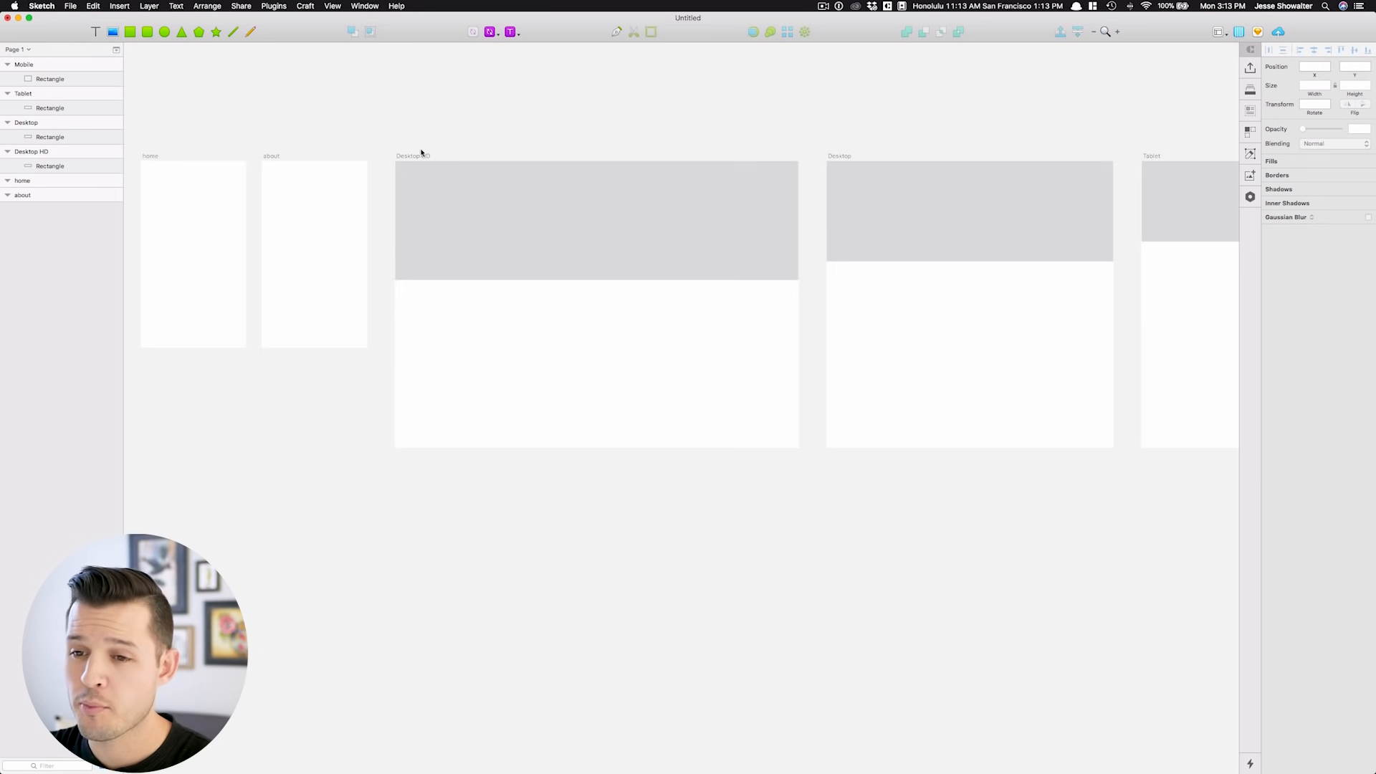
# Step: Select the 1440×1024 Desktop HD artboard to show its layout grid
pyautogui.click(411, 155)
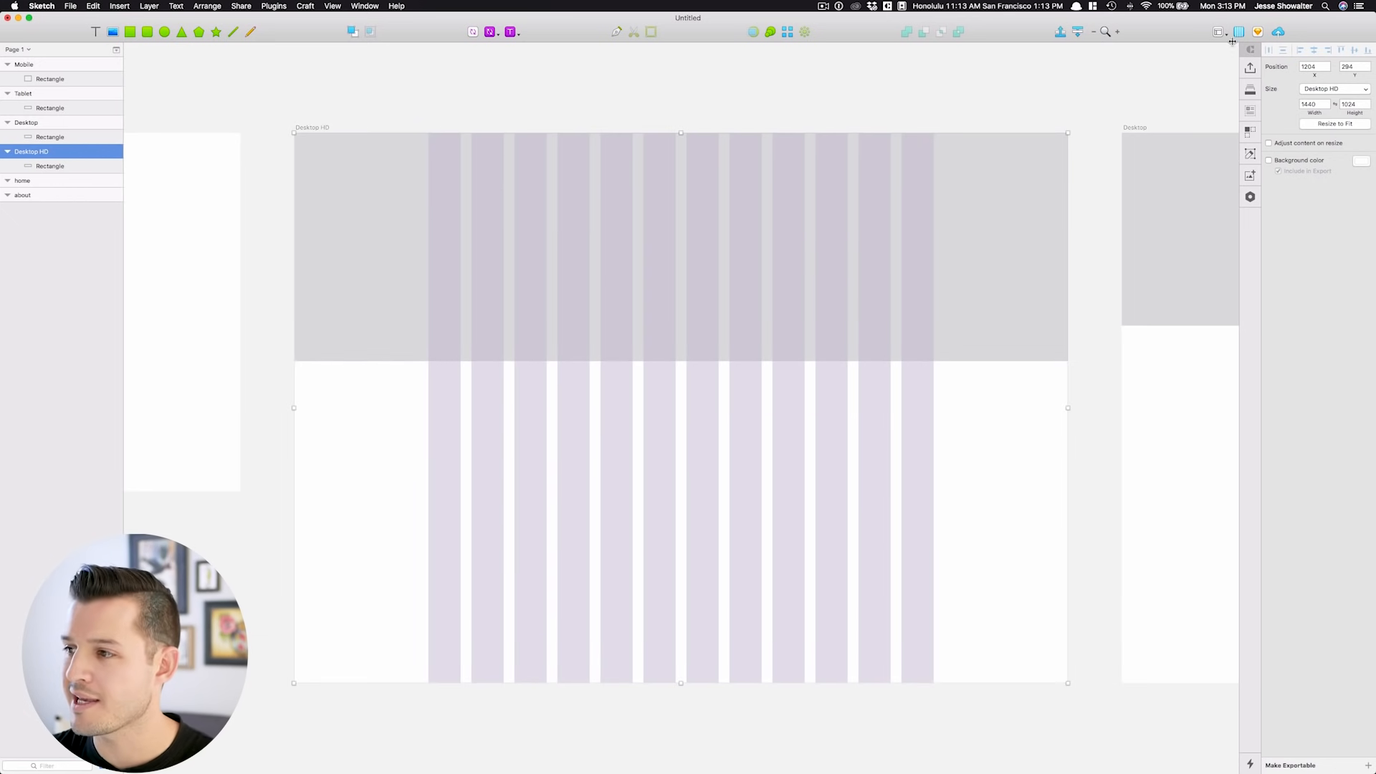
pyautogui.moveTo(1215, 33)
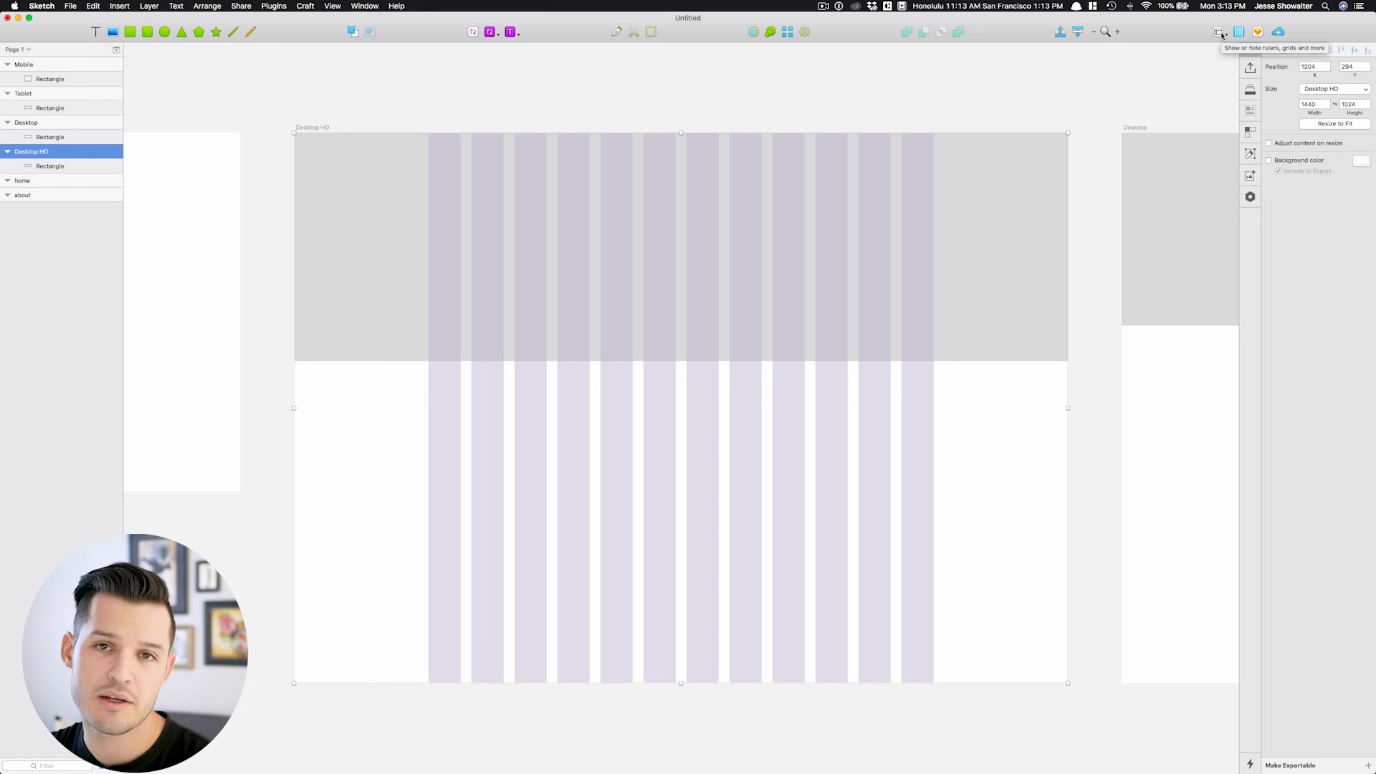
# Step: Reduce the Desktop HD layout gutter width to 15px, giving 80px columns
pyautogui.click(1216, 31)
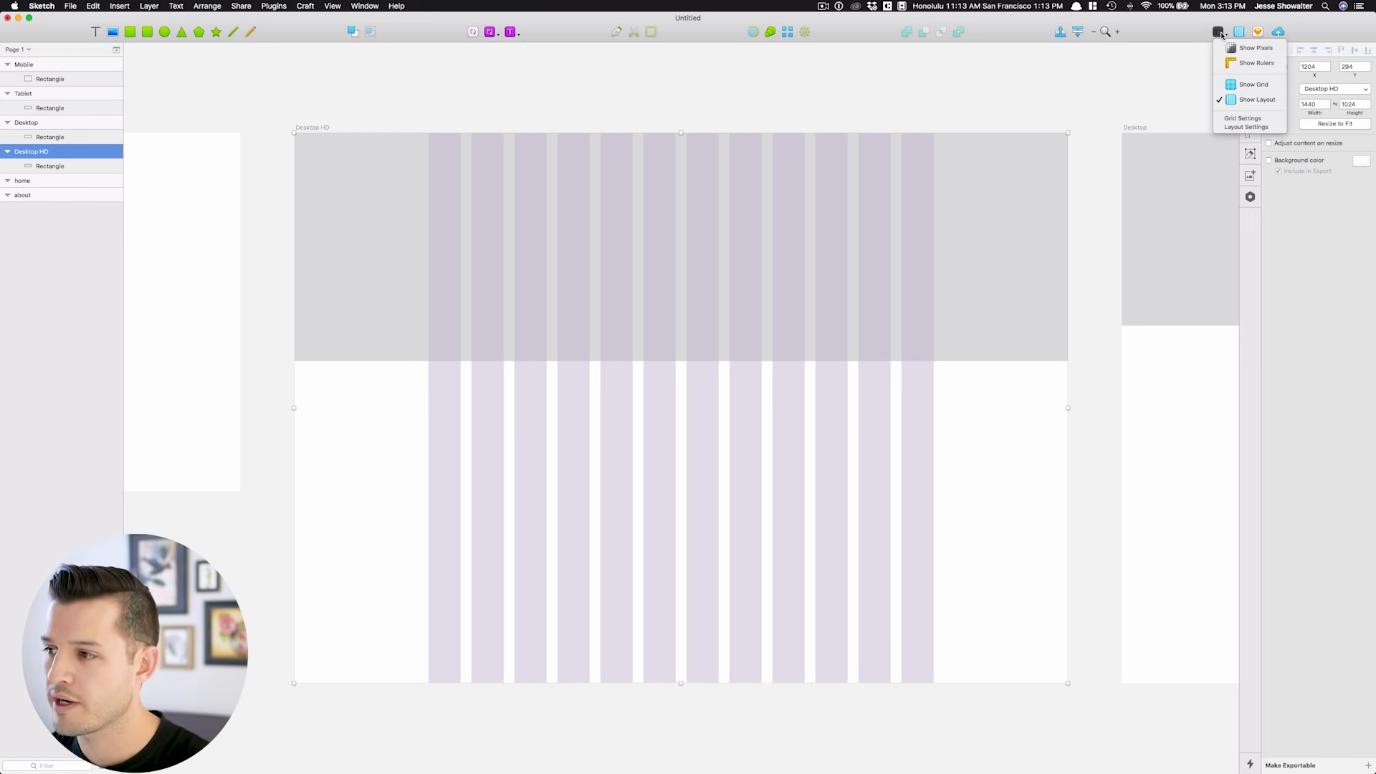
pyautogui.click(1251, 127)
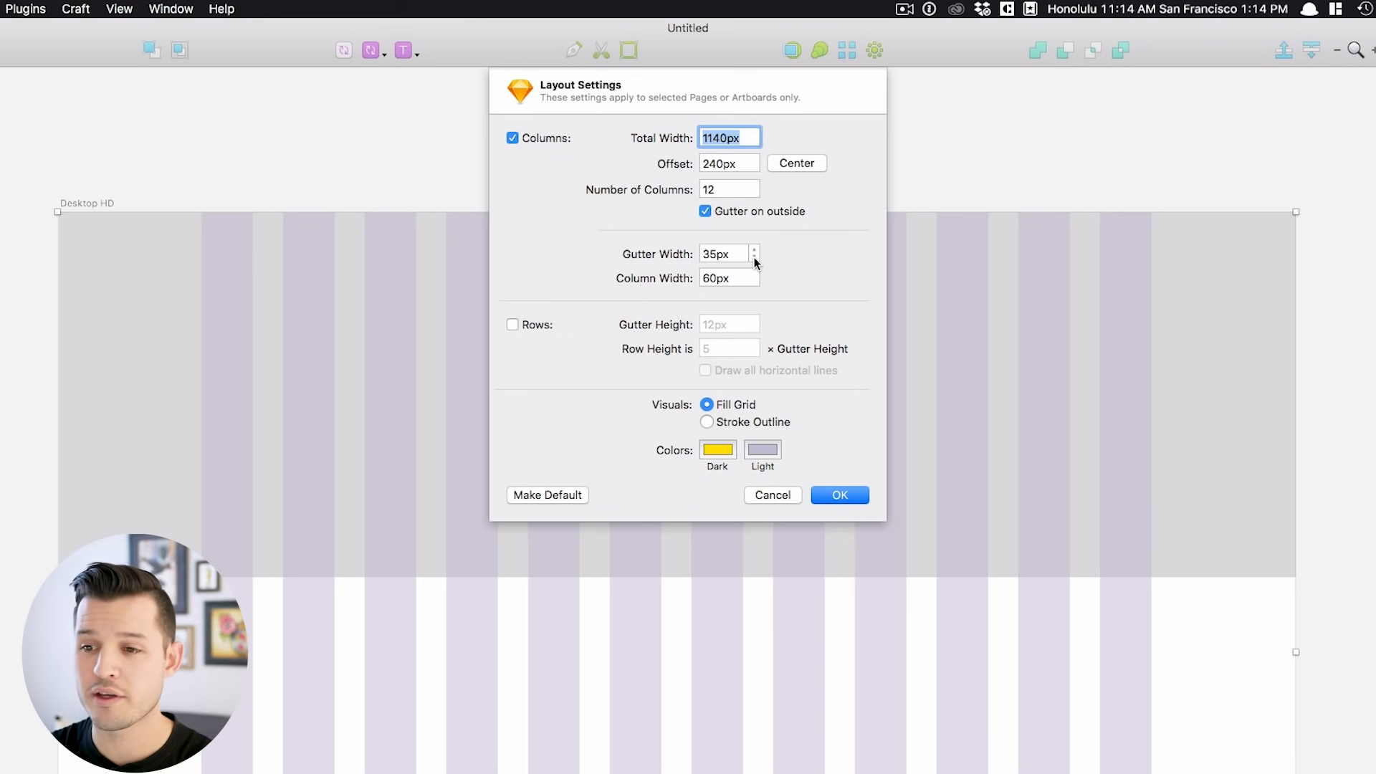
pyautogui.click(753, 258)
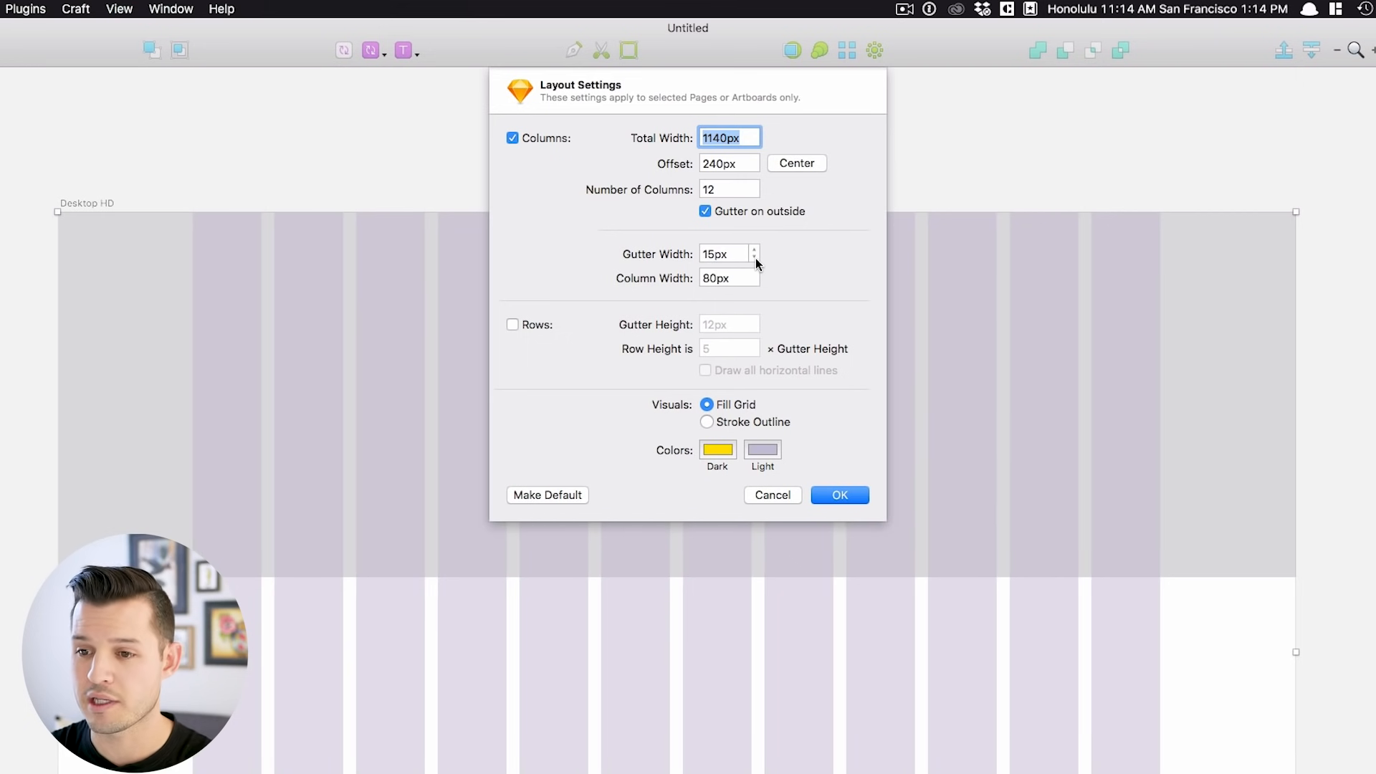
pyautogui.click(839, 495)
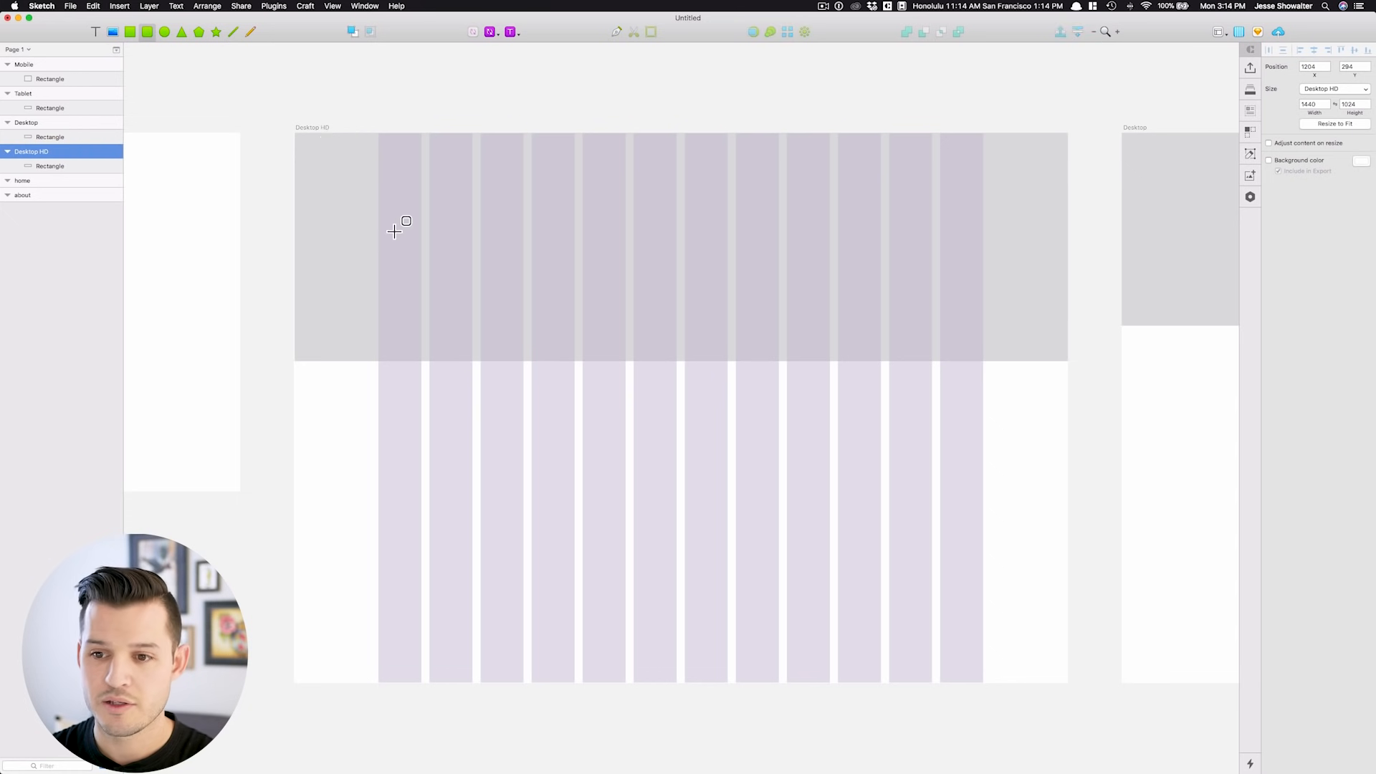
# Step: Draw three-column grey cards and a 'Type something' text layer on Desktop HD
pyautogui.moveTo(378, 217); pyautogui.dragTo(501, 318)
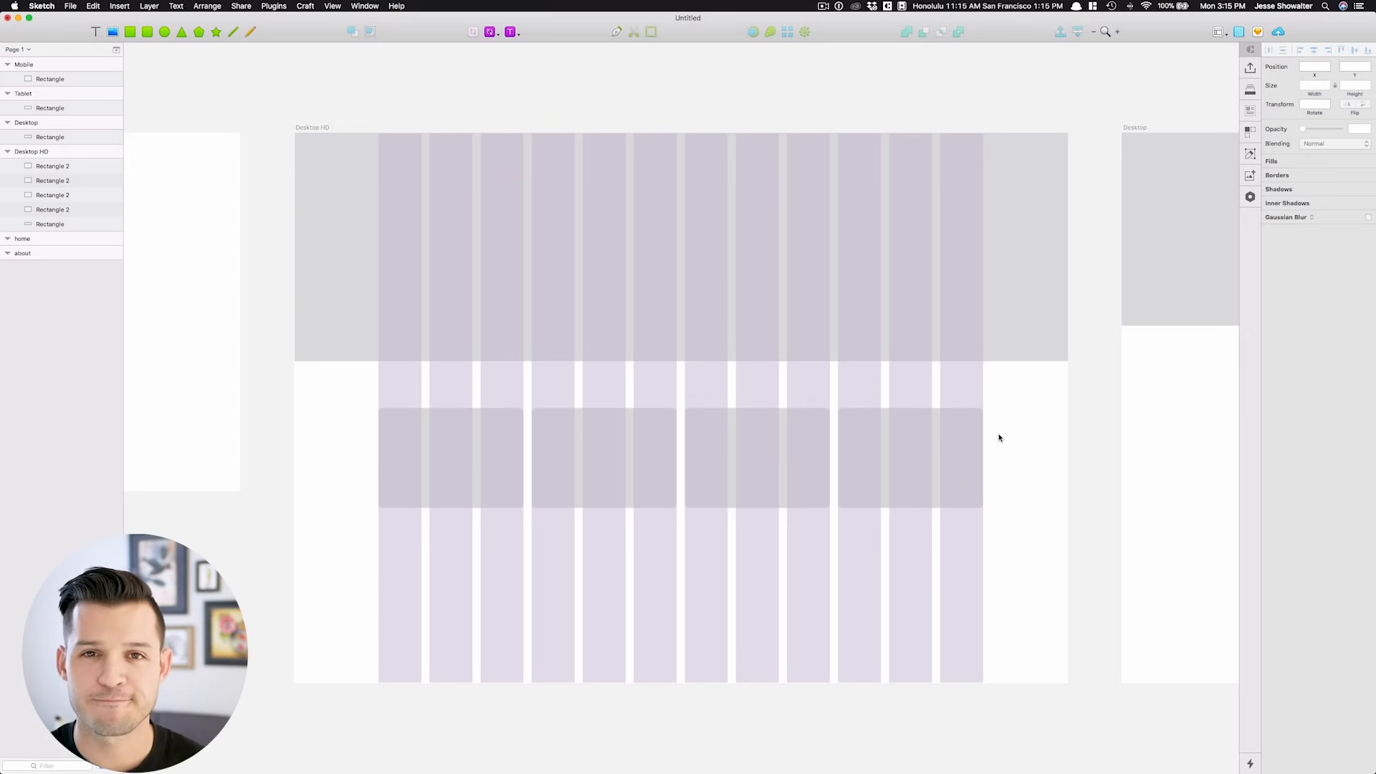
pyautogui.click(50, 223)
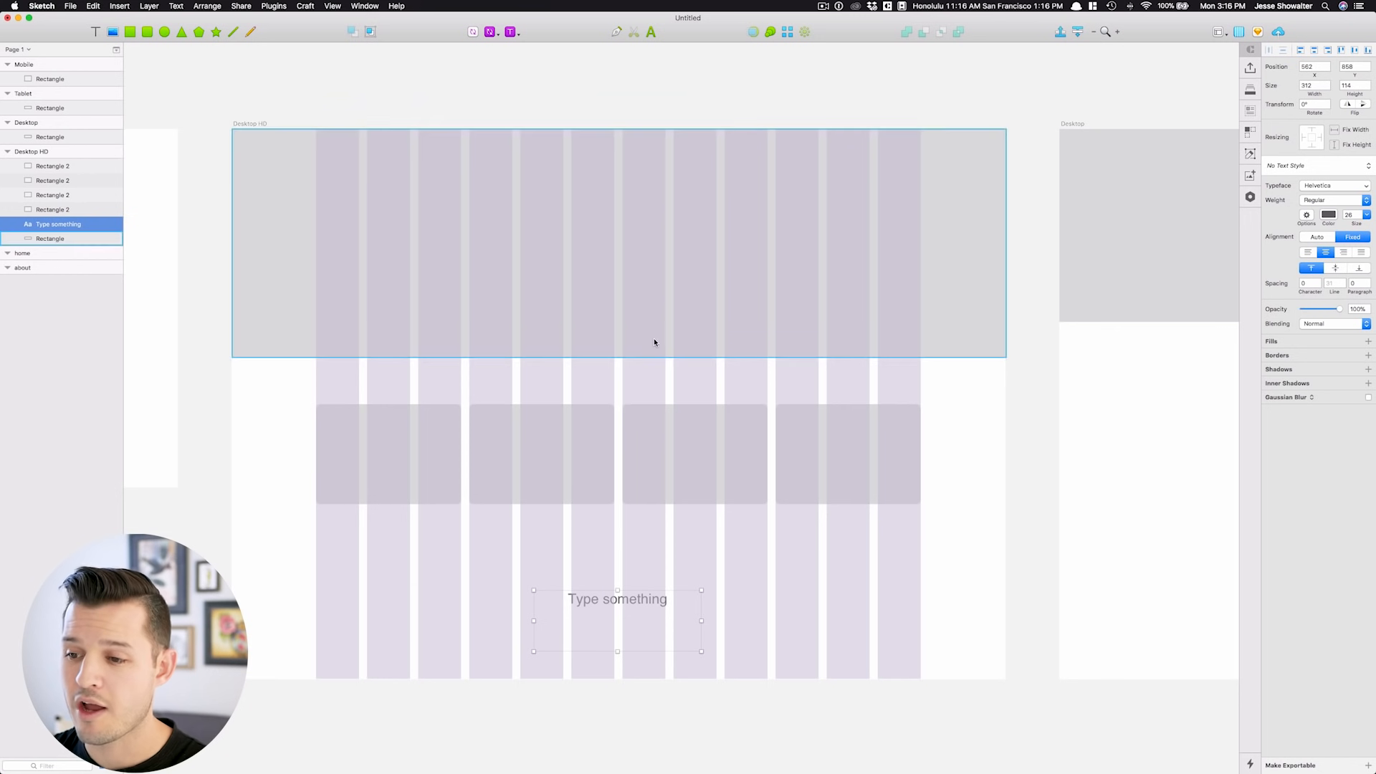
pyautogui.click(46, 238)
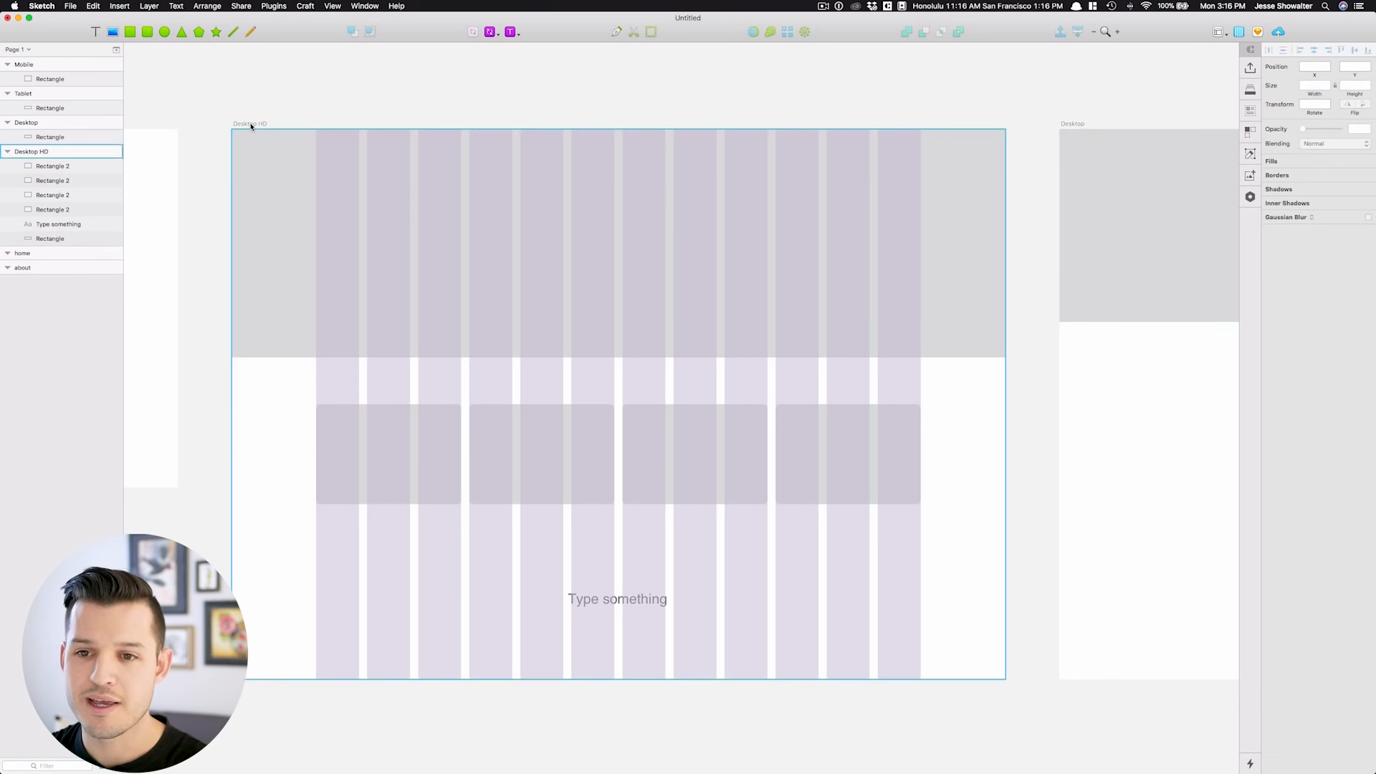
pyautogui.moveTo(1005, 403); pyautogui.dragTo(878, 408)
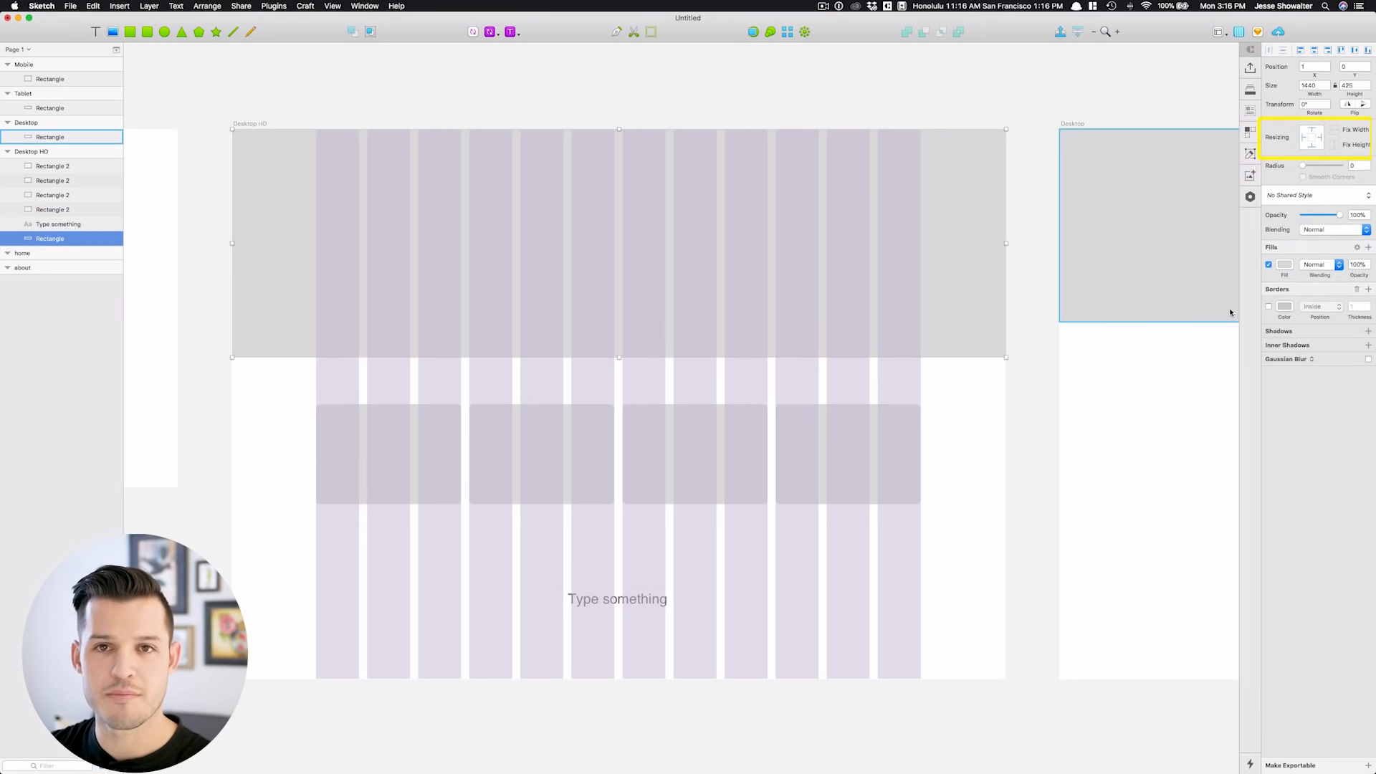
# Step: Enable 'Adjust content on resize' for Desktop HD and drag it narrower to test scaling
pyautogui.click(37, 151)
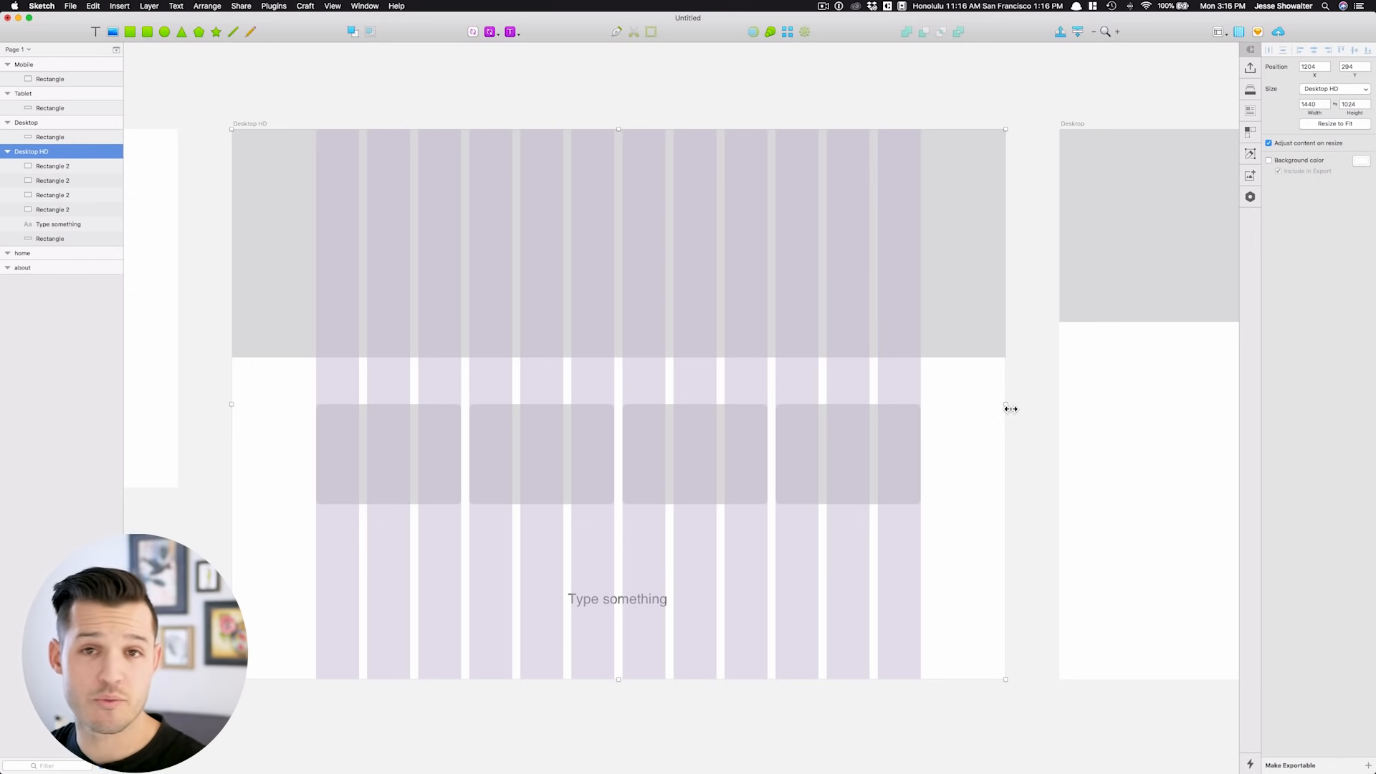
pyautogui.moveTo(1005, 404); pyautogui.dragTo(727, 404)
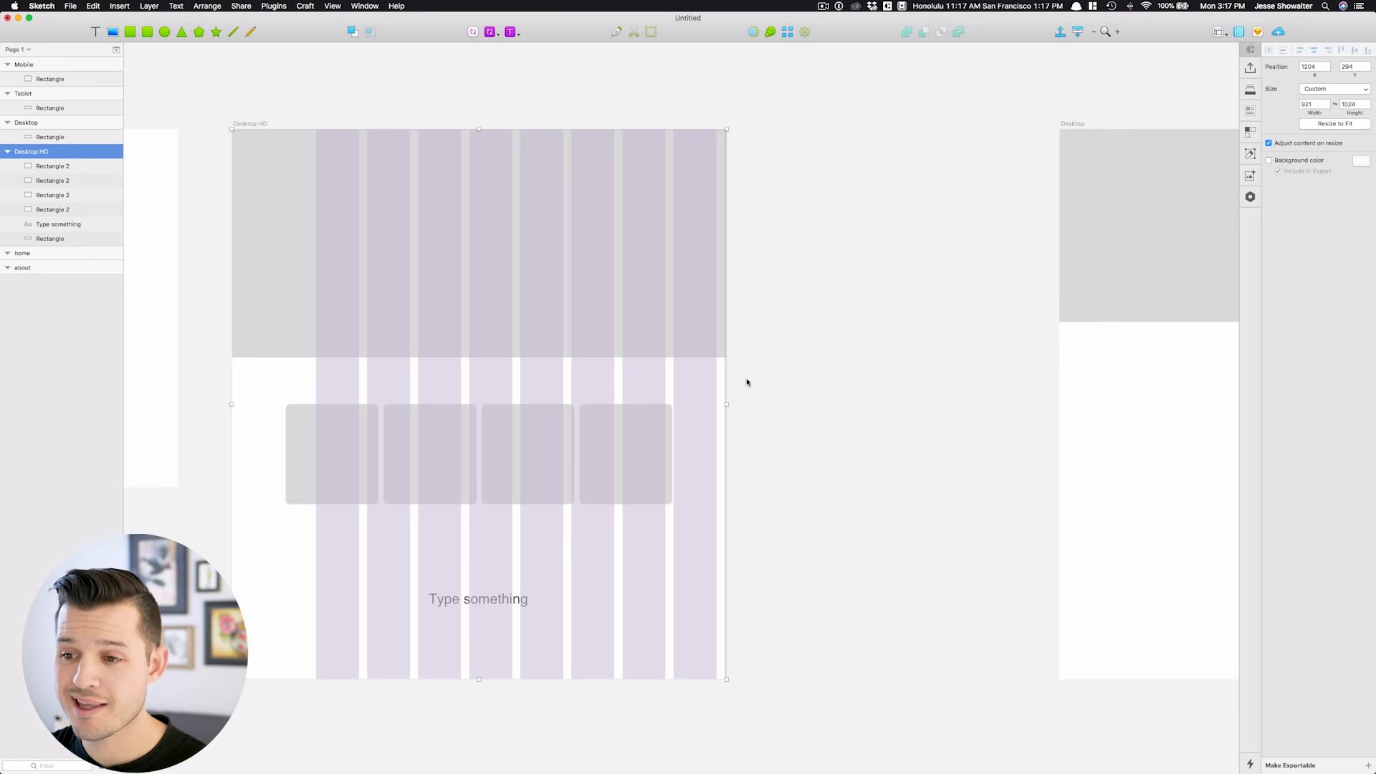
pyautogui.click(46, 238)
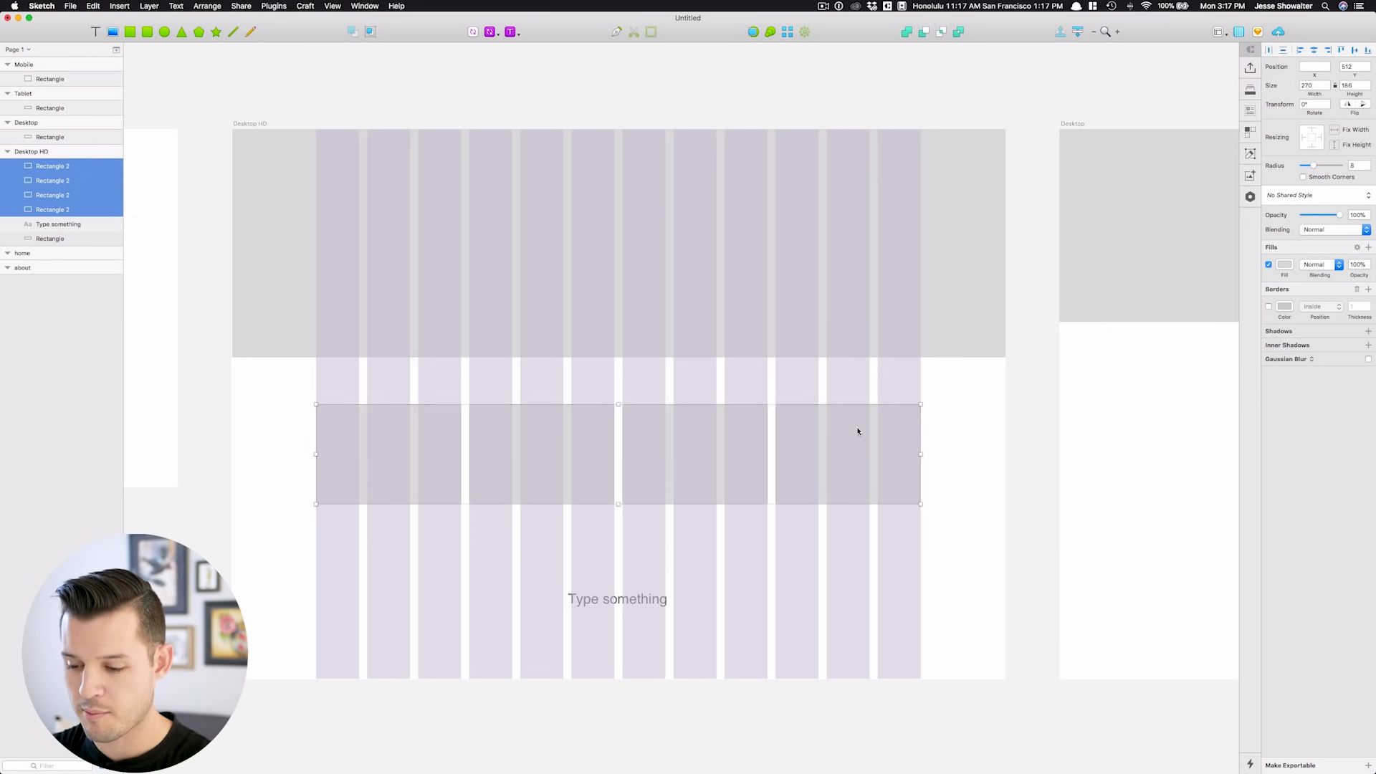
# Step: Group the four cards, then narrow and restore the Desktop HD artboard to test resizing
pyautogui.press('cmd+g')
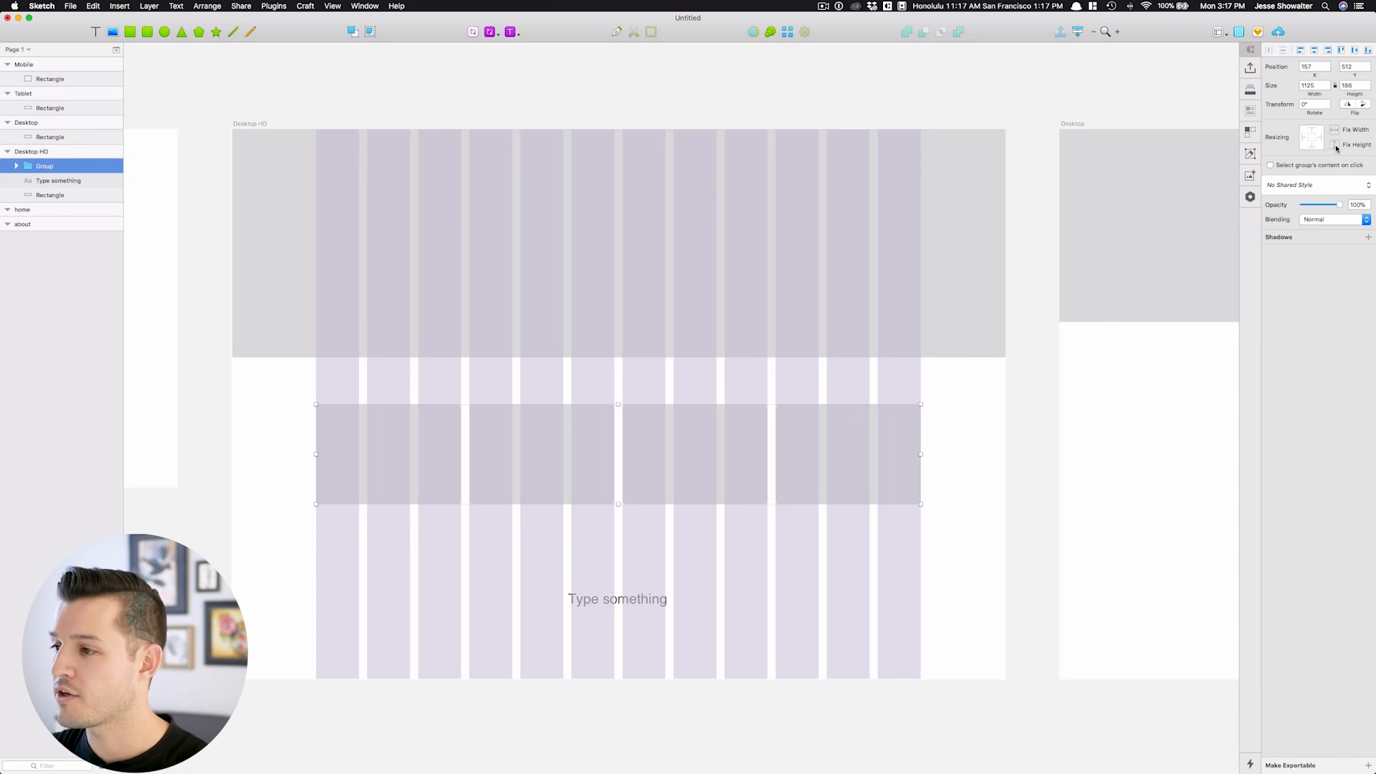
pyautogui.click(1329, 146)
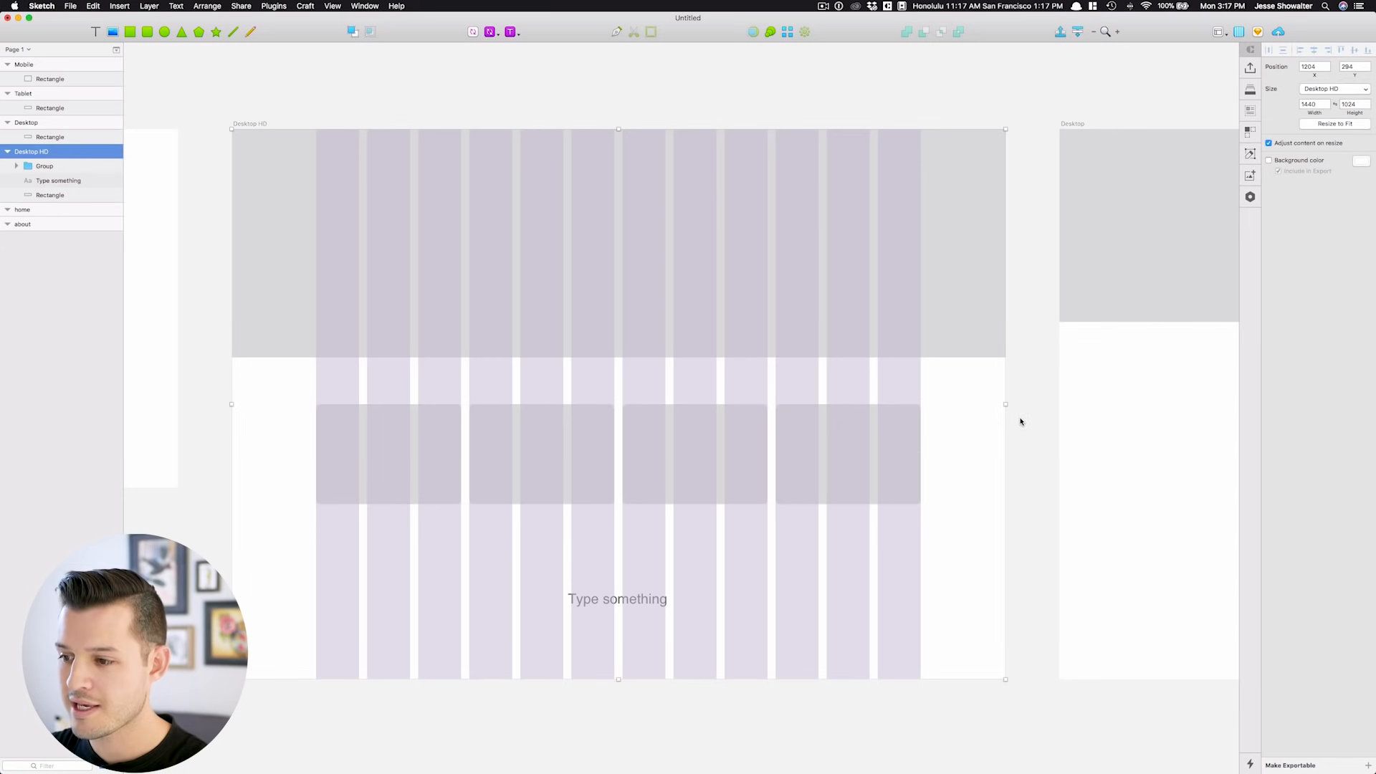
pyautogui.moveTo(1004, 403); pyautogui.dragTo(941, 407)
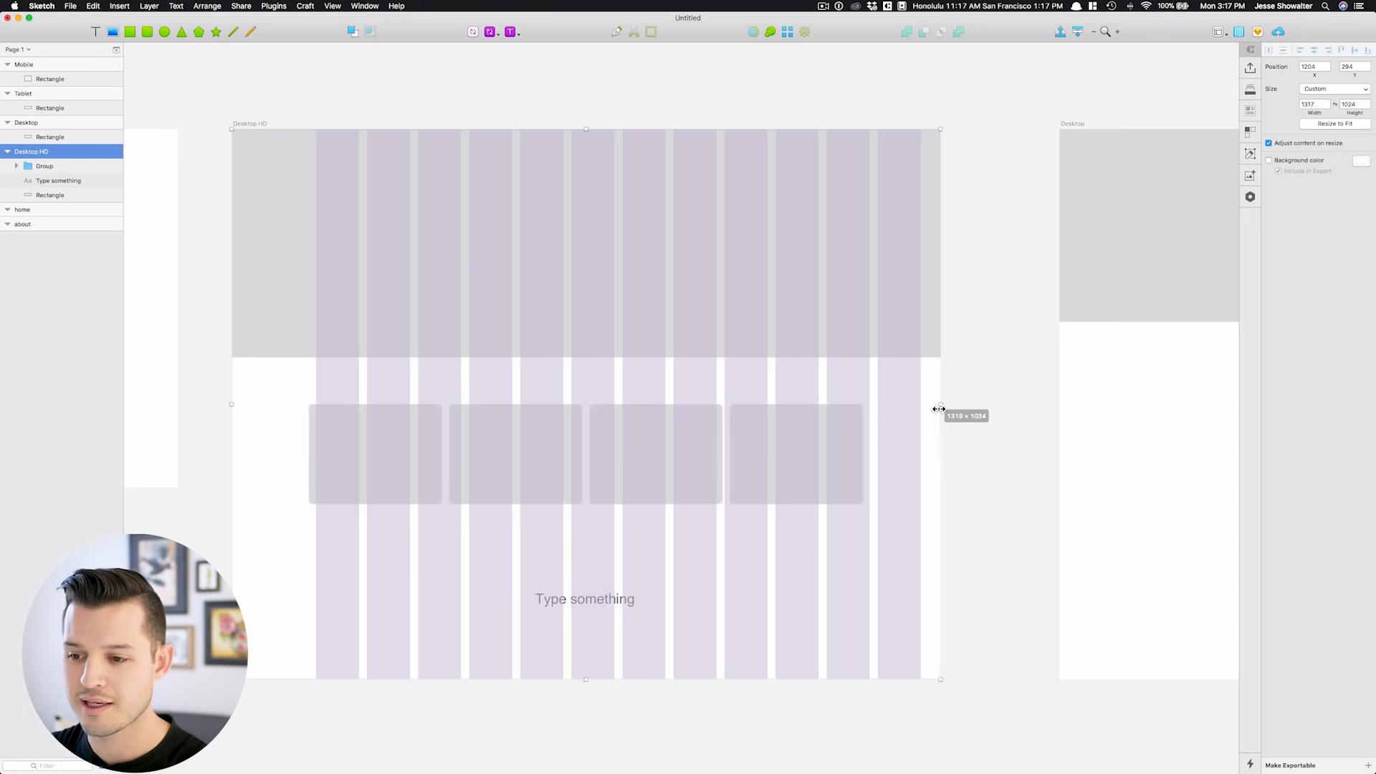
pyautogui.moveTo(940, 405); pyautogui.dragTo(763, 410)
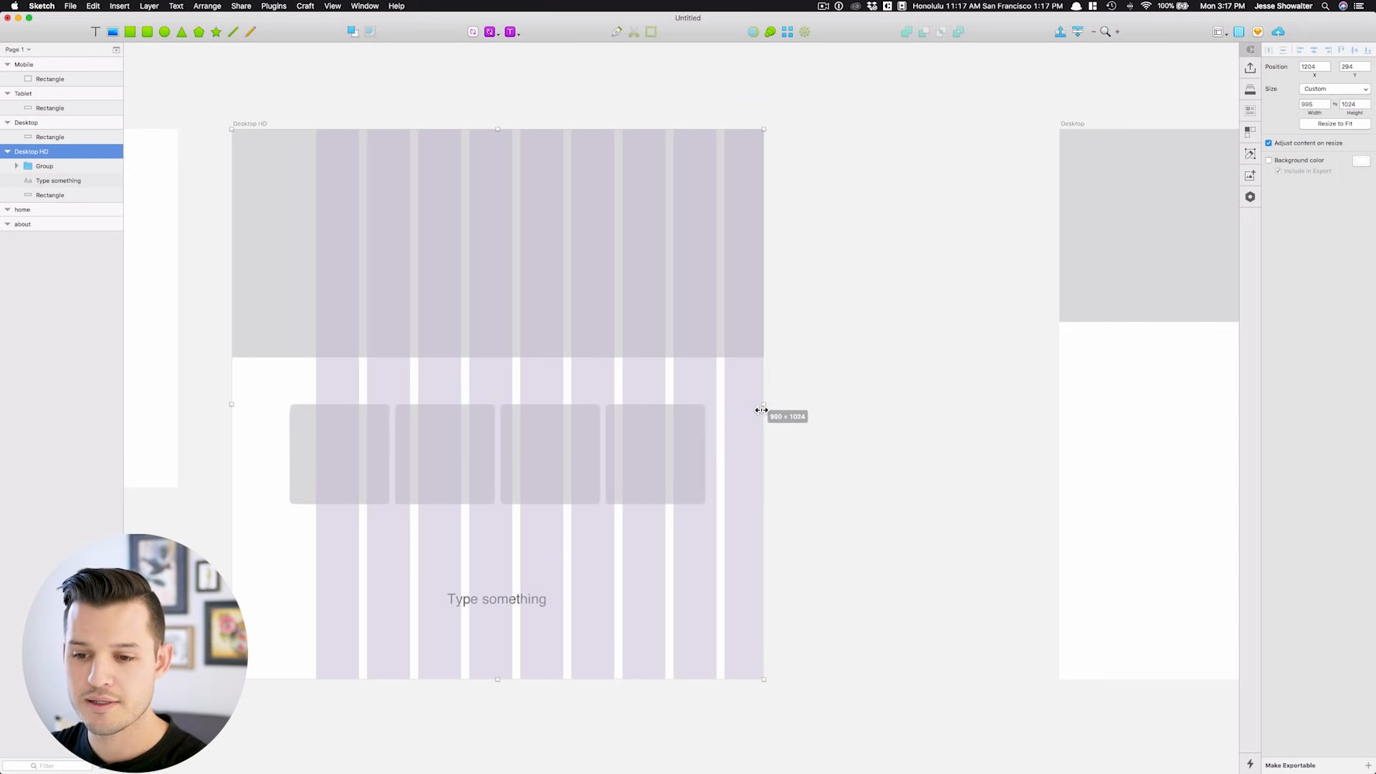
pyautogui.moveTo(763, 404); pyautogui.dragTo(1005, 404)
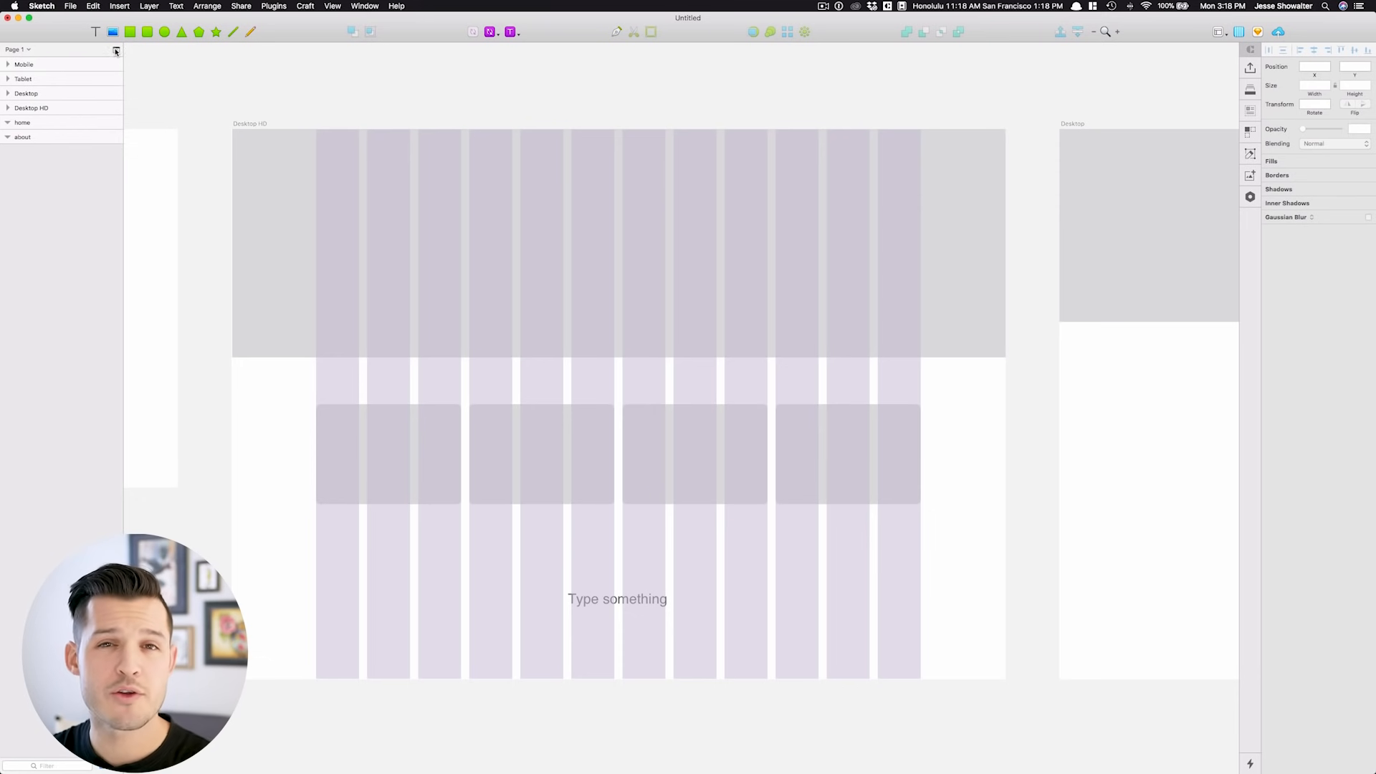
# Step: Add a 'Wireframes' page, rename Page 1 to 'Low res', and return to Low res
pyautogui.click(114, 49)
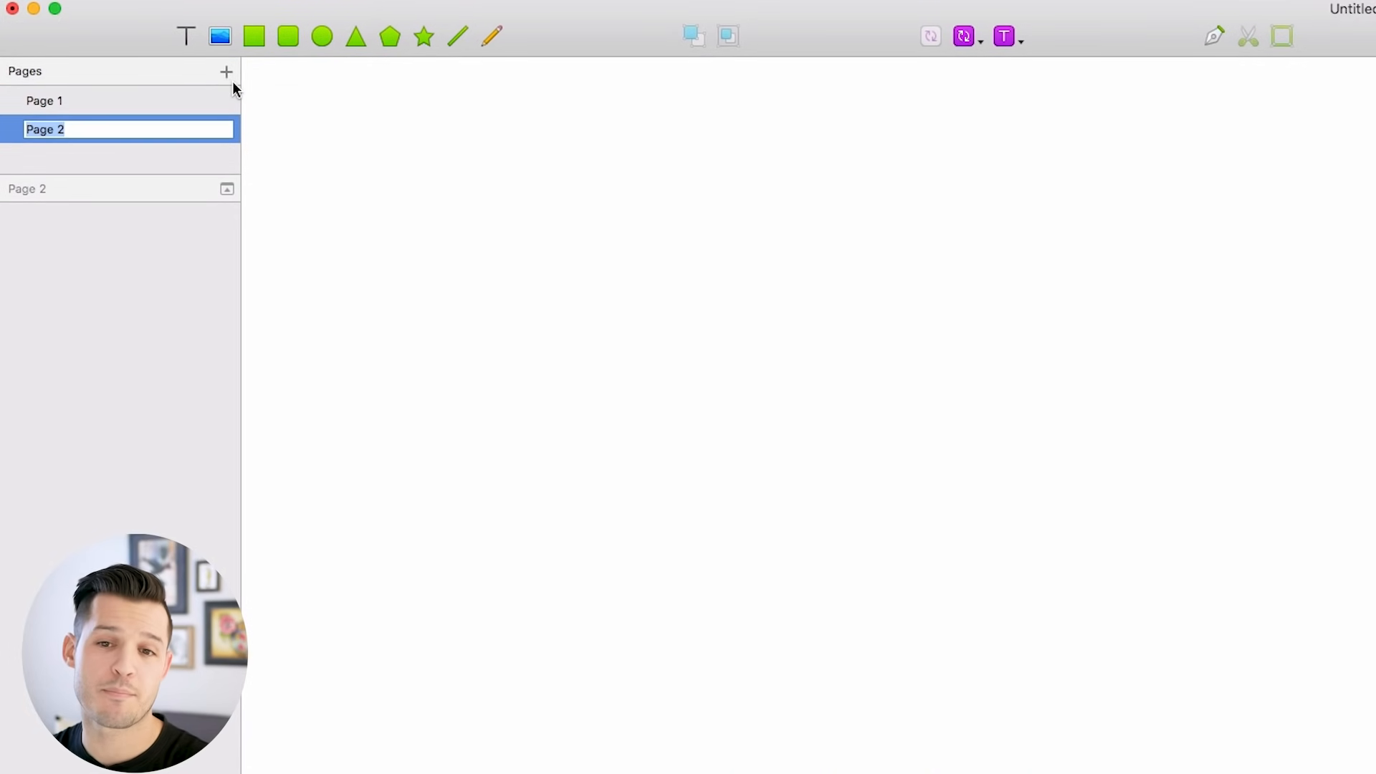
pyautogui.write('Wireframes')
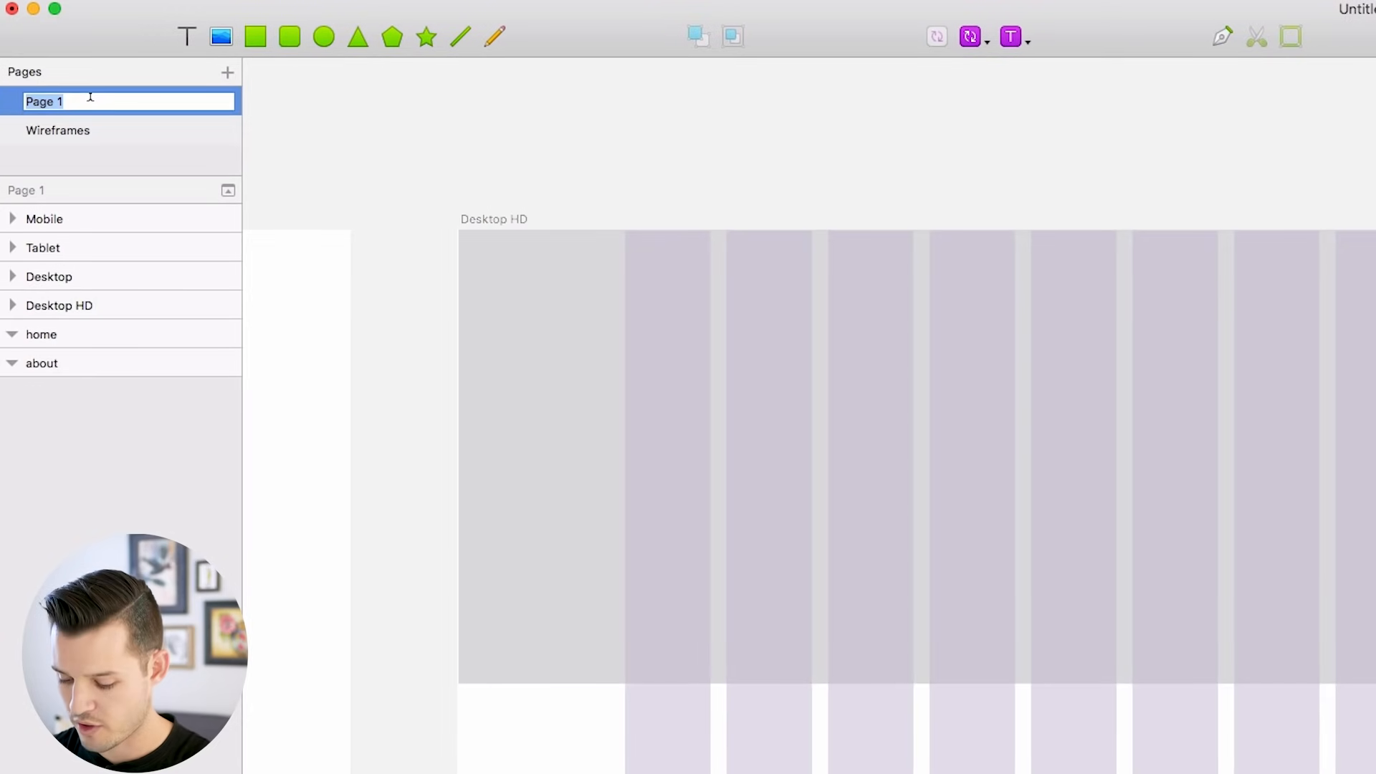
pyautogui.write('Low res')
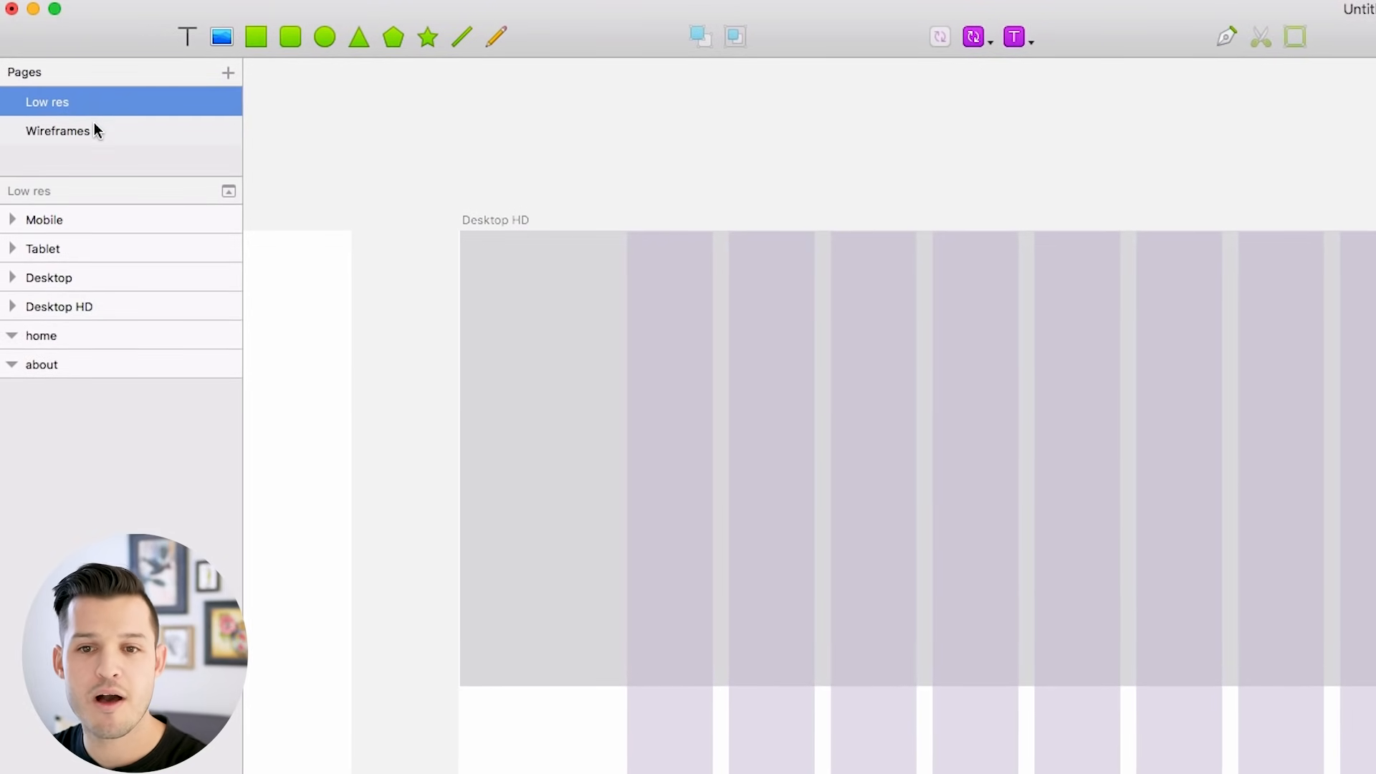
pyautogui.click(57, 131)
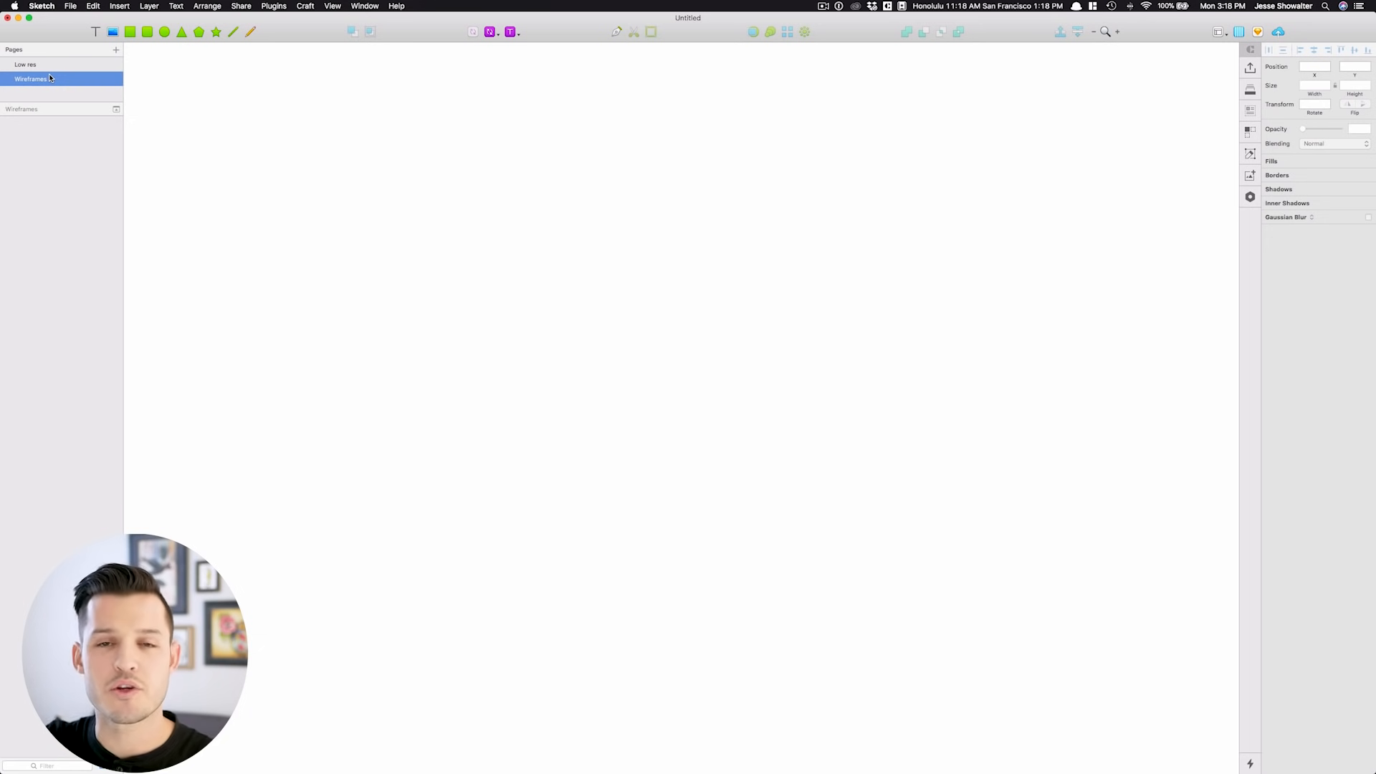
pyautogui.click(25, 64)
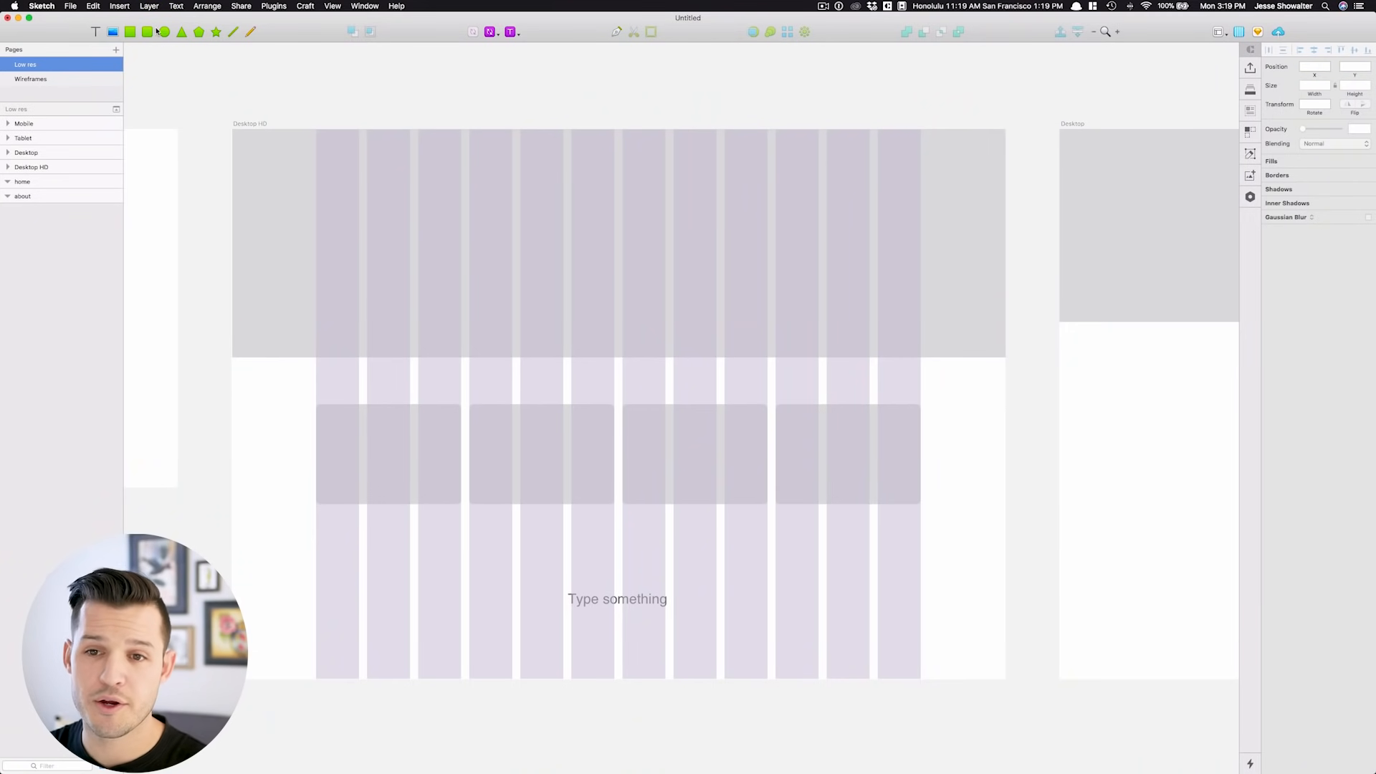
# Step: Open the Insert menu to pick a triangle shape
pyautogui.click(119, 6)
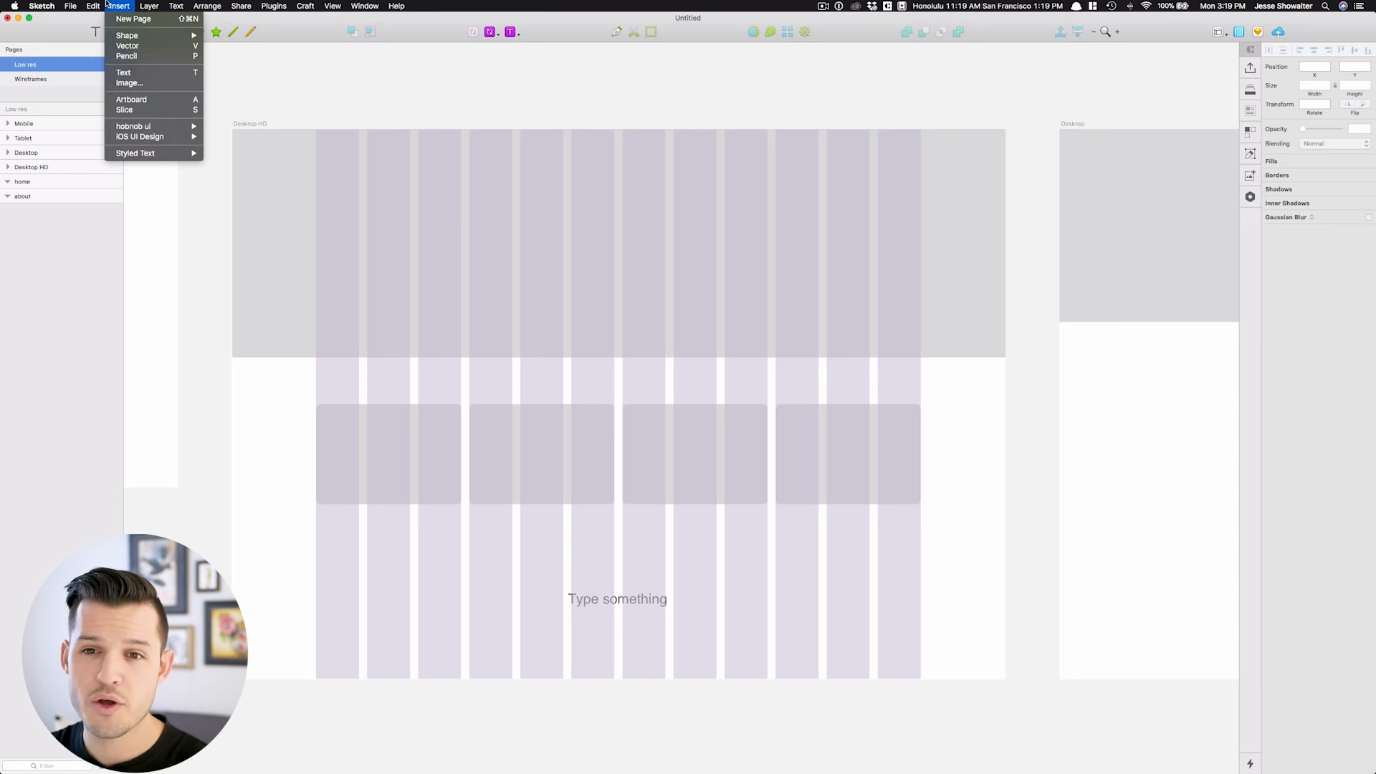
pyautogui.moveTo(127, 35)
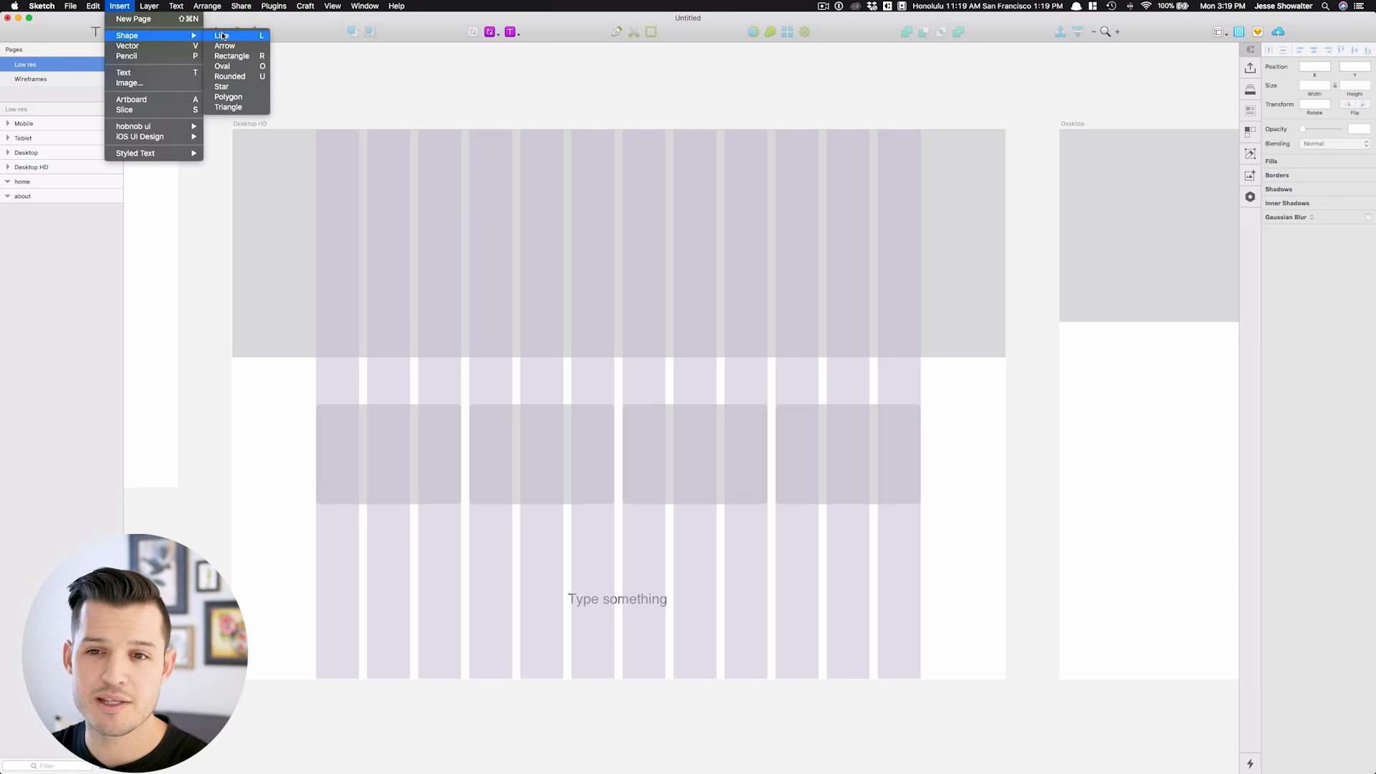
pyautogui.moveTo(228, 97)
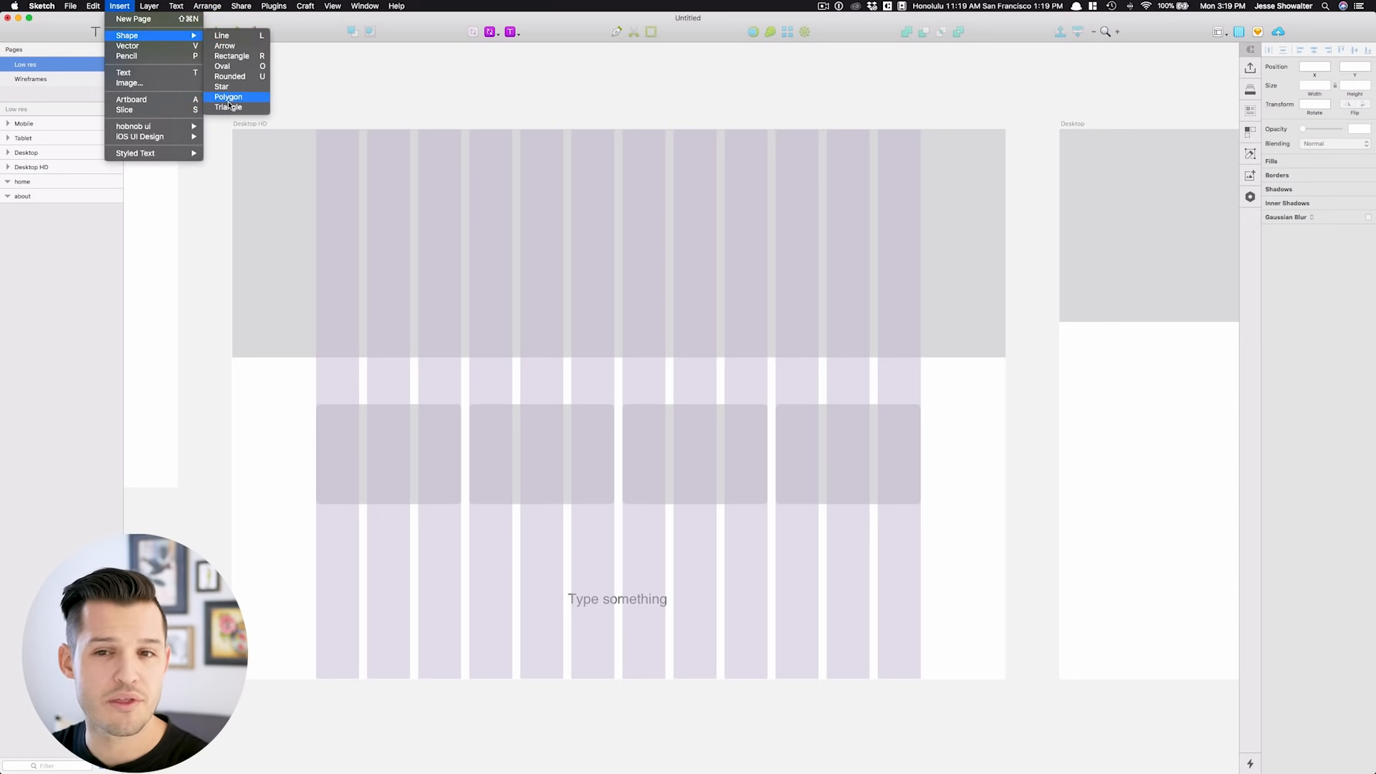
pyautogui.moveTo(224, 35)
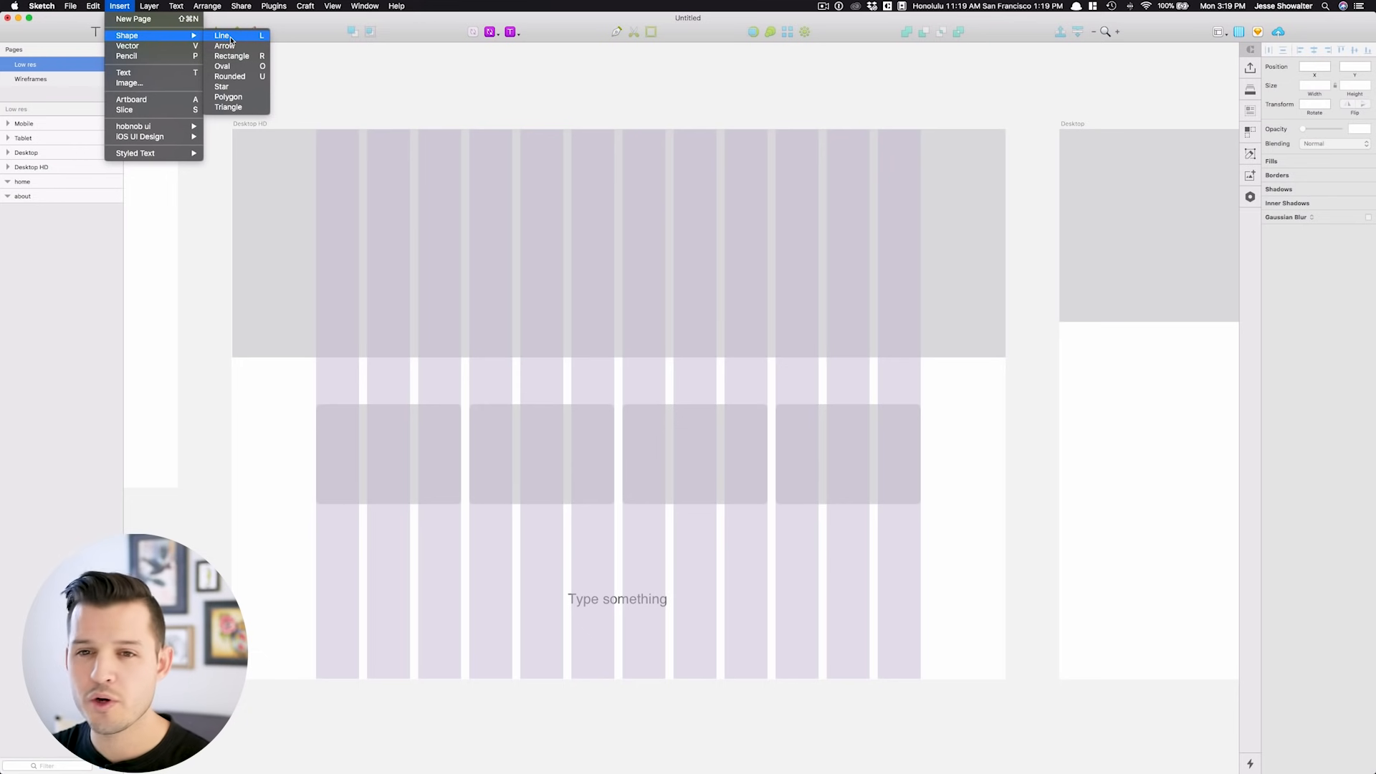
pyautogui.moveTo(162, 55)
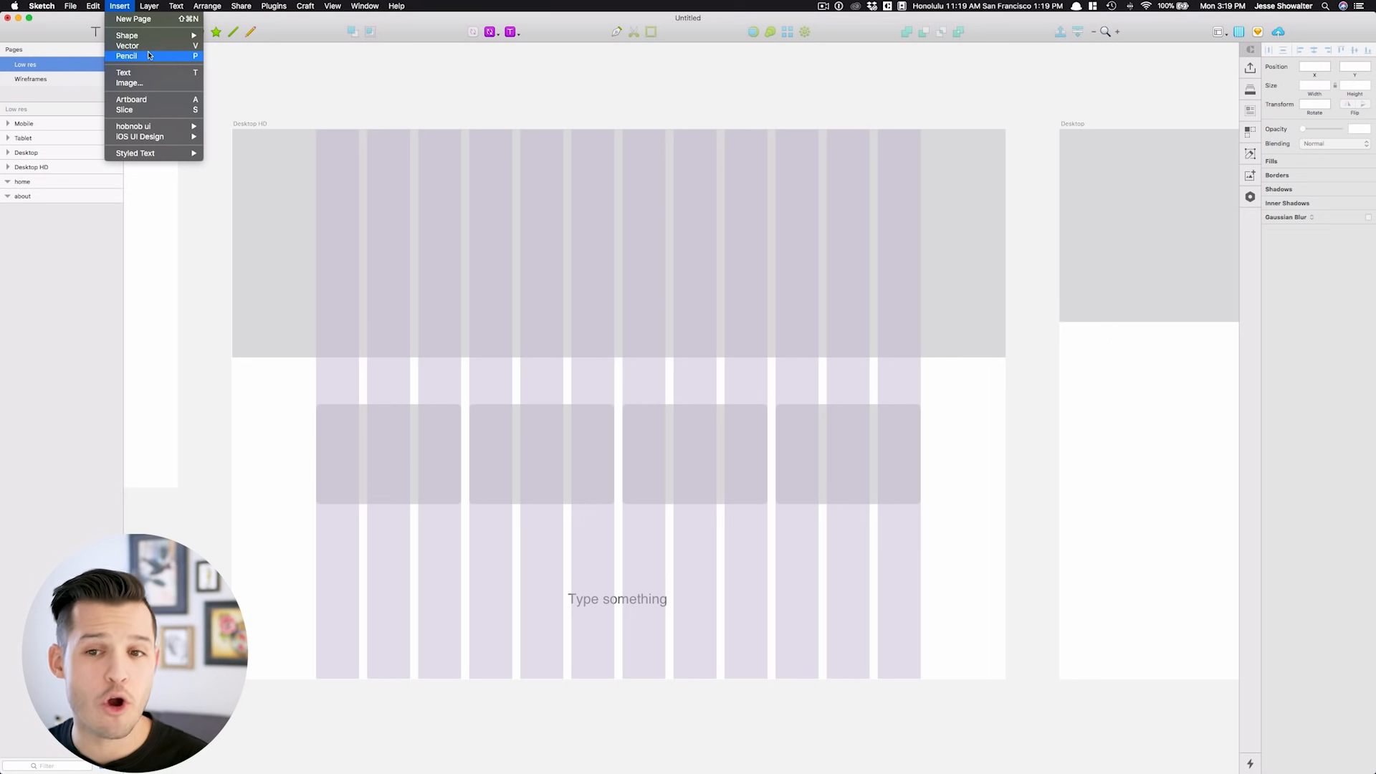
pyautogui.moveTo(342, 109)
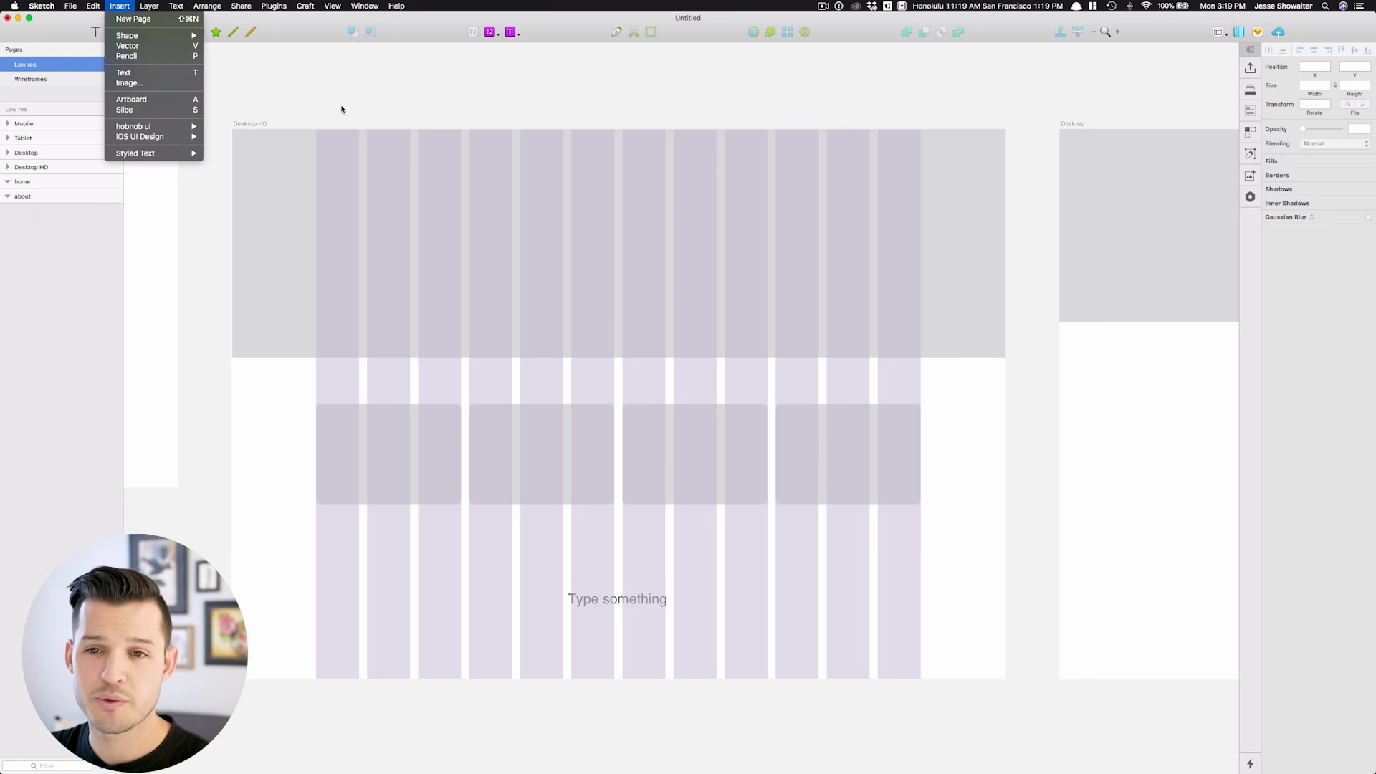
pyautogui.moveTo(128, 35)
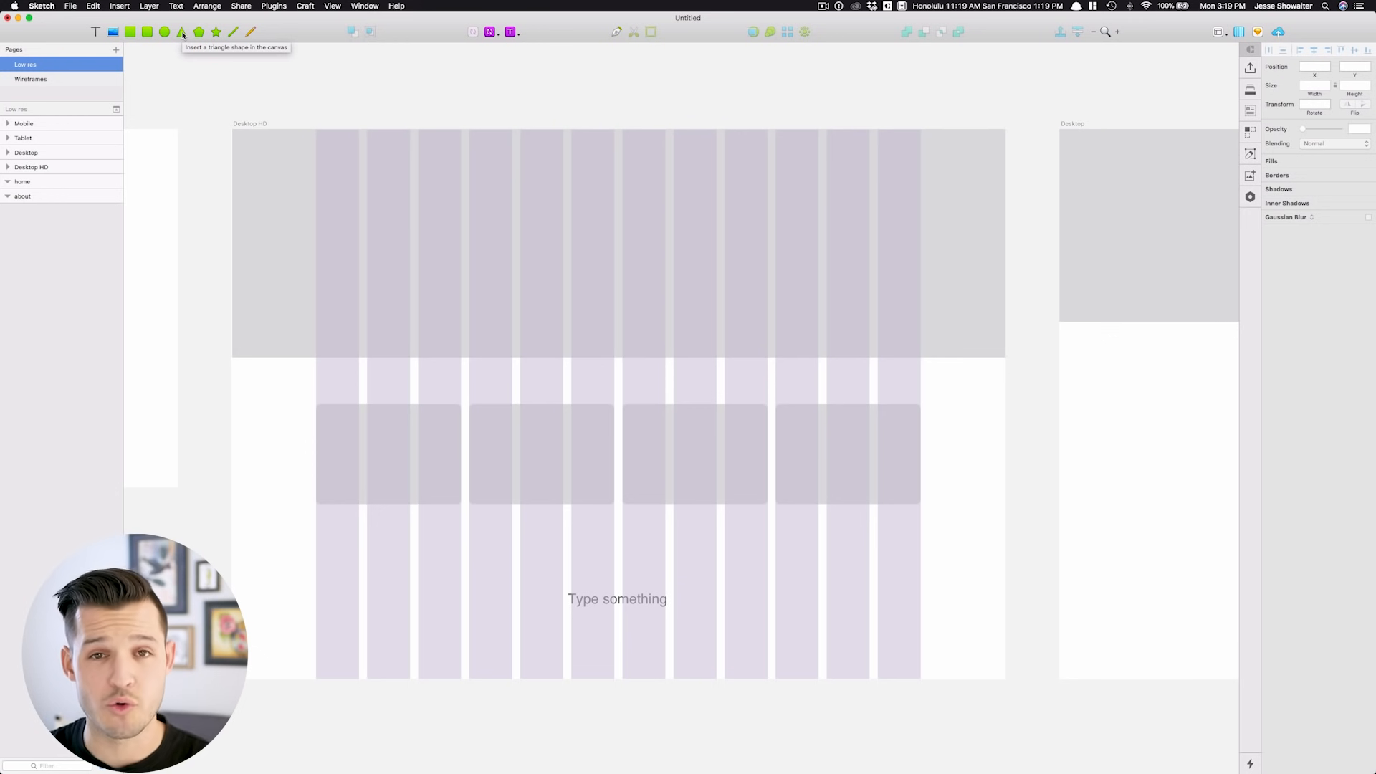
pyautogui.moveTo(147, 33)
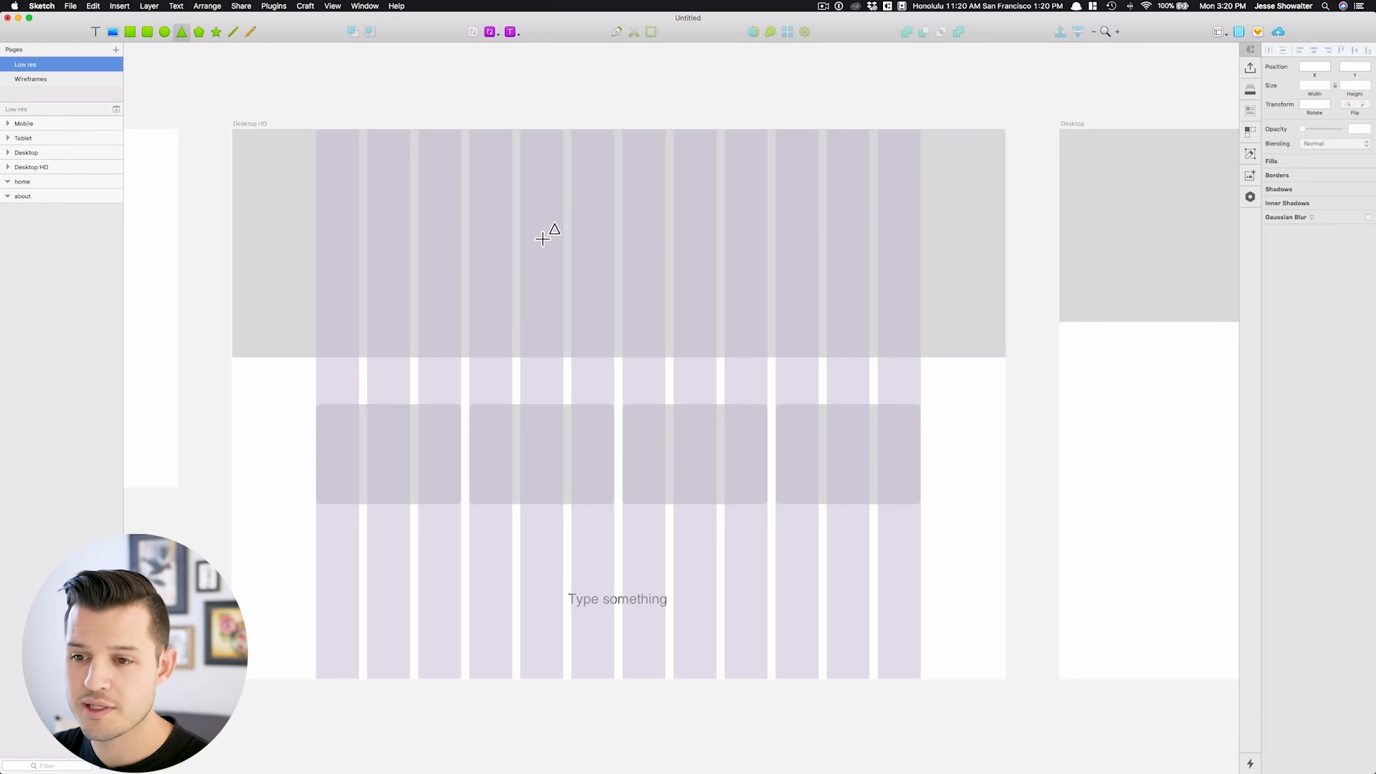
pyautogui.moveTo(534, 228)
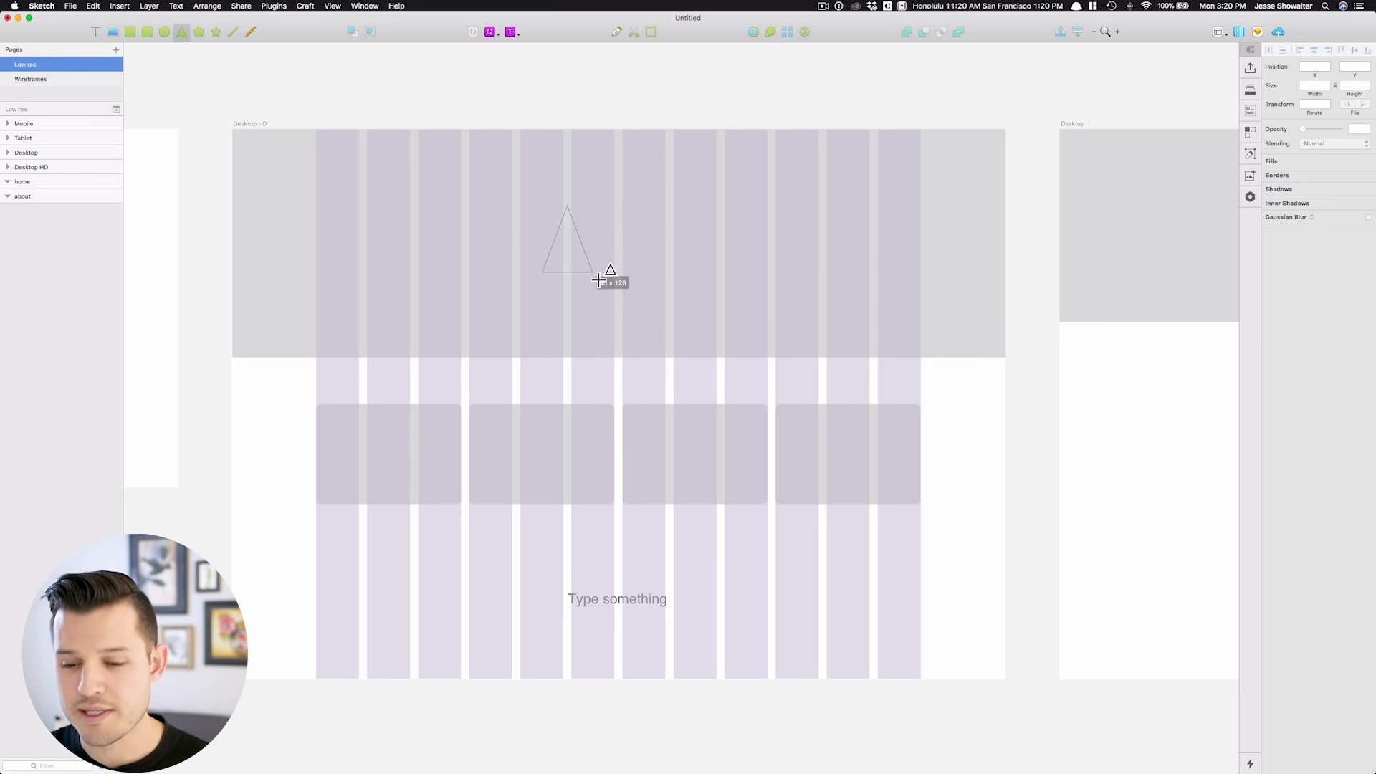
# Step: Draw the shape near the artboard bottom and add a border, drop shadow and motion blur
pyautogui.moveTo(610, 270); pyautogui.dragTo(636, 293)
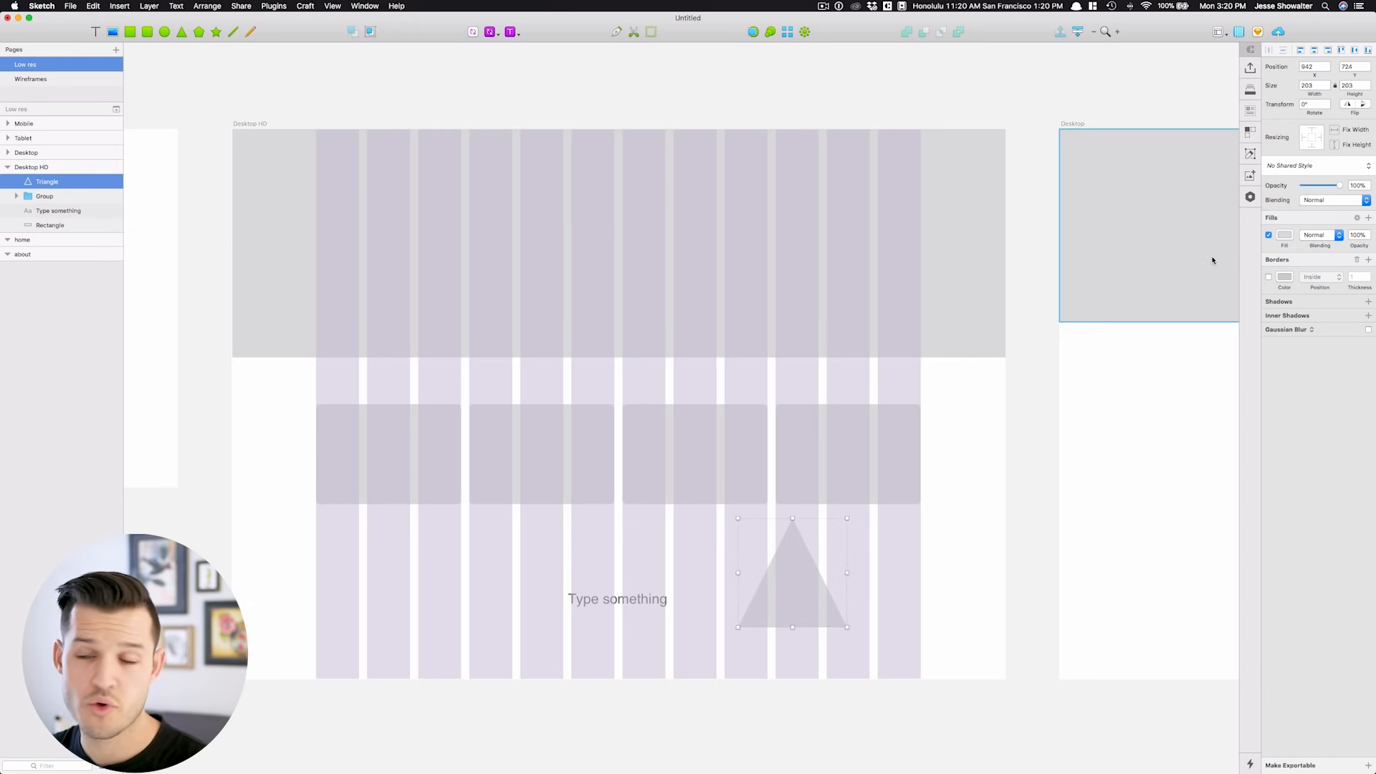
pyautogui.click(1286, 235)
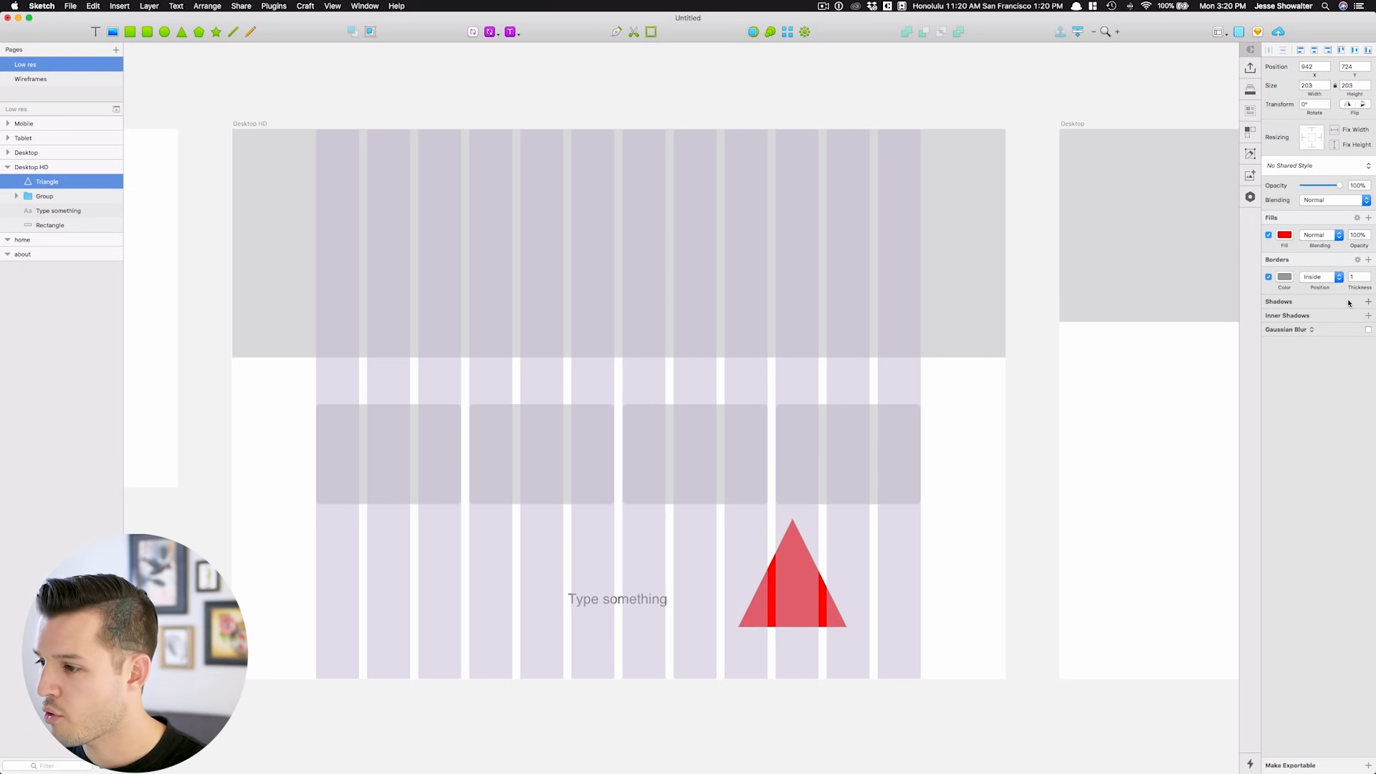
pyautogui.click(1368, 301)
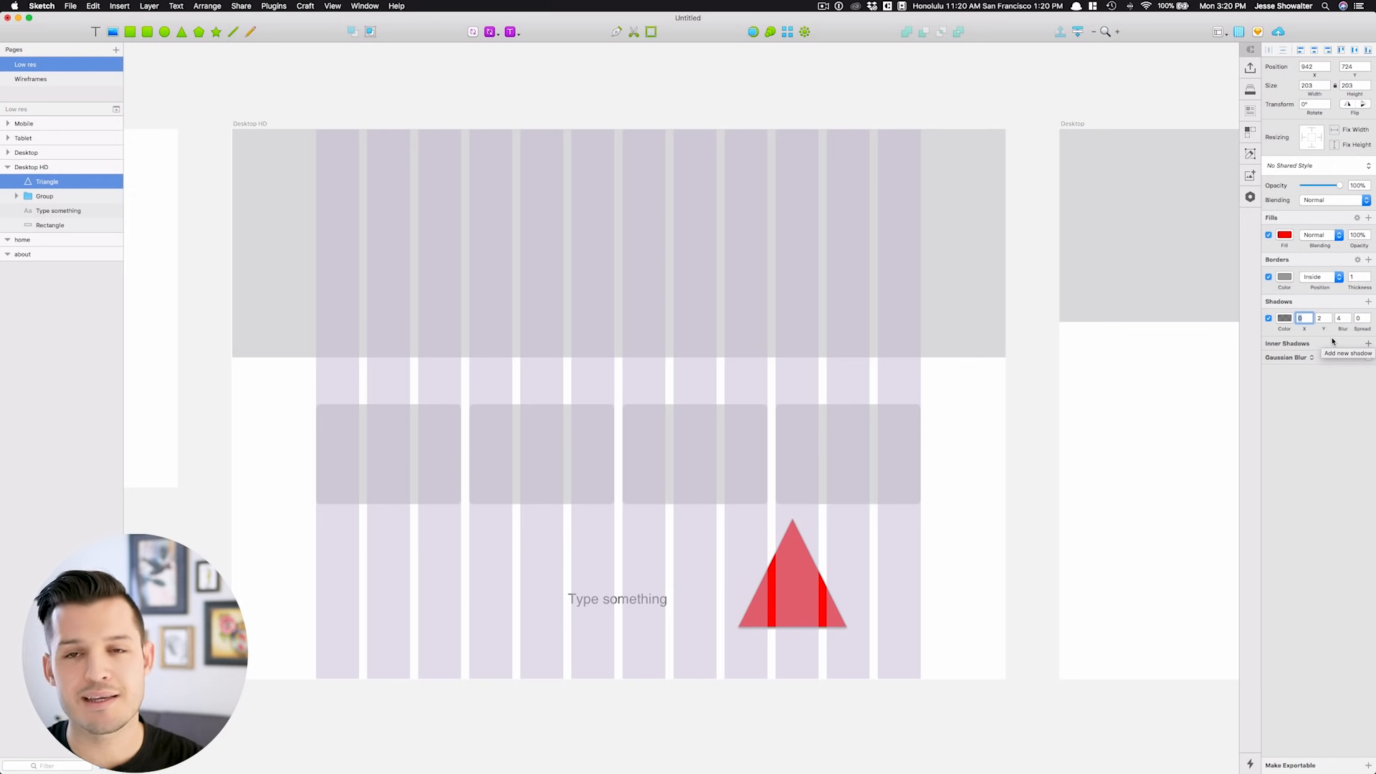
pyautogui.click(792, 590)
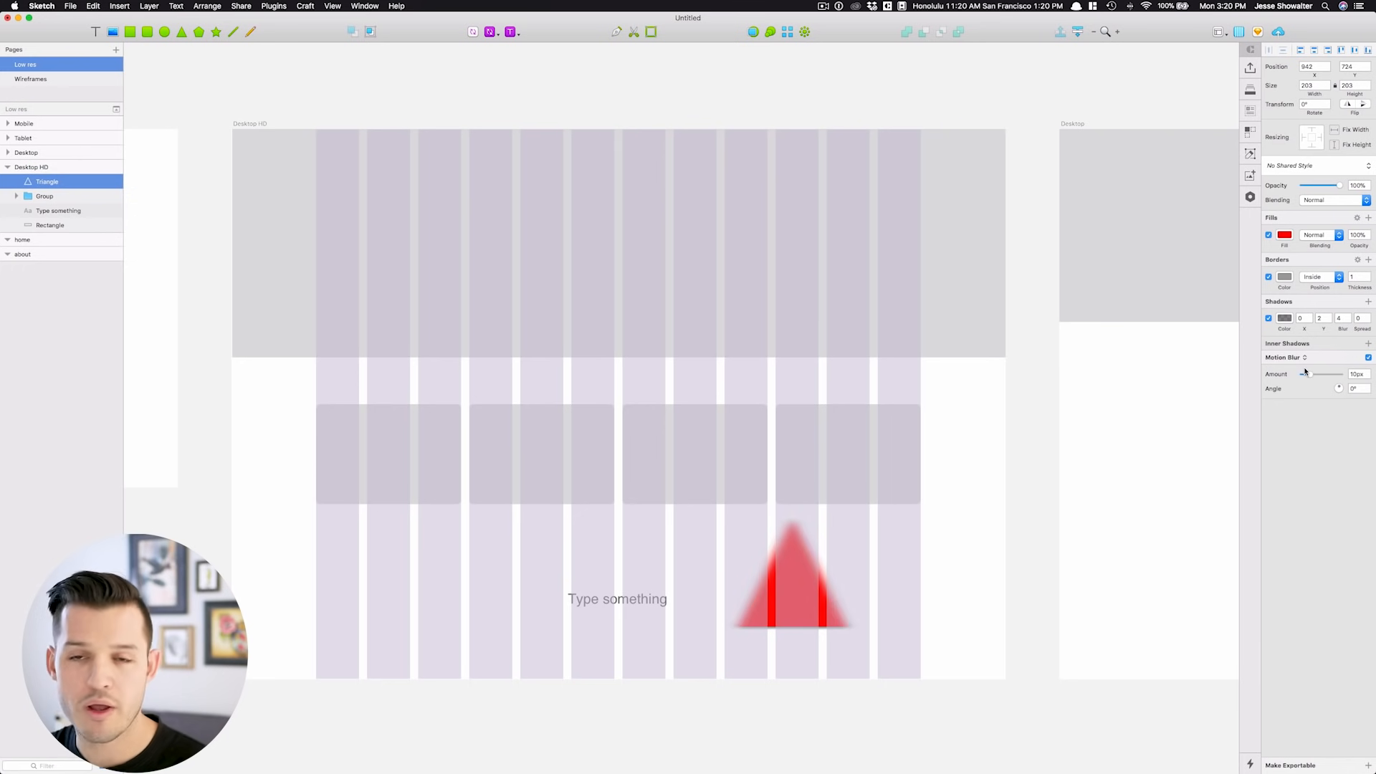
pyautogui.click(802, 595)
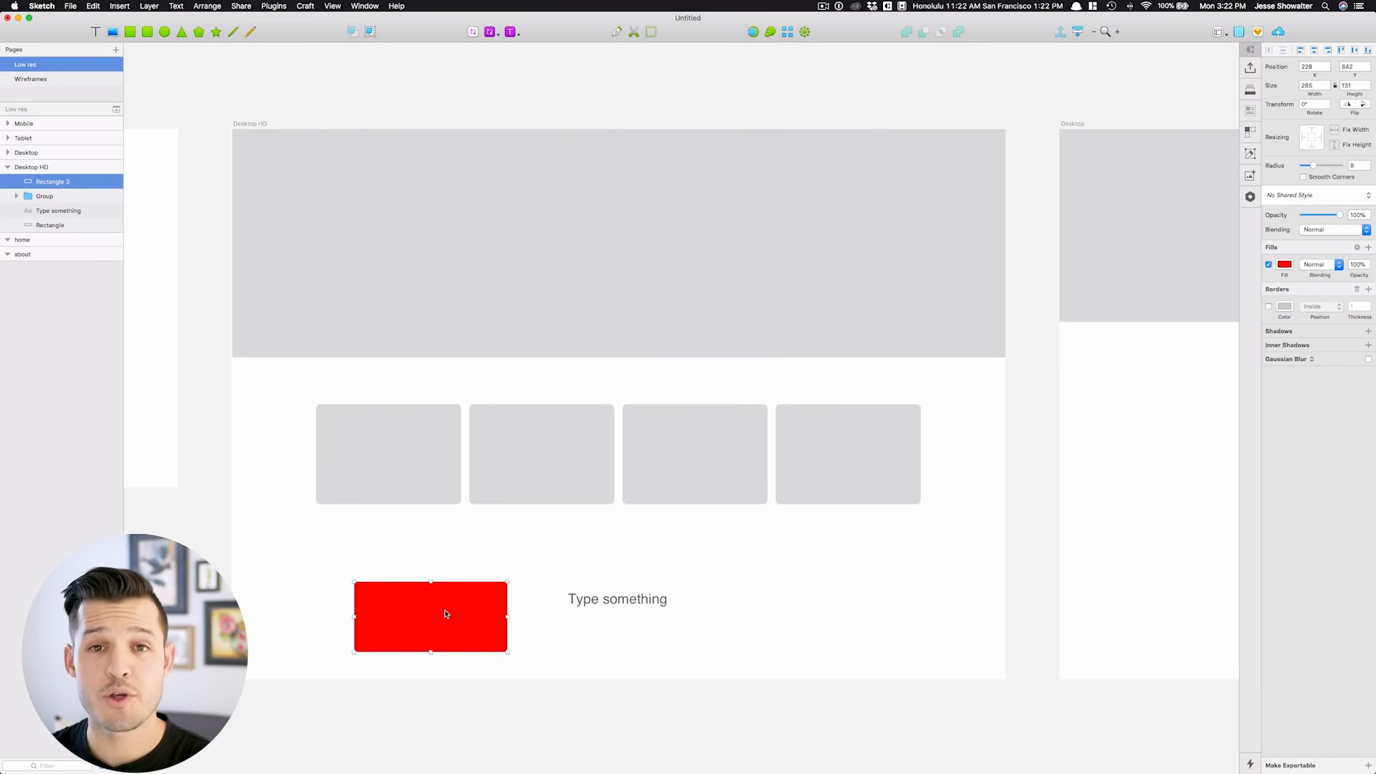
# Step: Move the red rectangle below the card row, aligned to the first card's left edge
pyautogui.moveTo(443, 615); pyautogui.dragTo(409, 603)
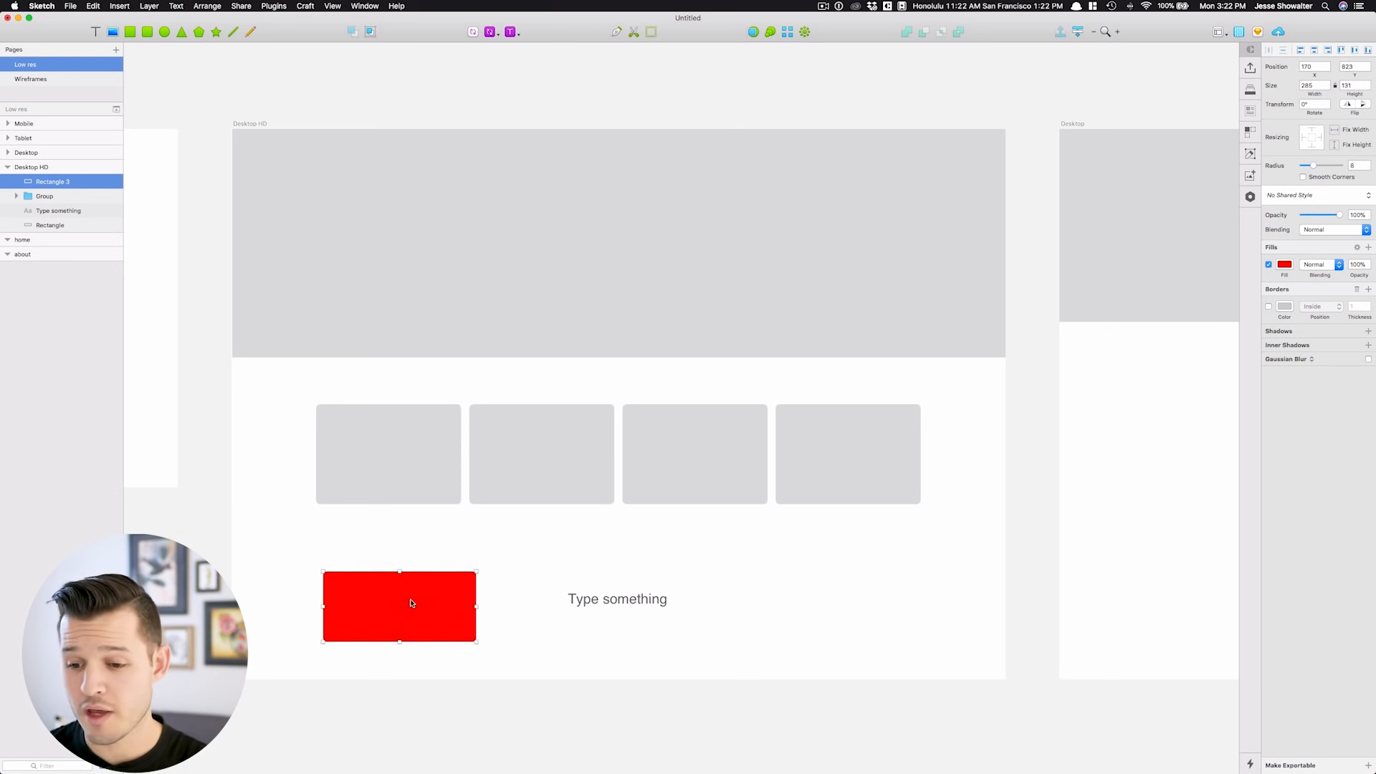
pyautogui.moveTo(410, 602); pyautogui.dragTo(398, 594)
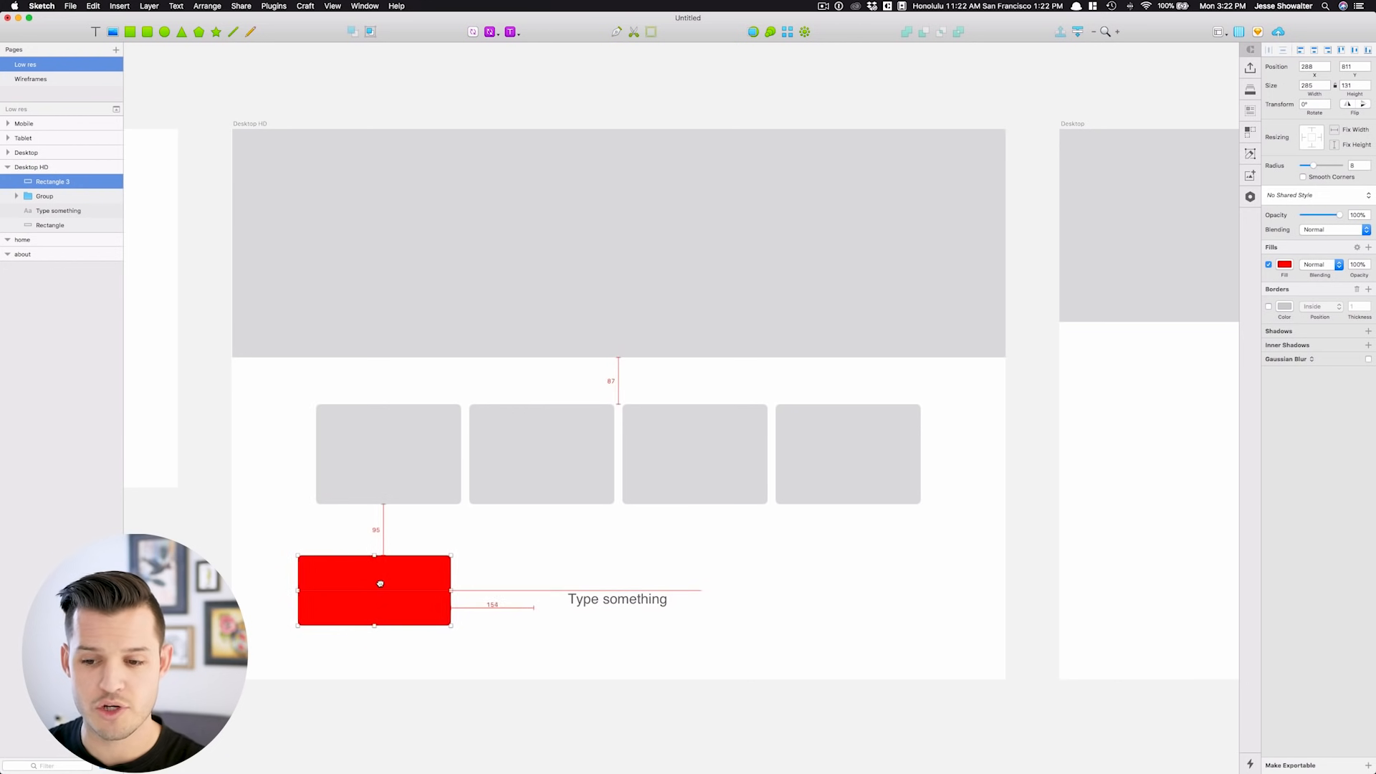
pyautogui.moveTo(379, 584); pyautogui.dragTo(395, 602)
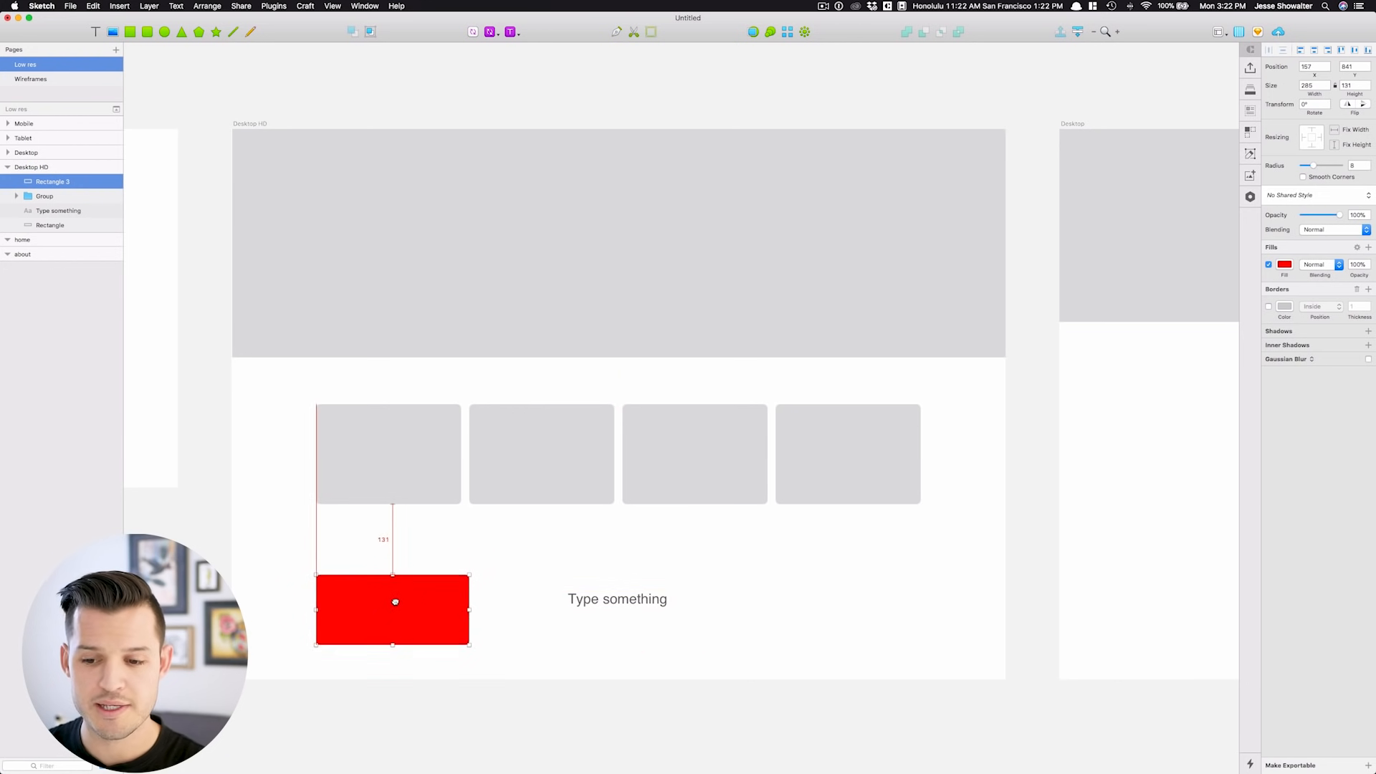
pyautogui.moveTo(395, 602); pyautogui.dragTo(435, 590)
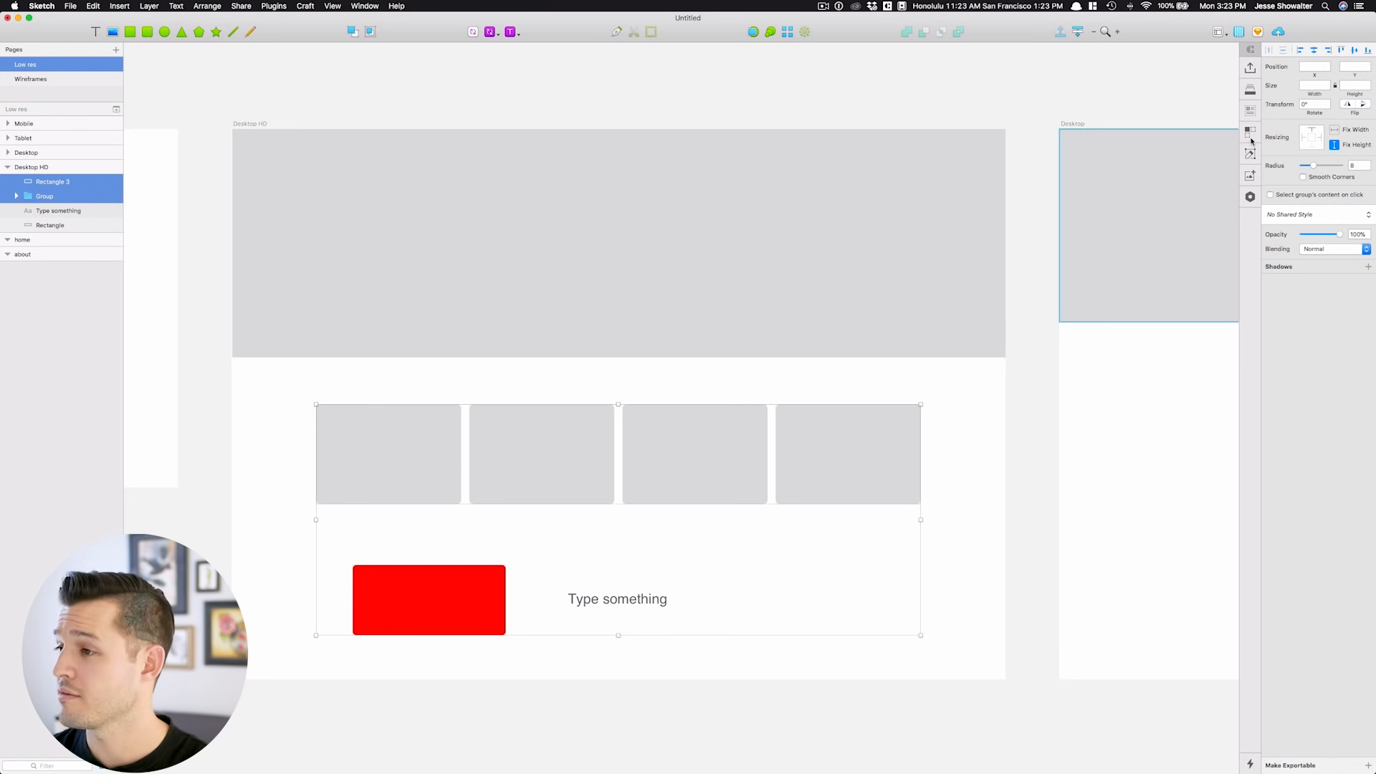
pyautogui.click(1294, 48)
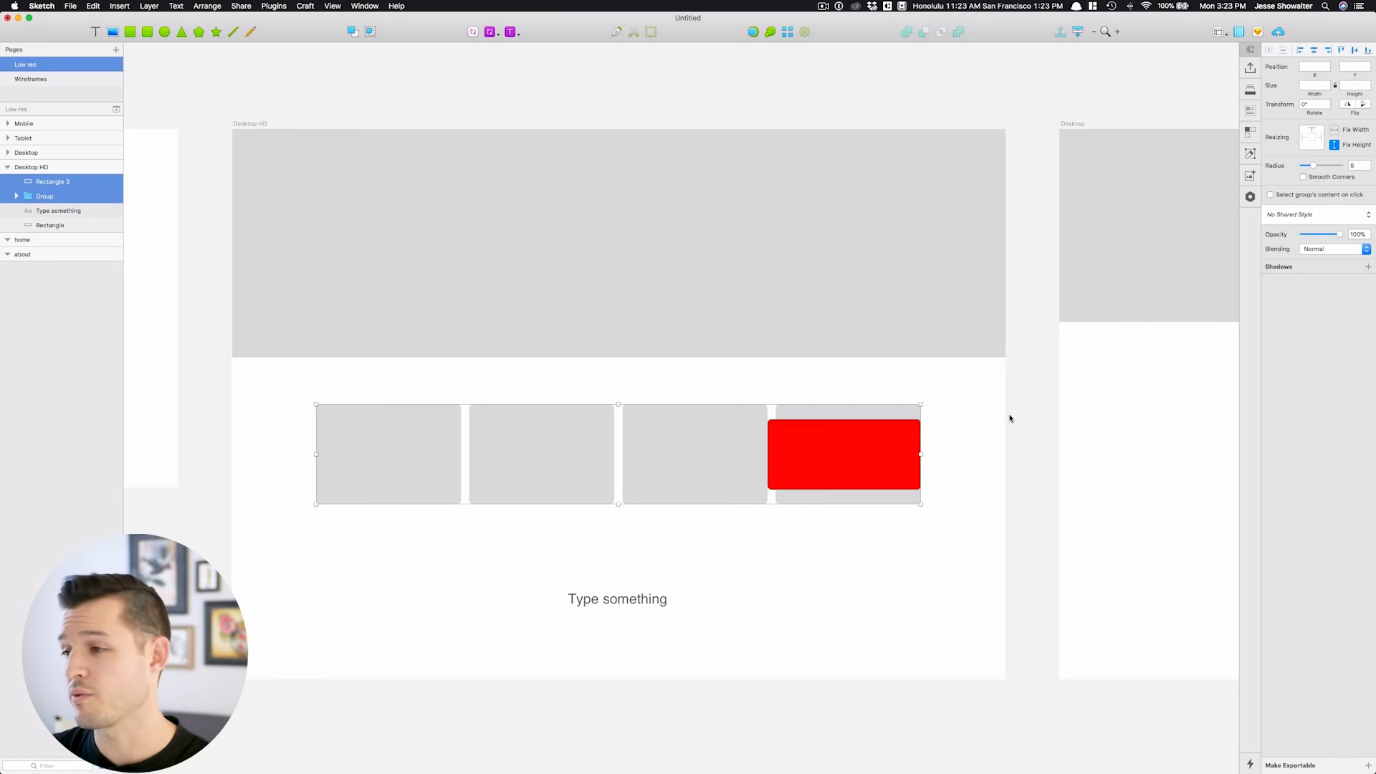
pyautogui.moveTo(843, 454); pyautogui.dragTo(392, 589)
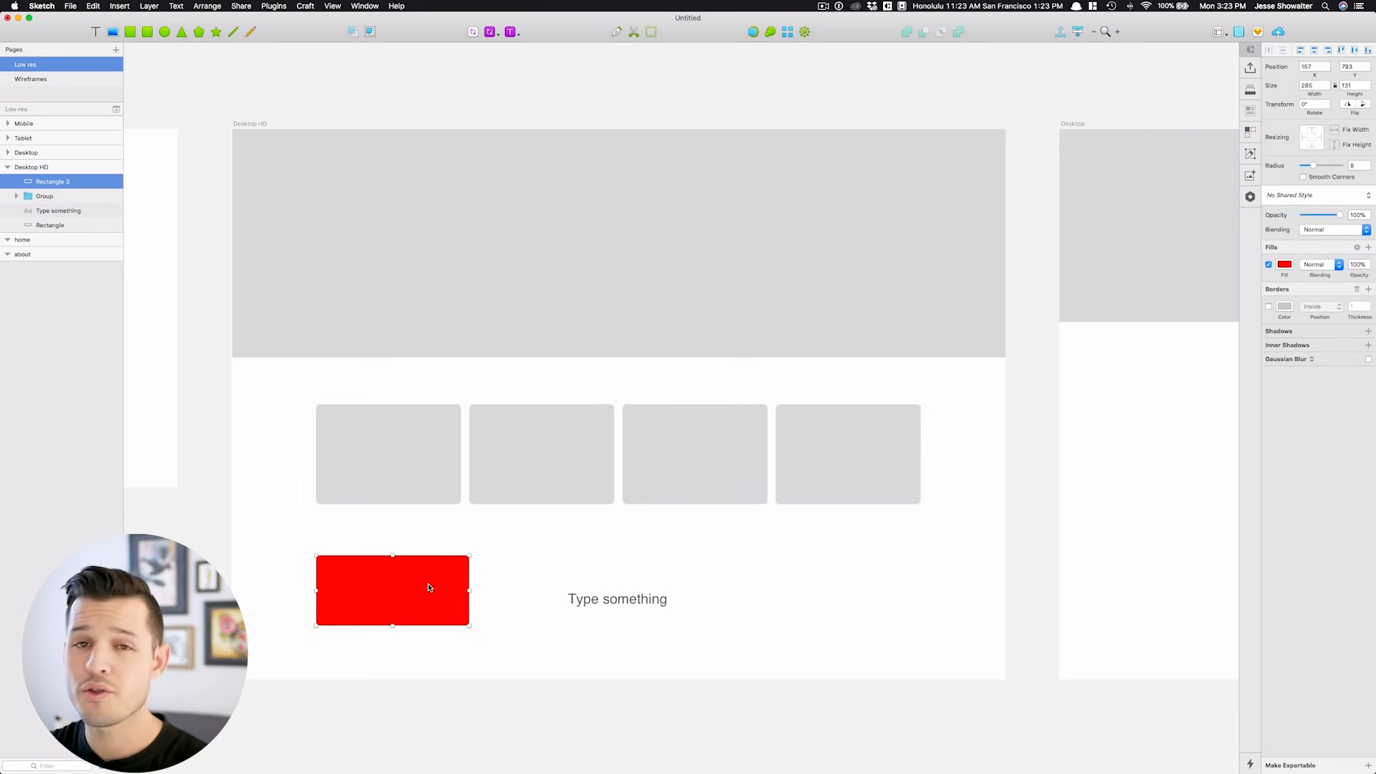
pyautogui.click(618, 599)
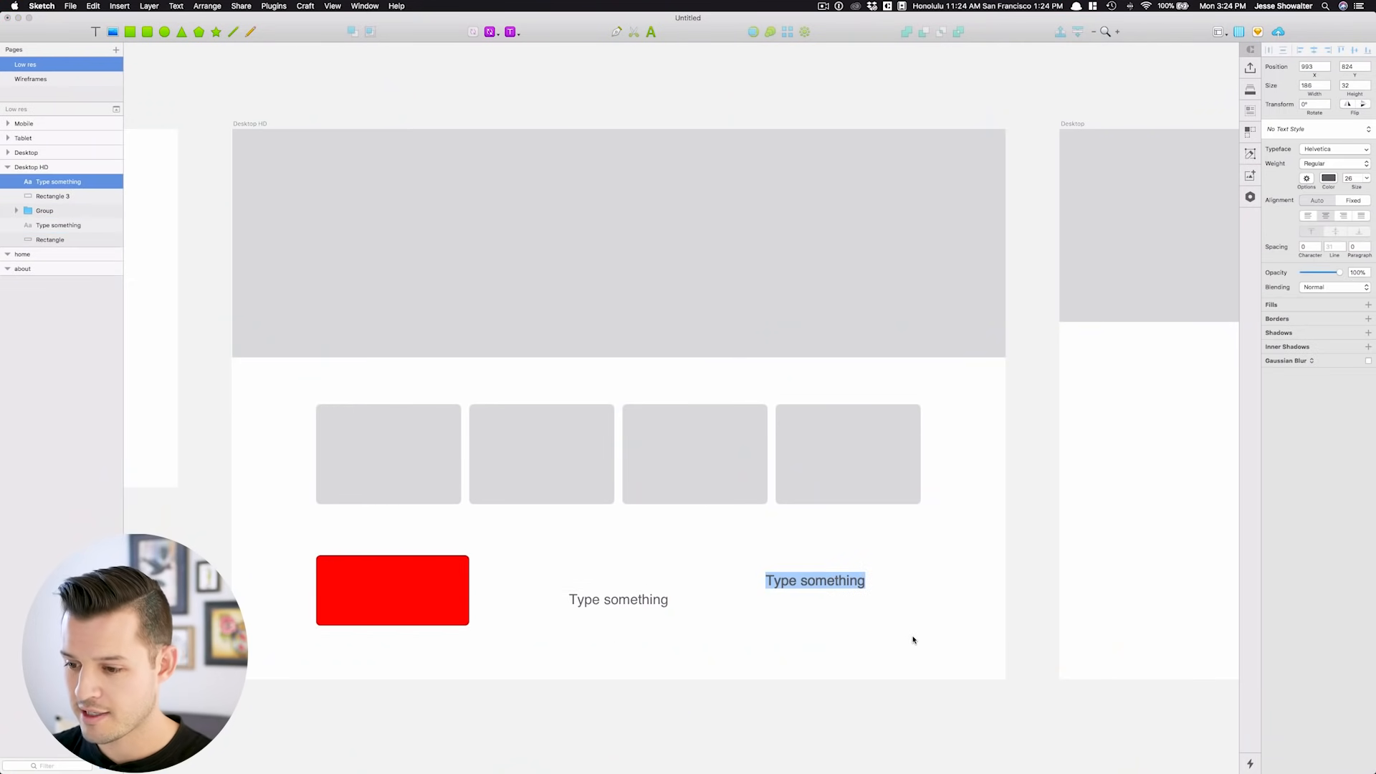
# Step: Type 'Headline Style', set its weight to Bold, and create a new text style
pyautogui.write('Headline Style')
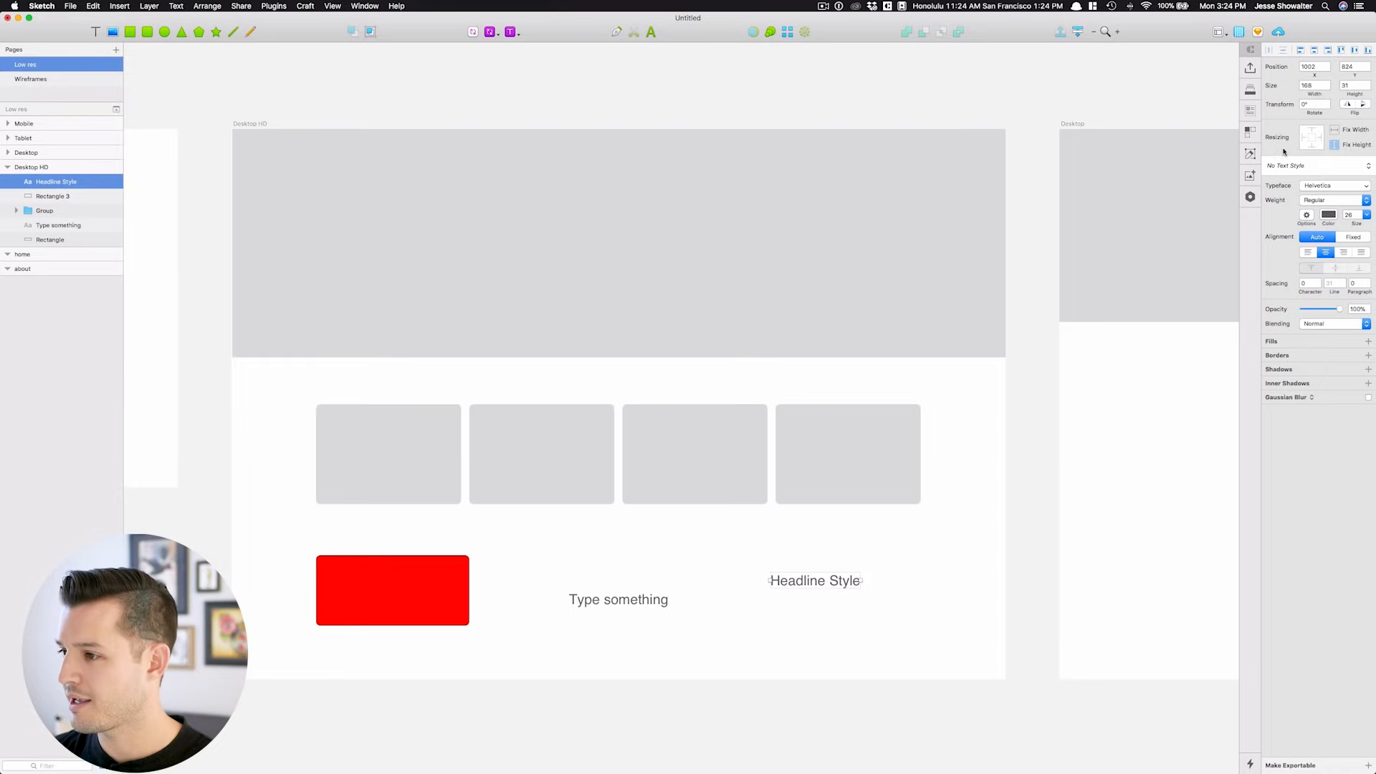
pyautogui.click(1339, 199)
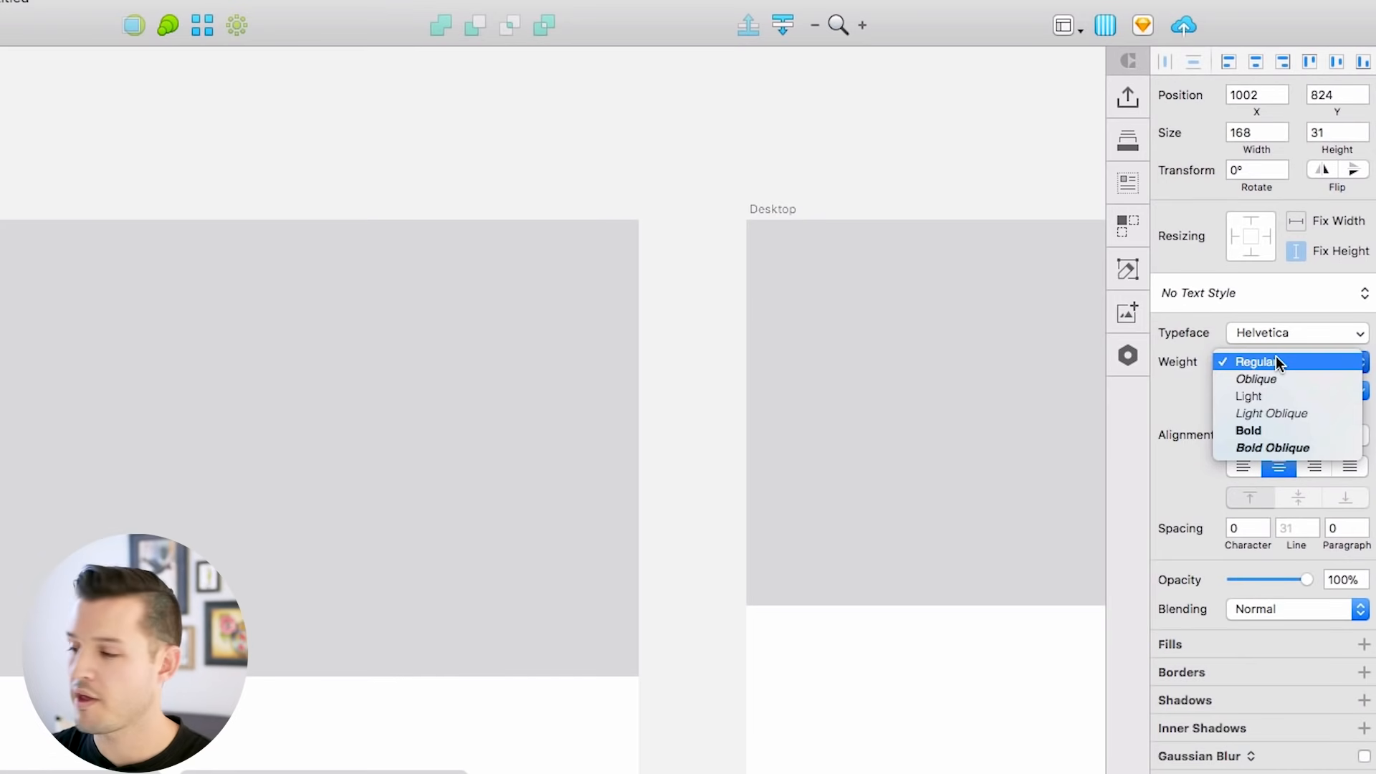
pyautogui.click(1249, 430)
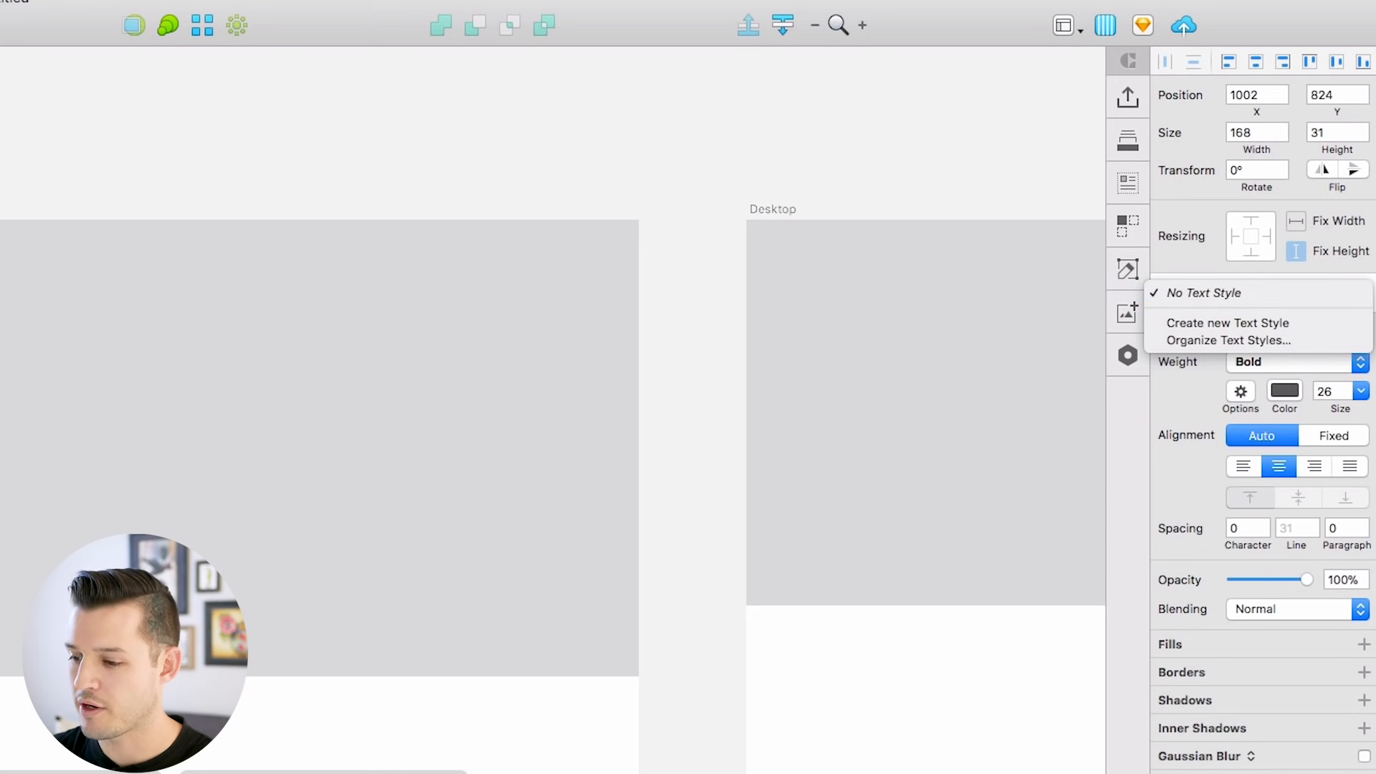
pyautogui.moveTo(1301, 327)
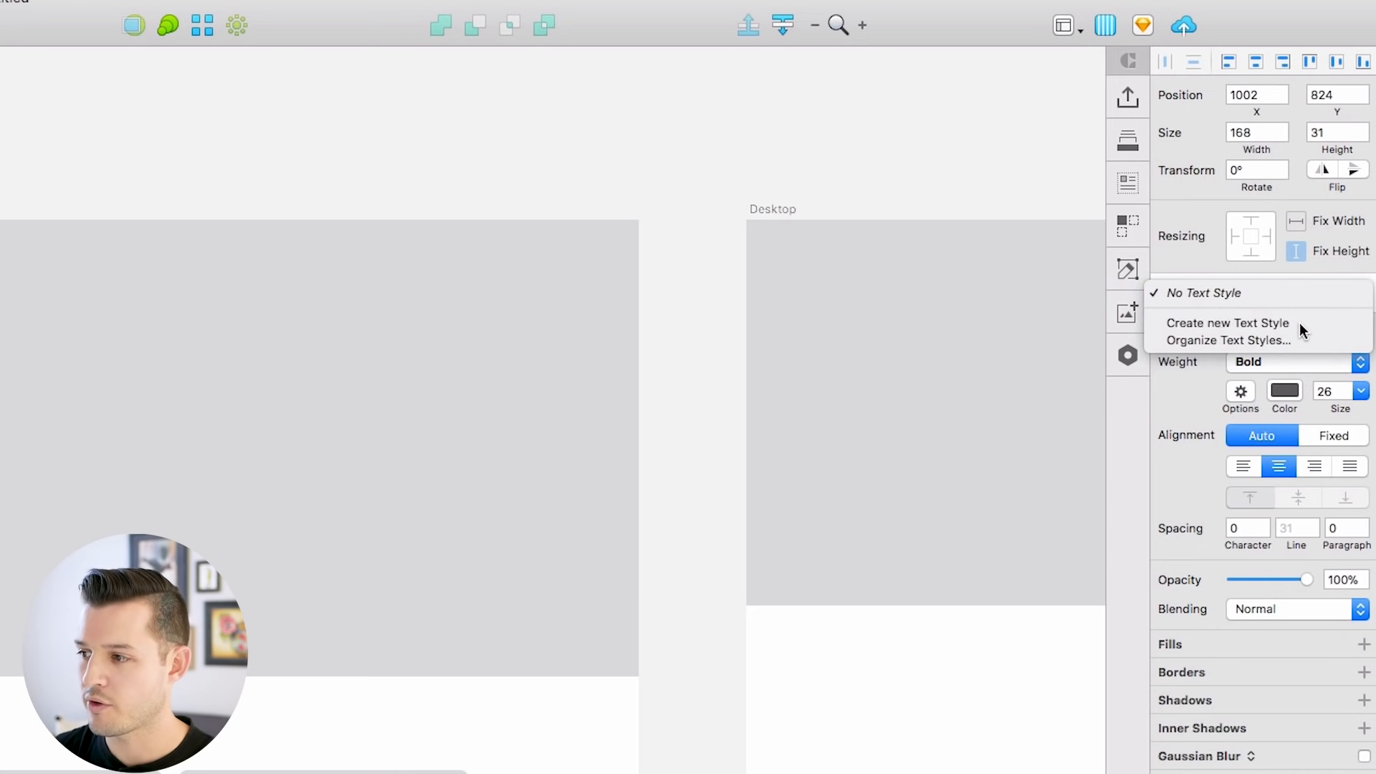
pyautogui.click(1226, 323)
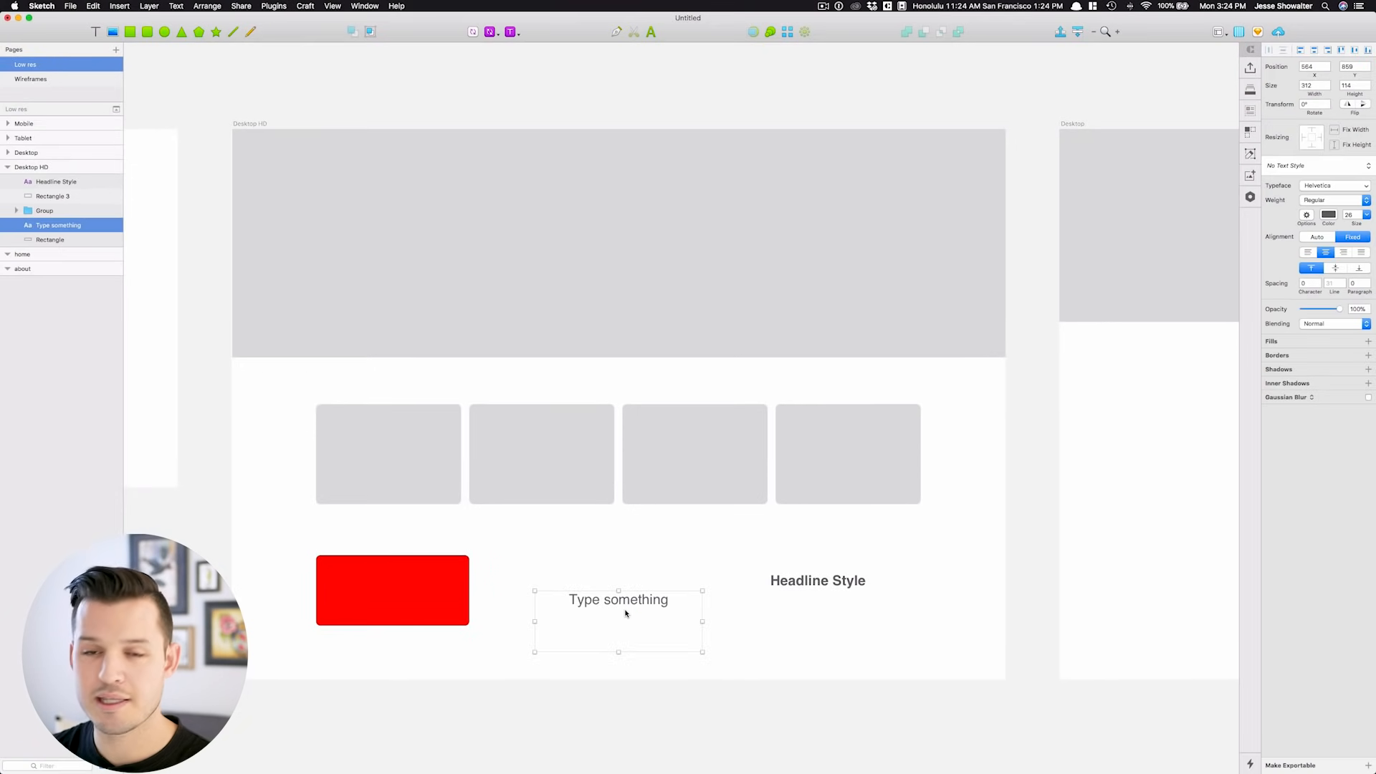
pyautogui.moveTo(1085, 508)
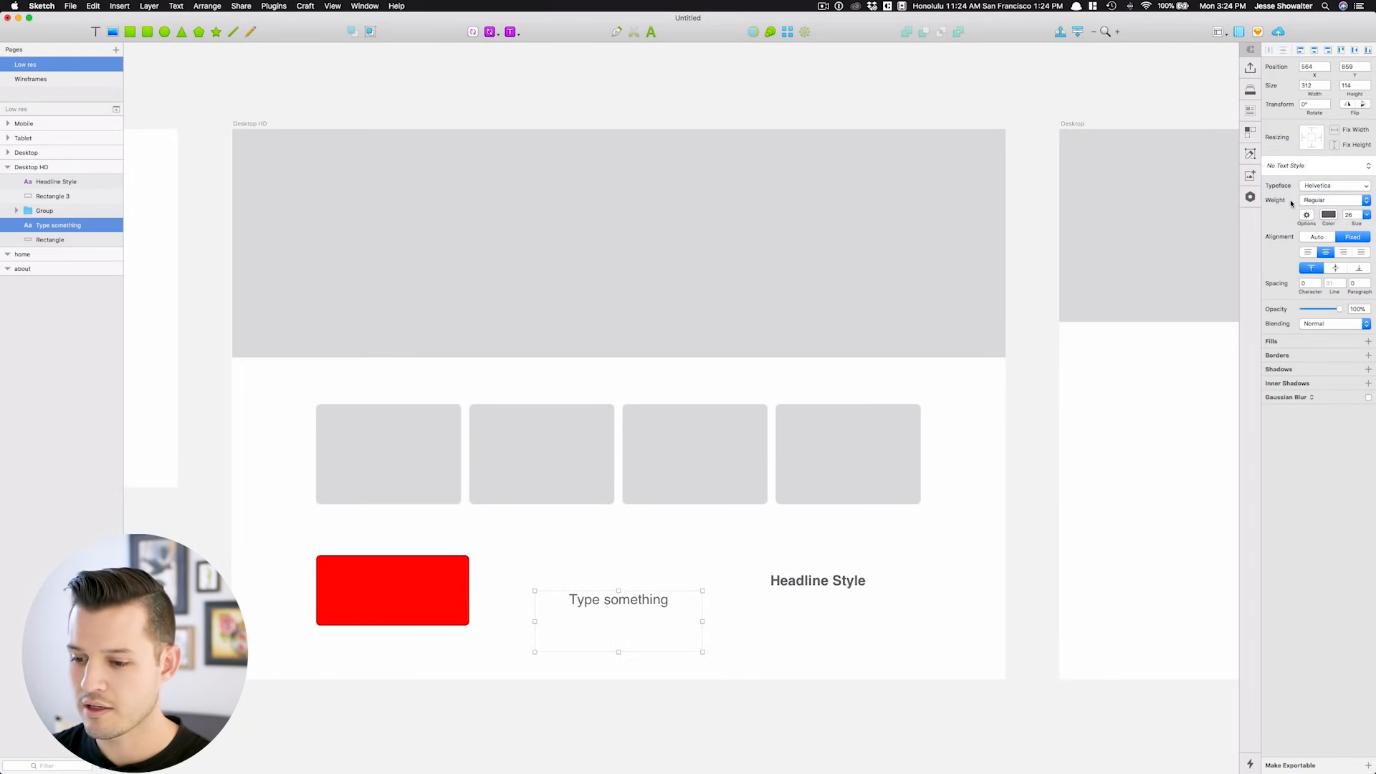
# Step: Apply the Headline text style to 'Type something' and widen its text box
pyautogui.click(879, 612)
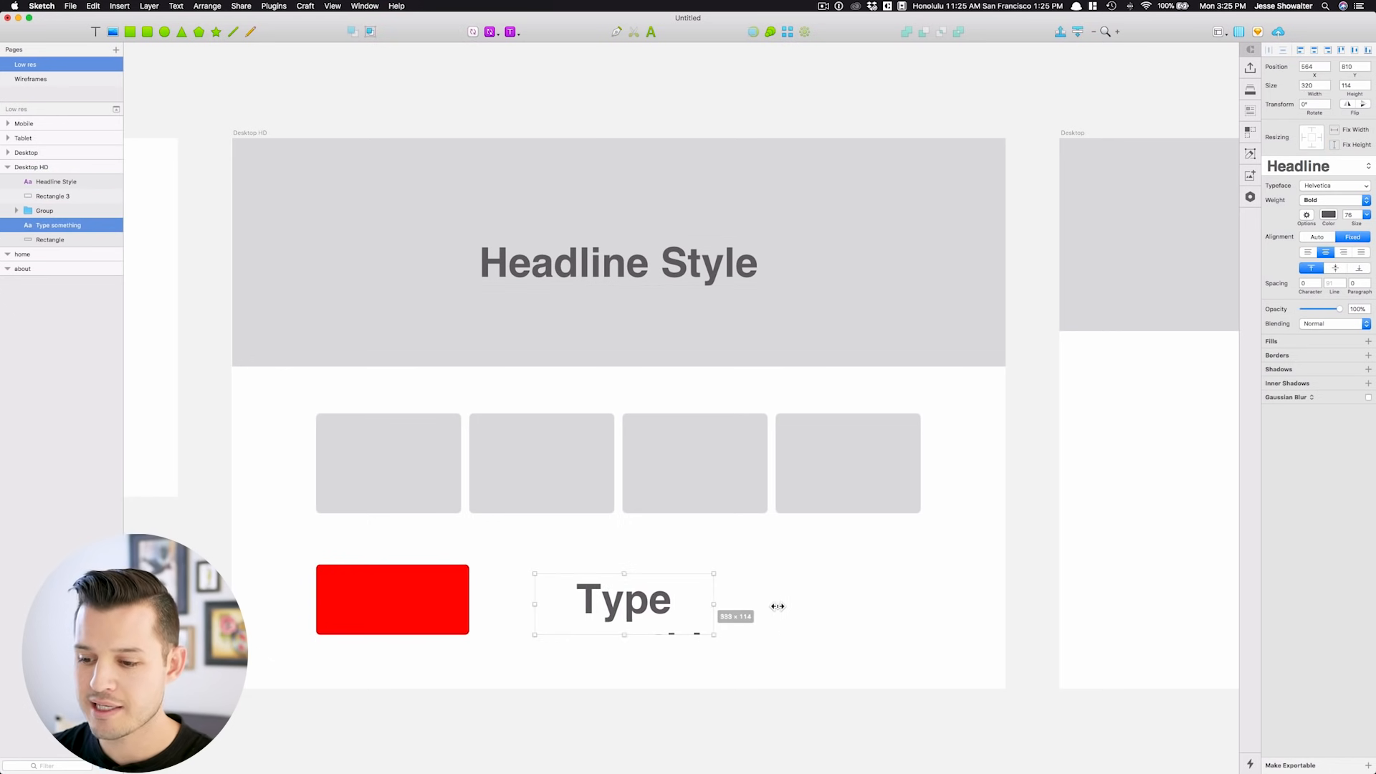
pyautogui.moveTo(712, 606); pyautogui.dragTo(958, 606)
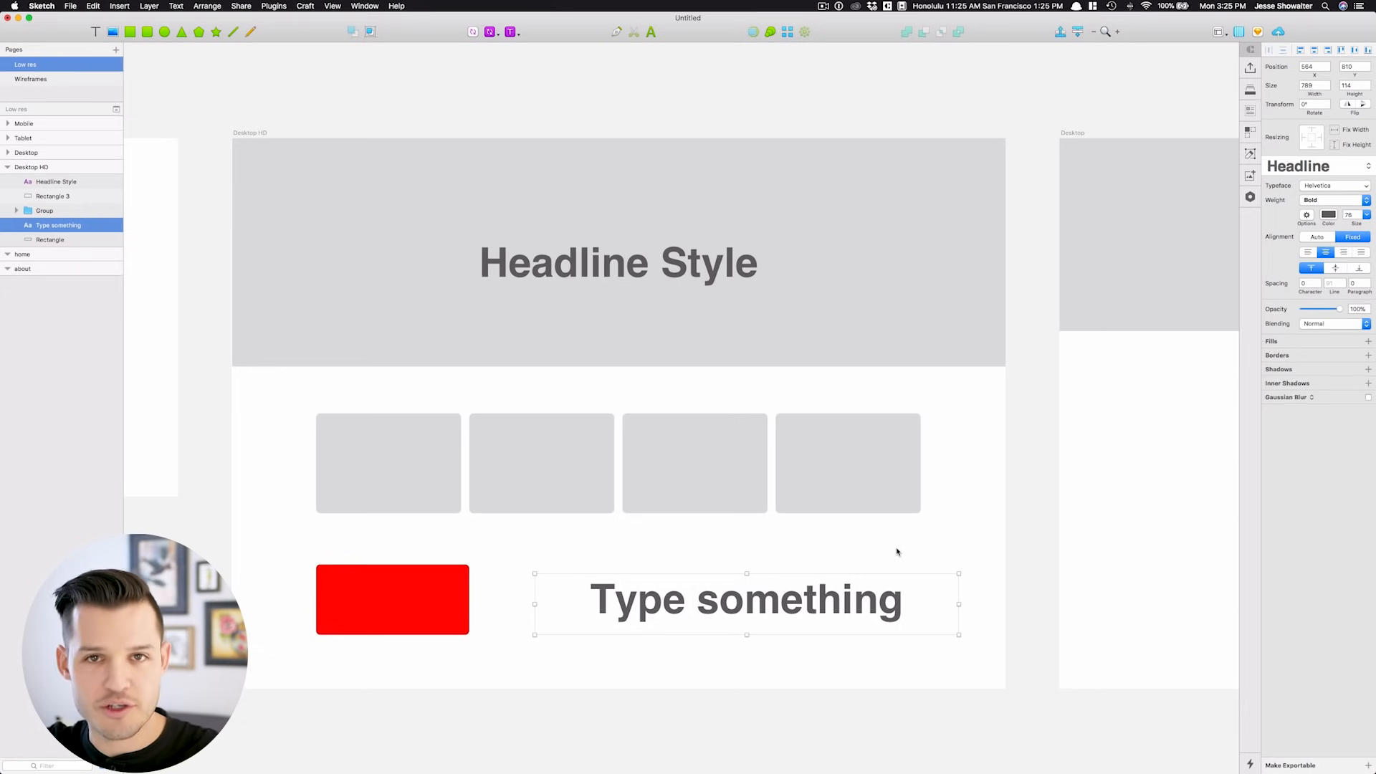
pyautogui.click(393, 601)
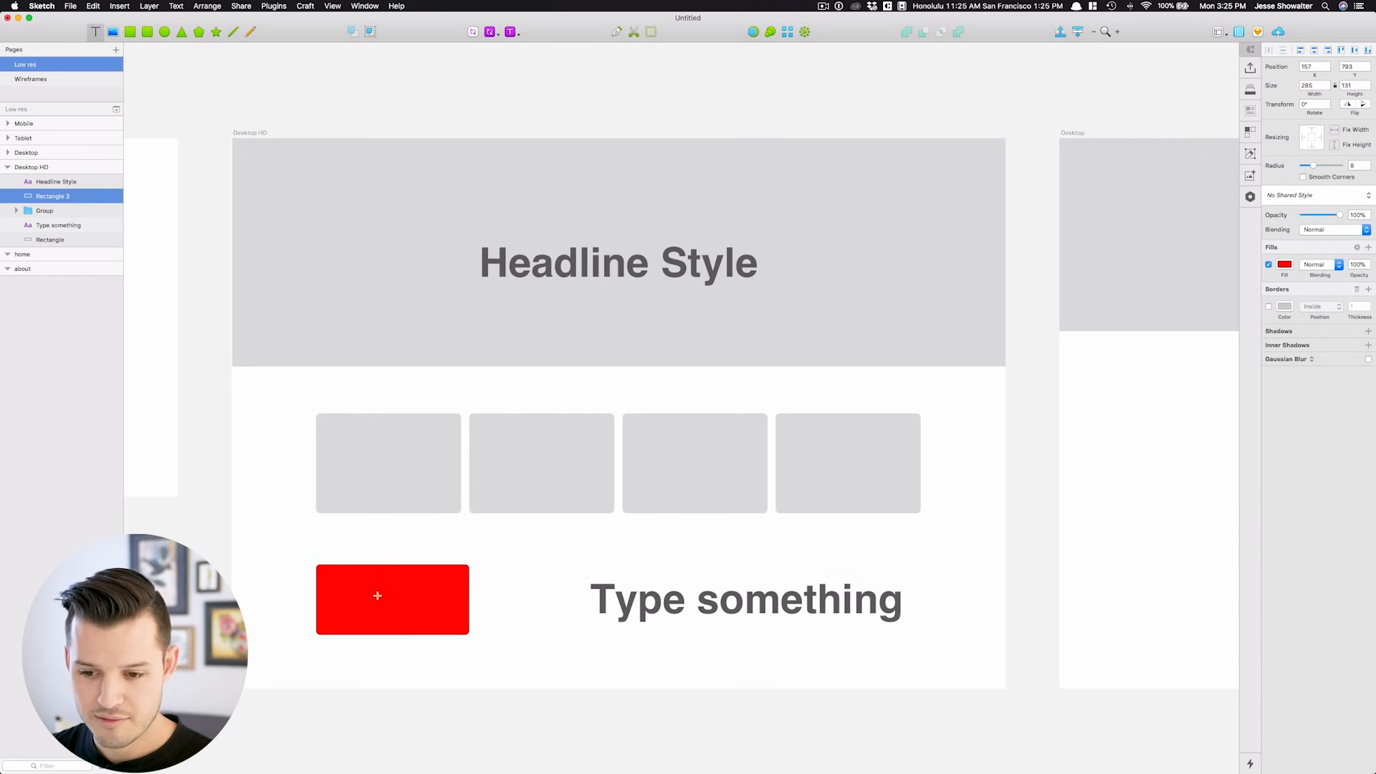
# Step: Label the shape 'Button', select both layers, and save them as symbol 'button'
pyautogui.write('Button')
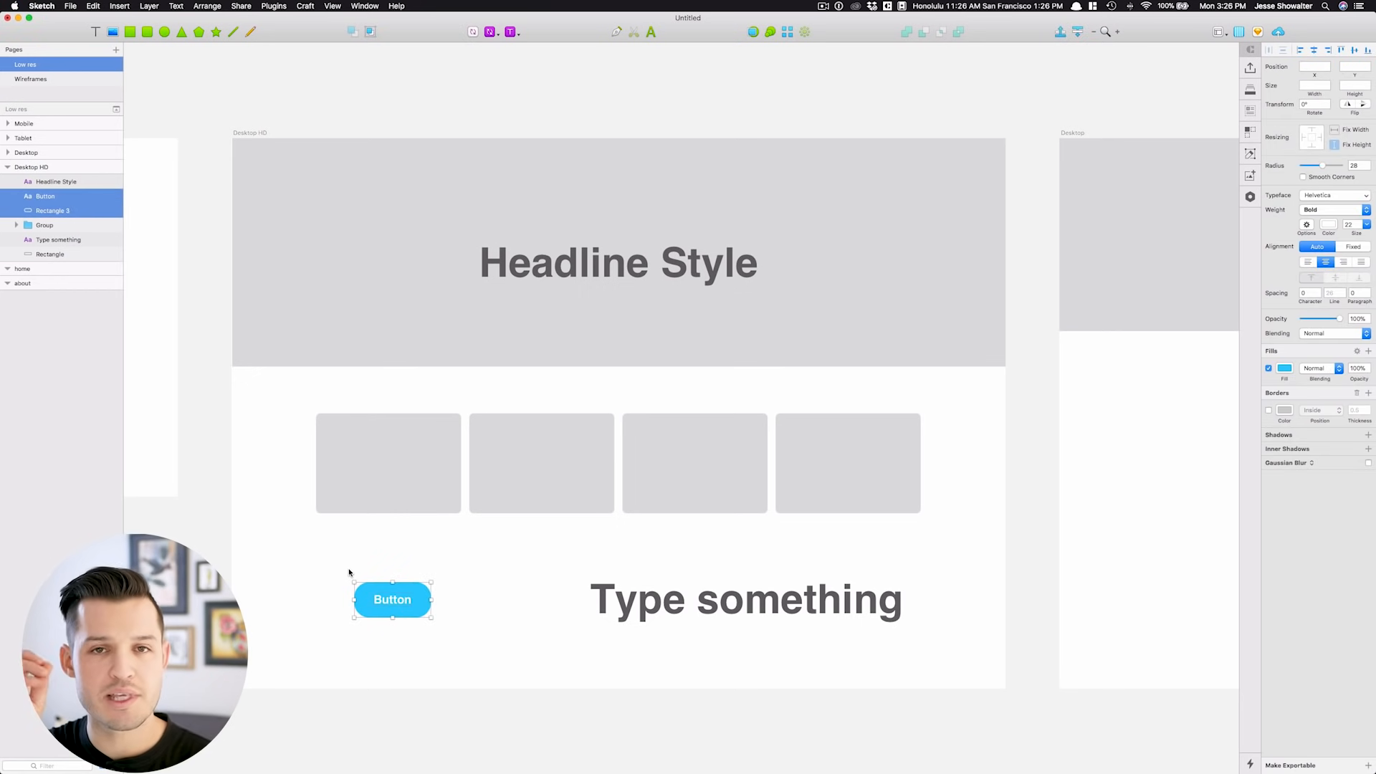
pyautogui.click(51, 253)
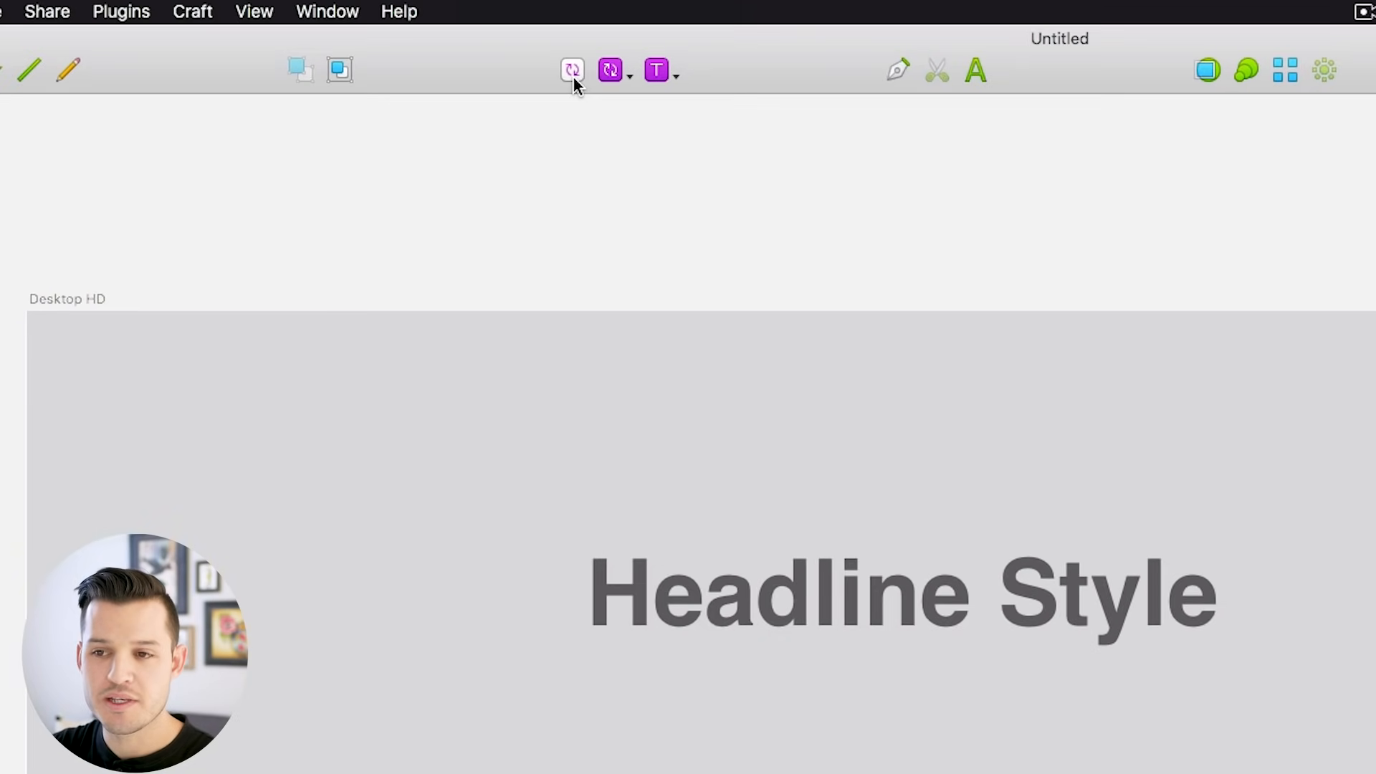
pyautogui.click(570, 71)
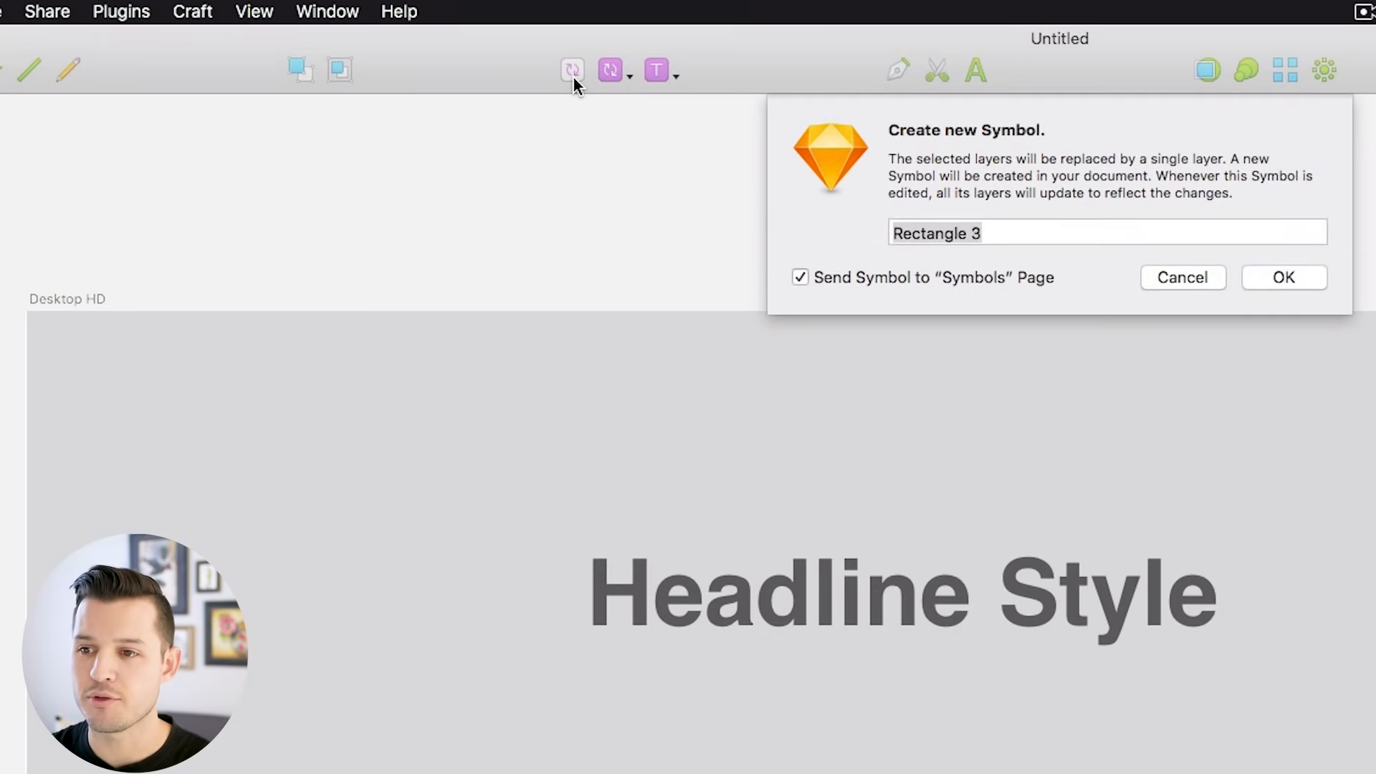
pyautogui.click(1108, 233)
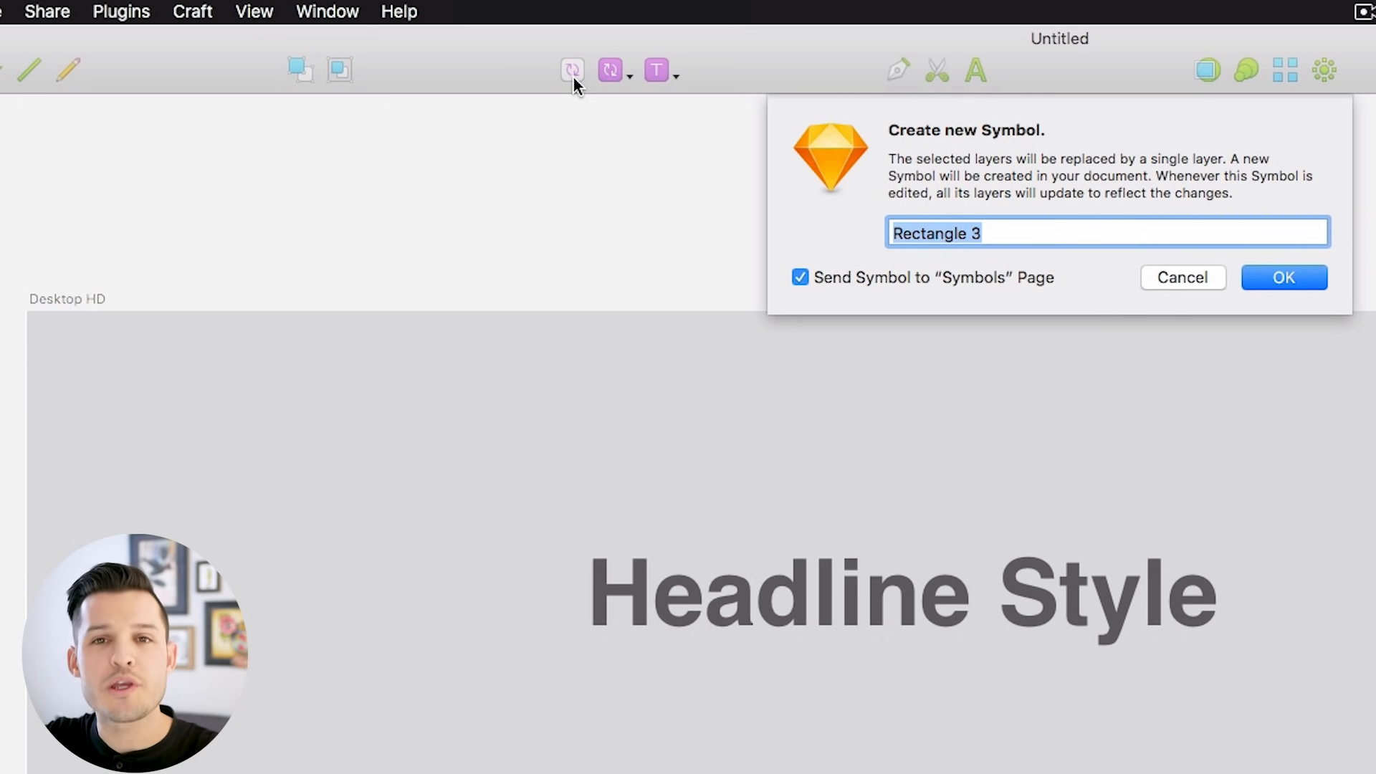
pyautogui.write('b')
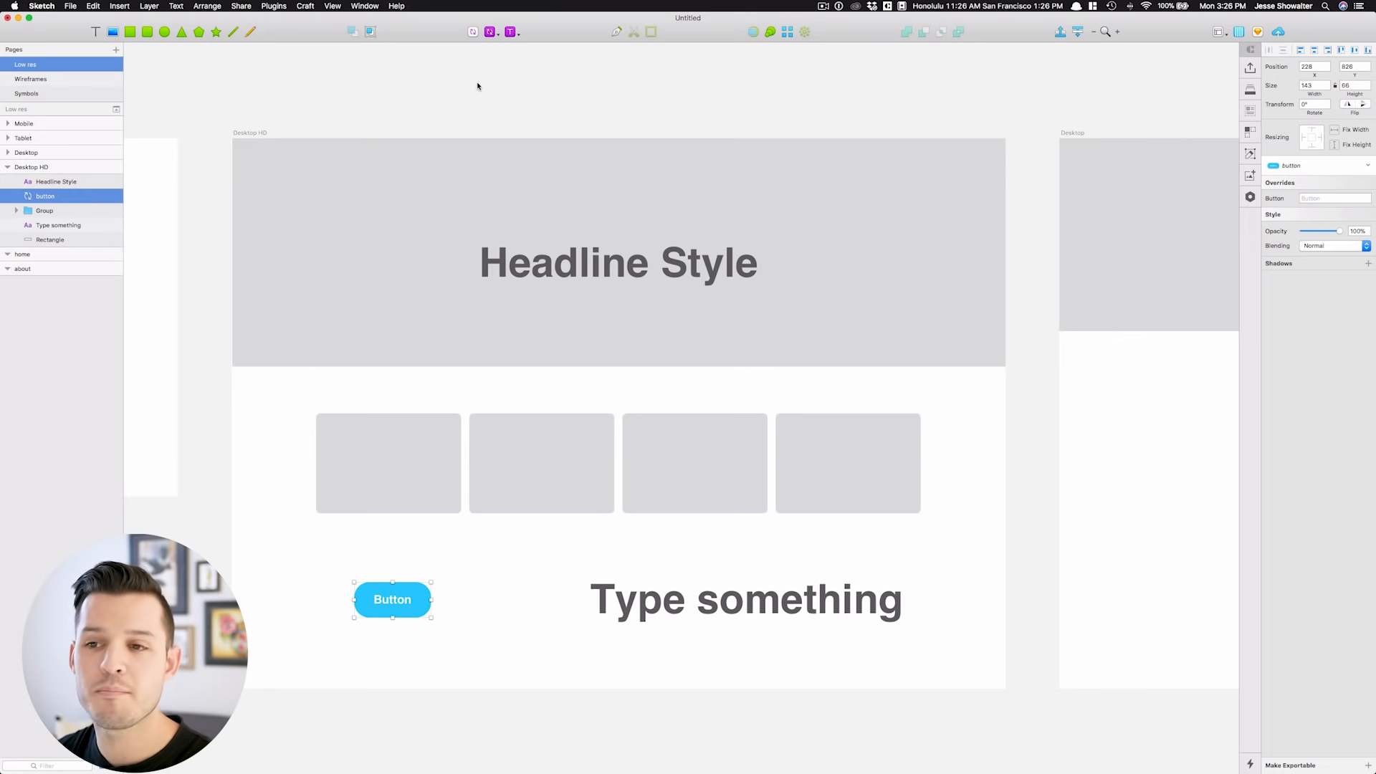
# Step: Drag a copy of the button symbol to just below 'Headline Style' in the header
pyautogui.click(487, 32)
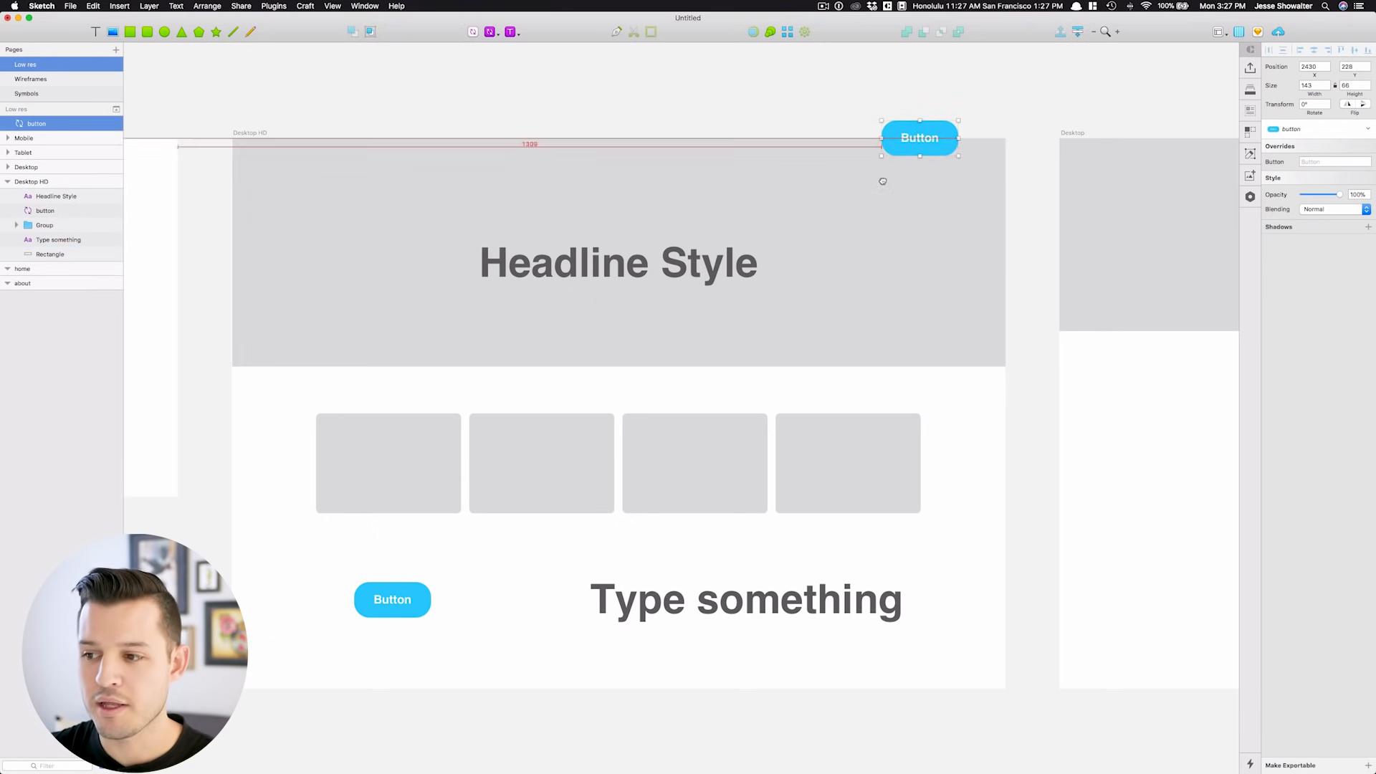
pyautogui.moveTo(919, 138); pyautogui.dragTo(573, 302)
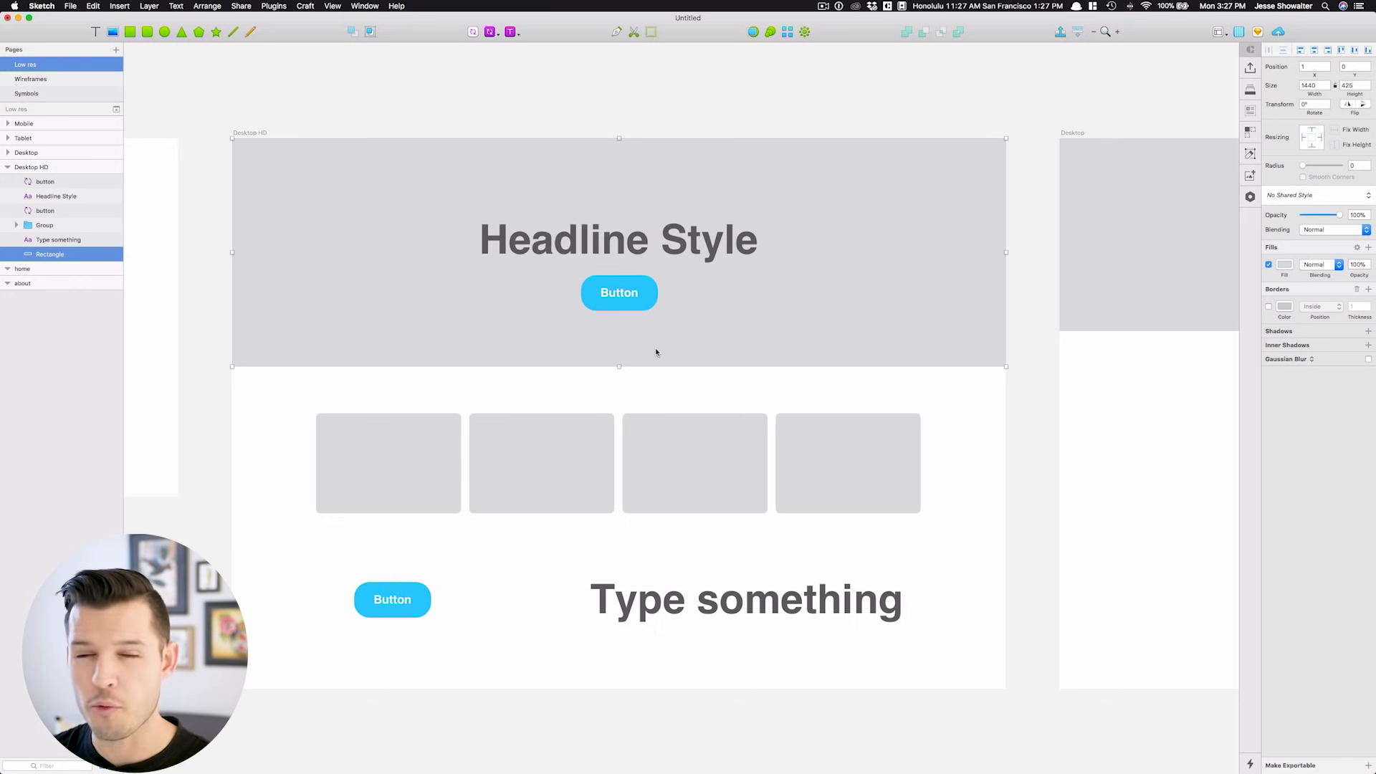
pyautogui.moveTo(631, 344)
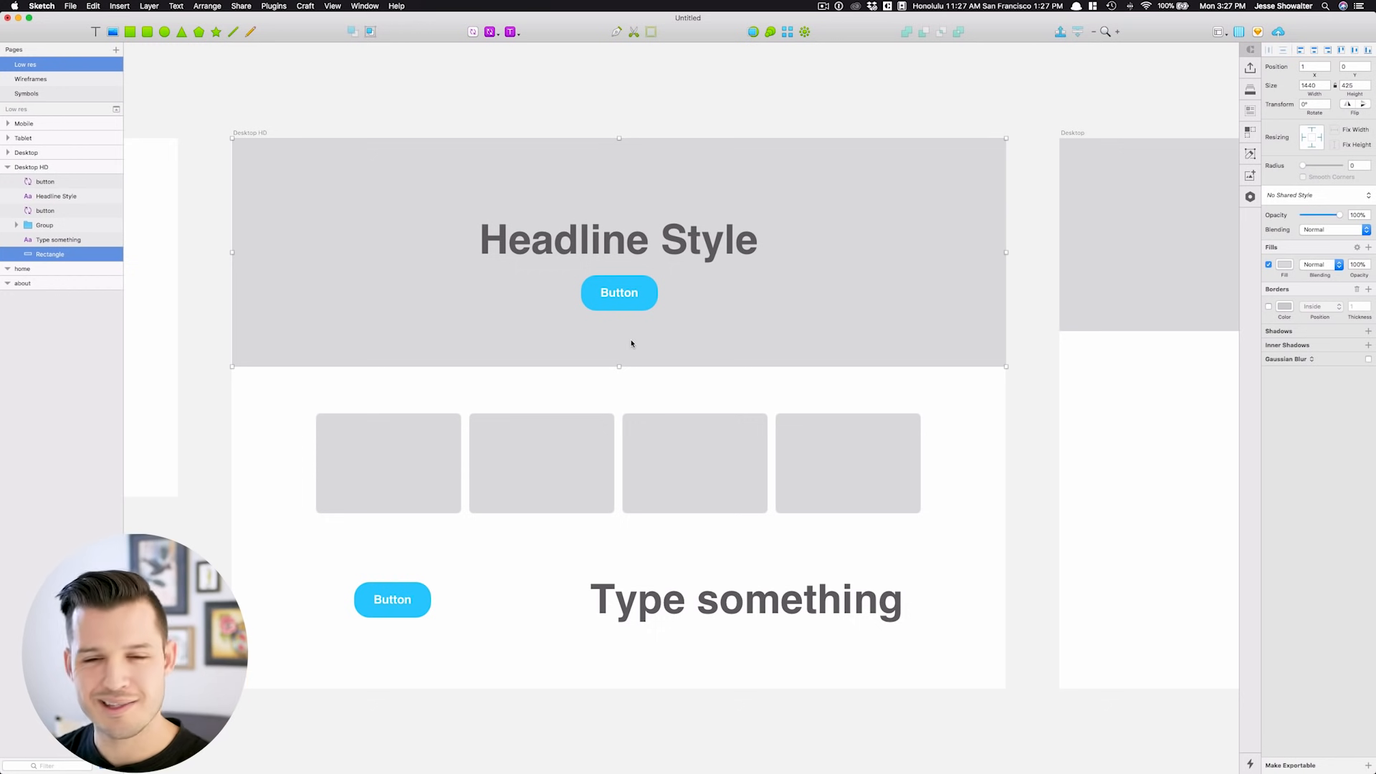
pyautogui.click(618, 293)
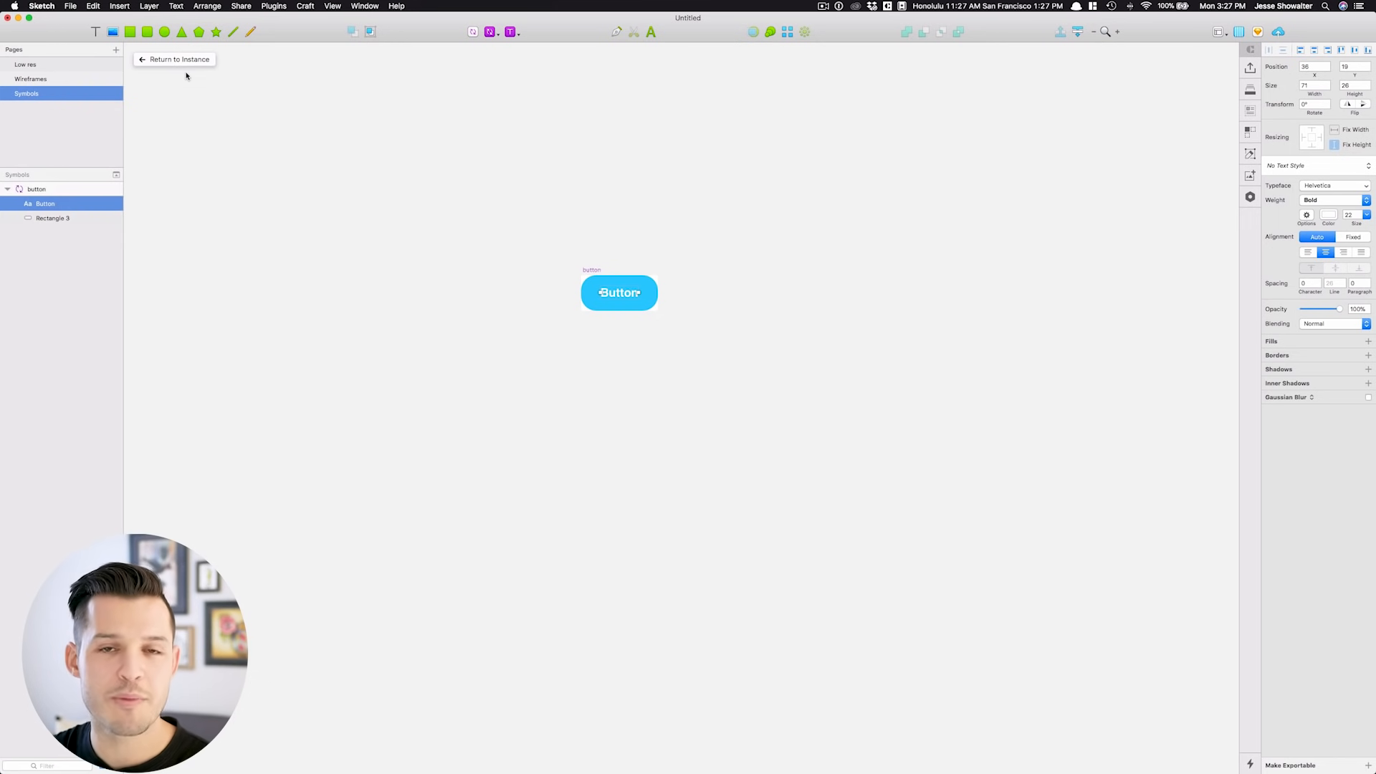
# Step: Select the button master's background rectangle and lower its corner radius
pyautogui.click(52, 219)
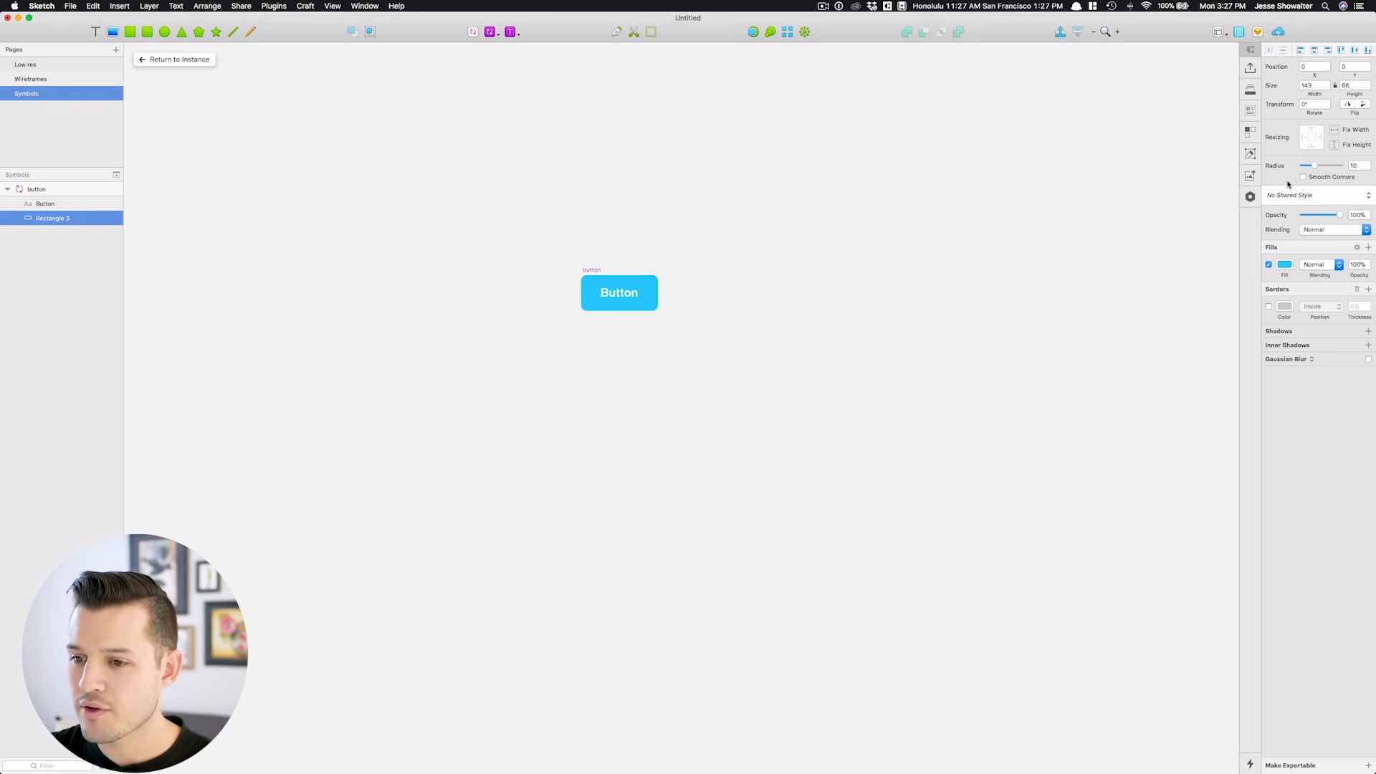
pyautogui.click(1283, 264)
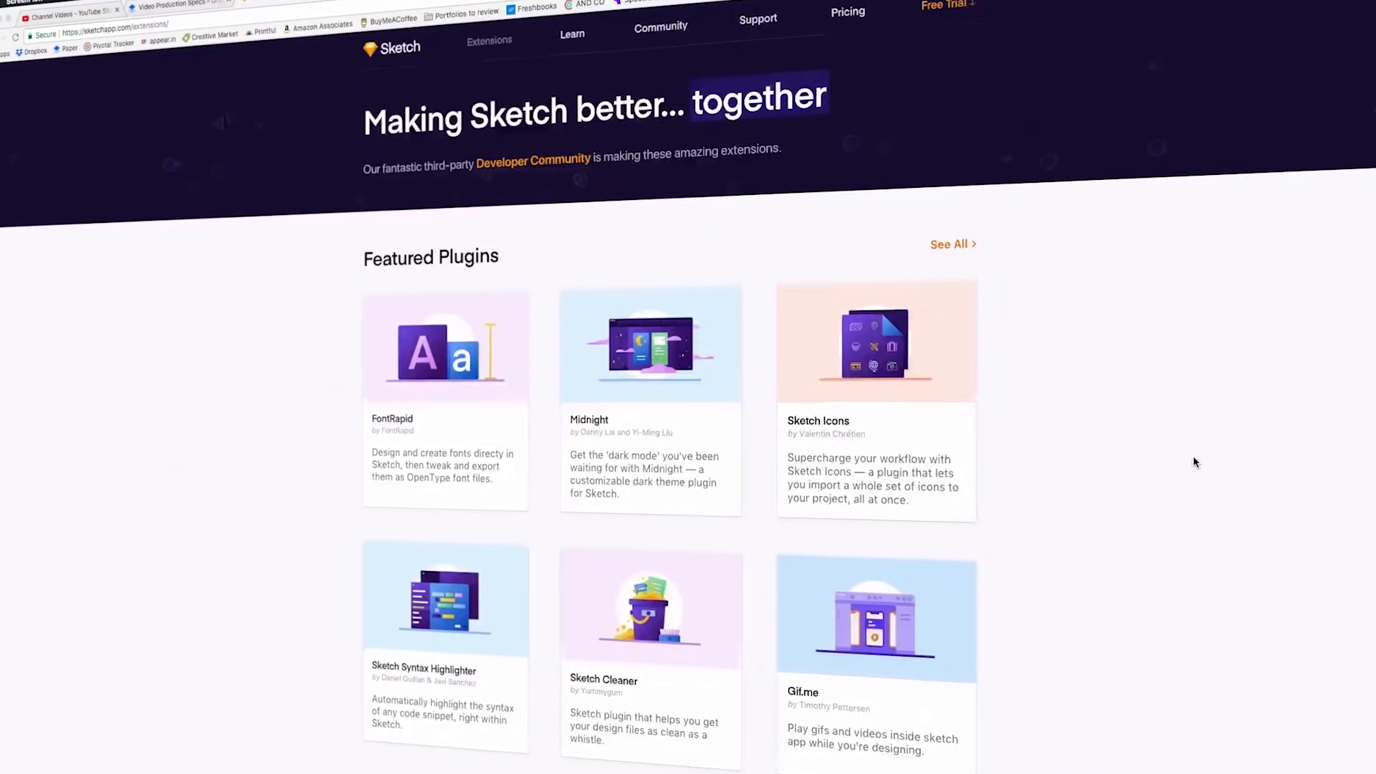
# Step: Scroll the extensions listing and open the chart plugin's GitHub repository page
pyautogui.scroll(-3)
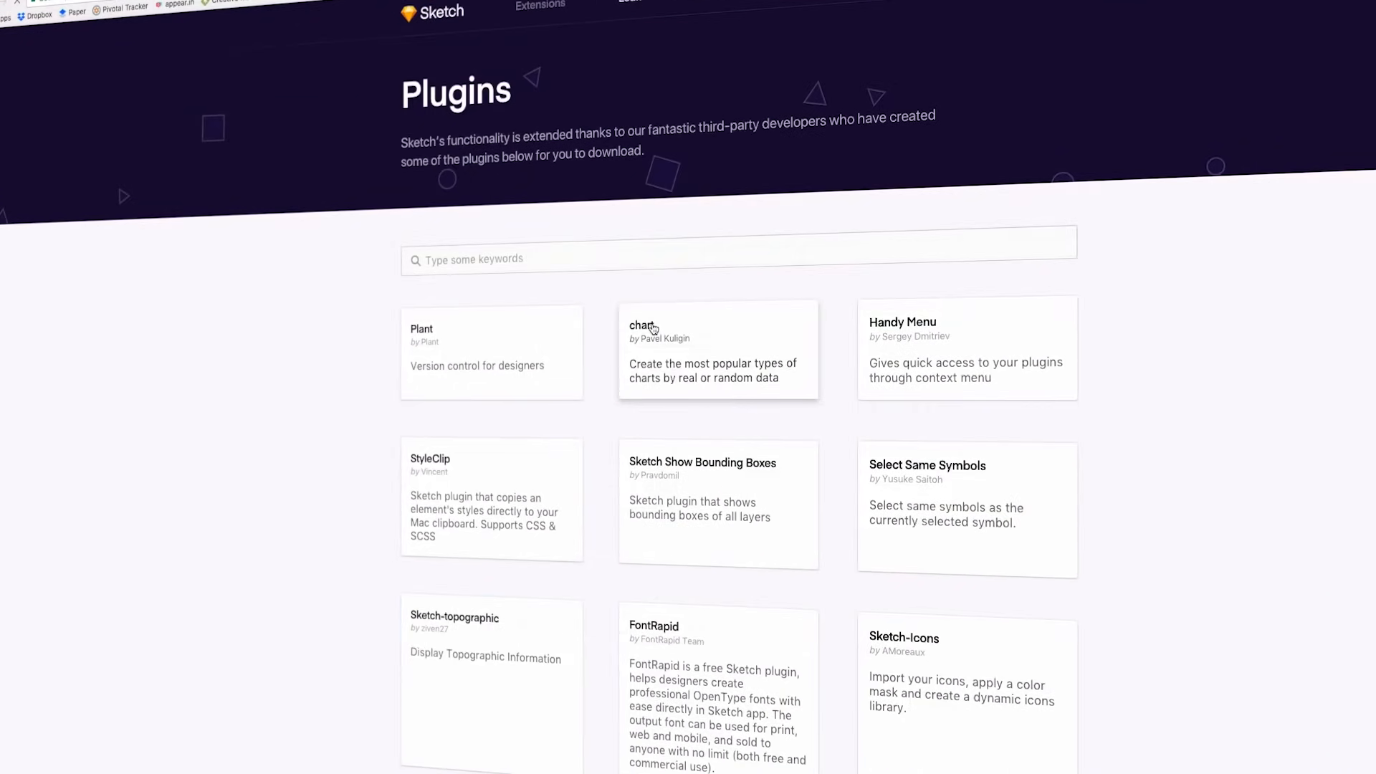
pyautogui.click(640, 325)
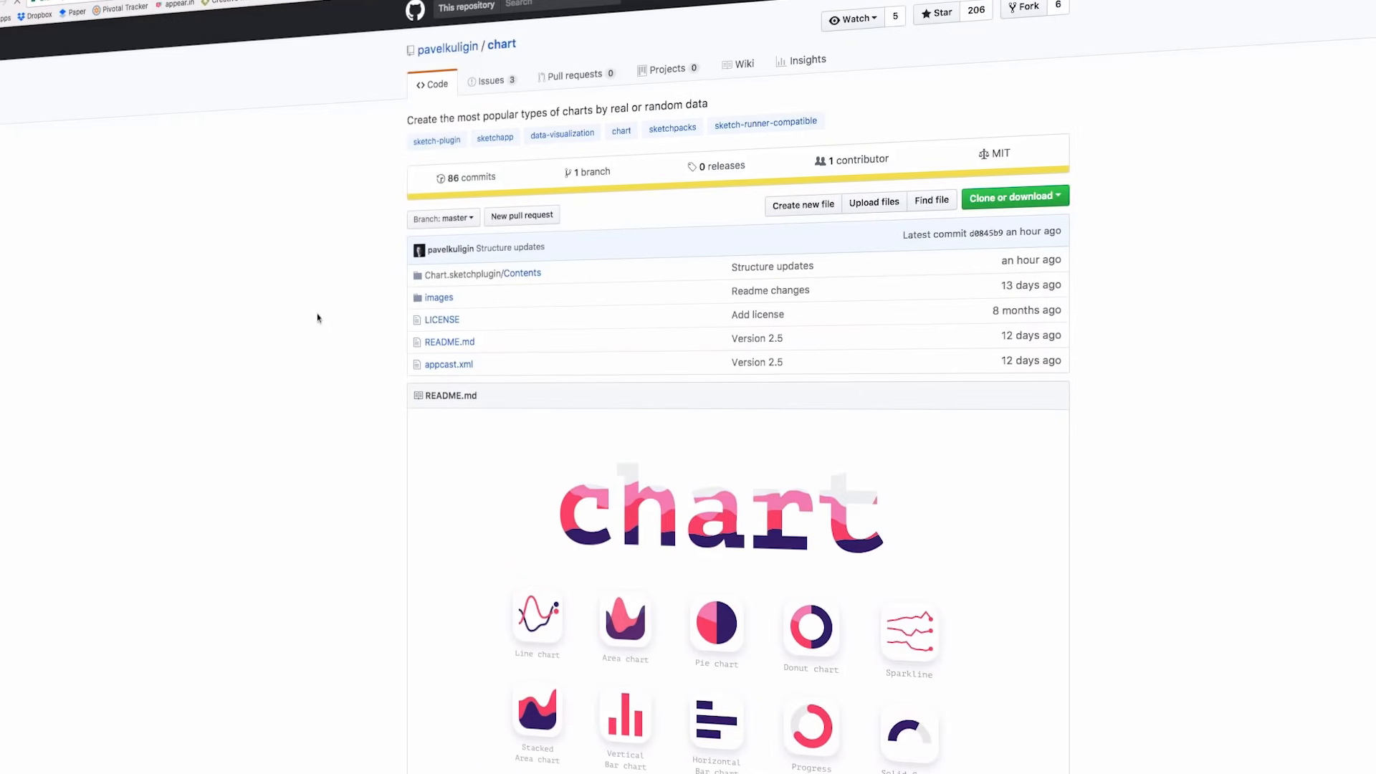
pyautogui.scroll(-3)
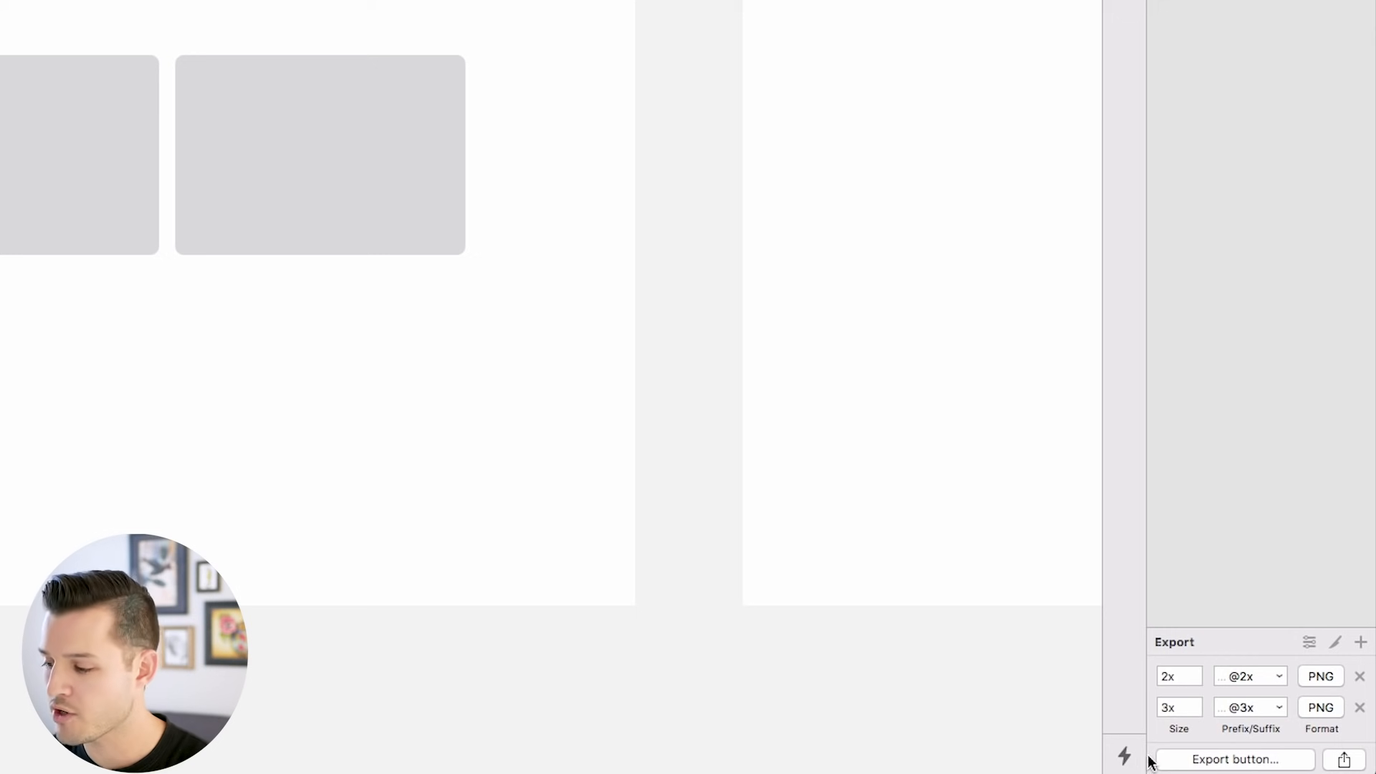
pyautogui.moveTo(1275, 741)
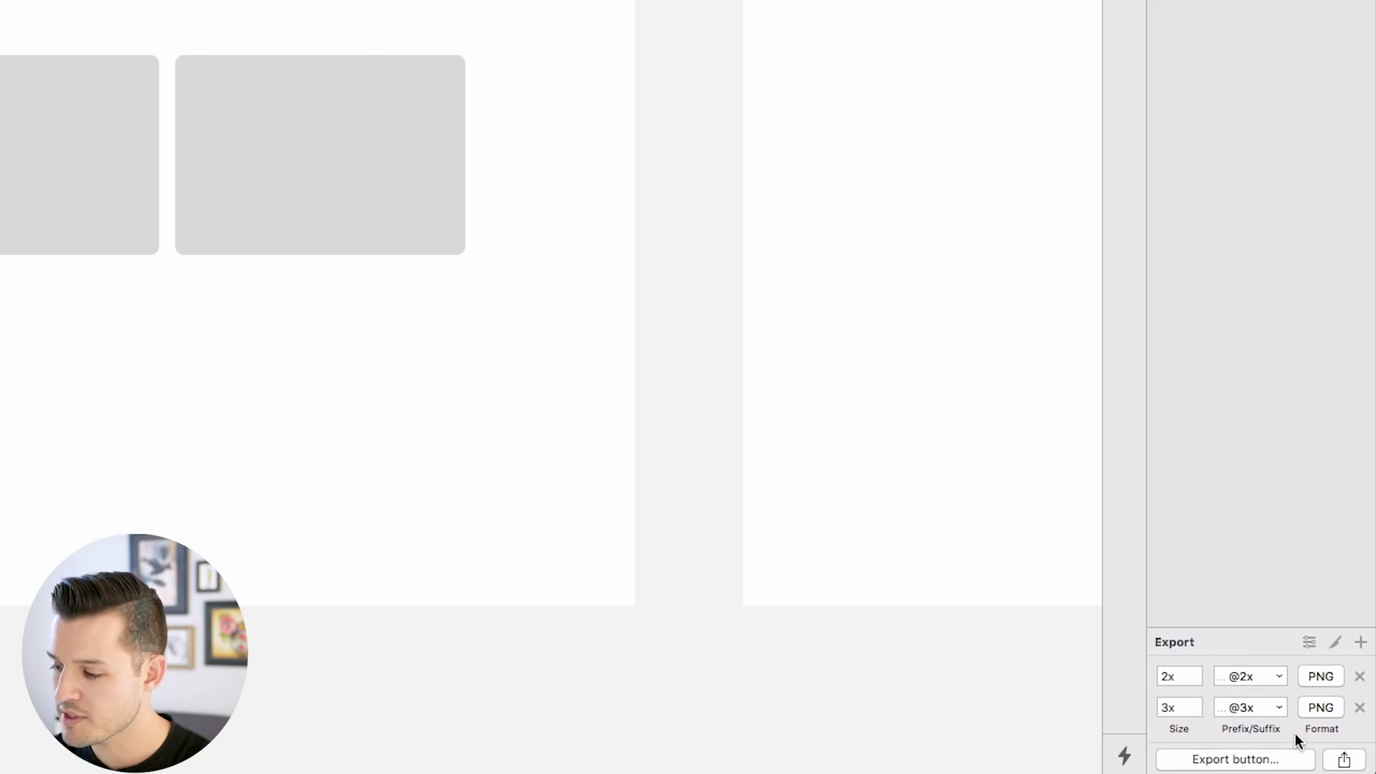
pyautogui.moveTo(1266, 677)
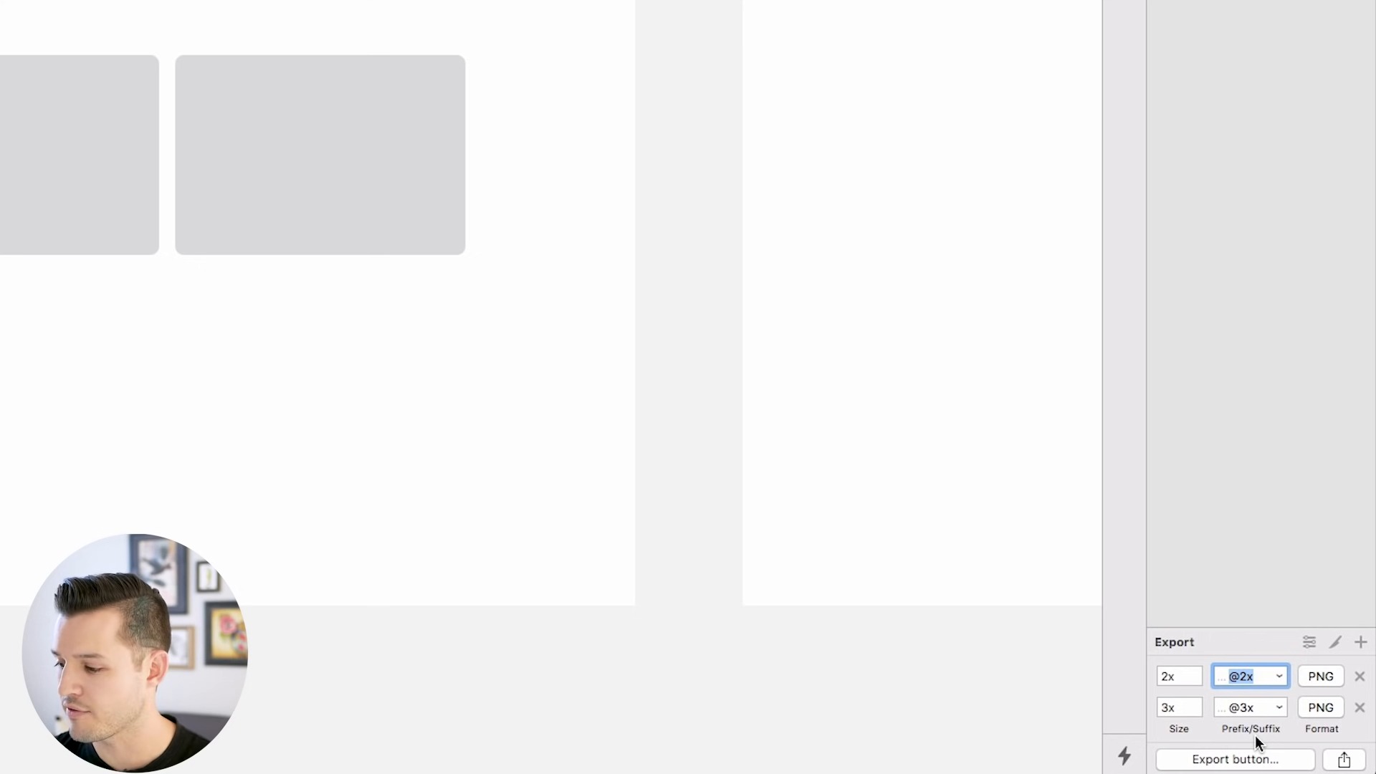
# Step: Keep PNG as the export format for the button's 2x and 3x sizes
pyautogui.click(1321, 686)
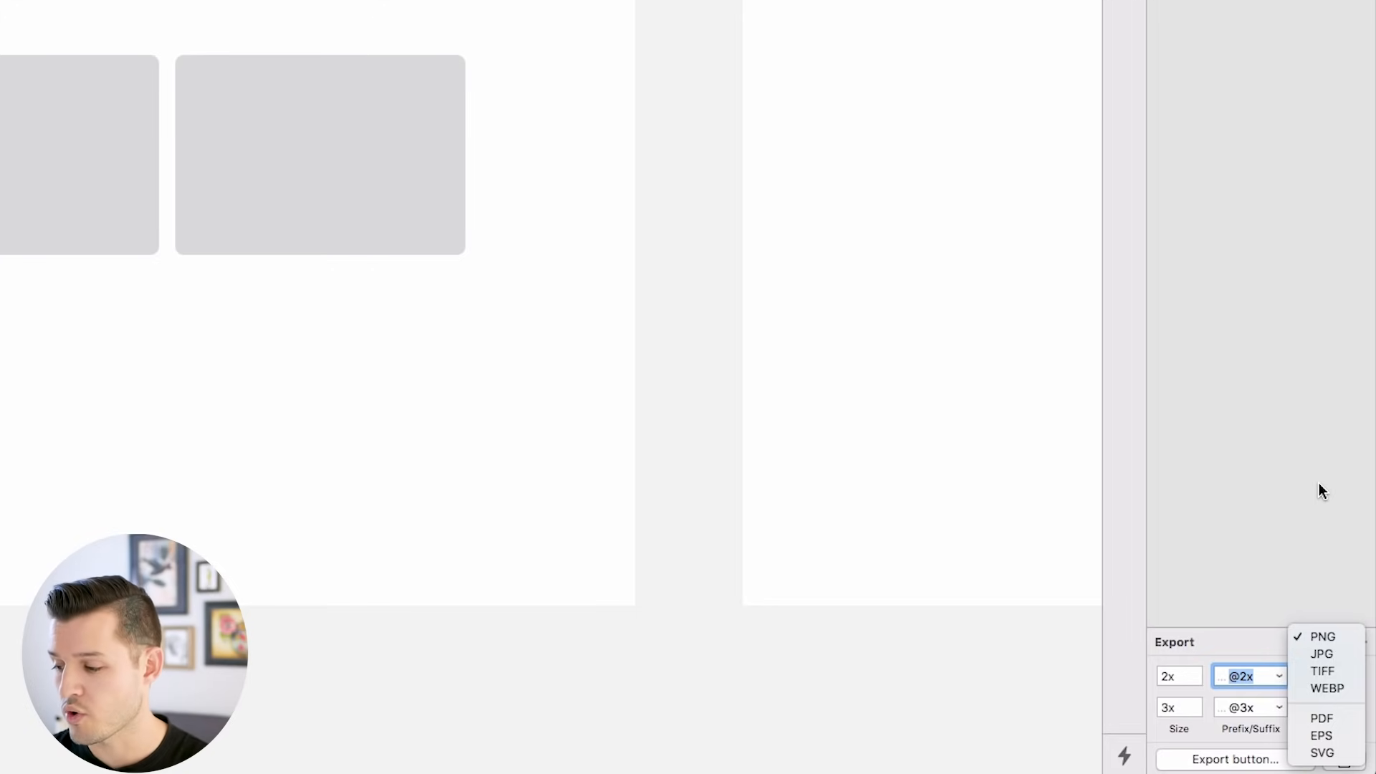
pyautogui.click(1325, 637)
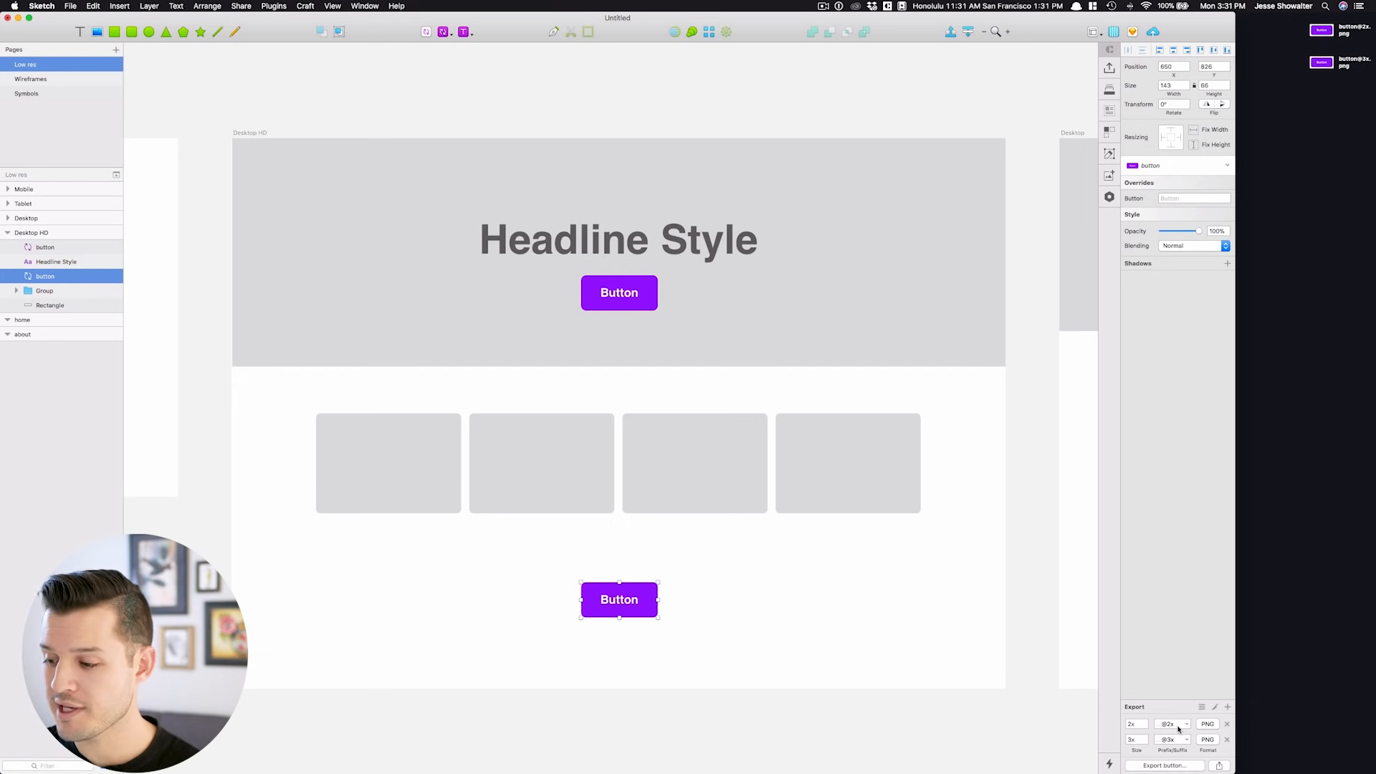
# Step: Apply the Android export preset and save the mdpi–xxxhdpi PNGs to the Desktop
pyautogui.click(1200, 707)
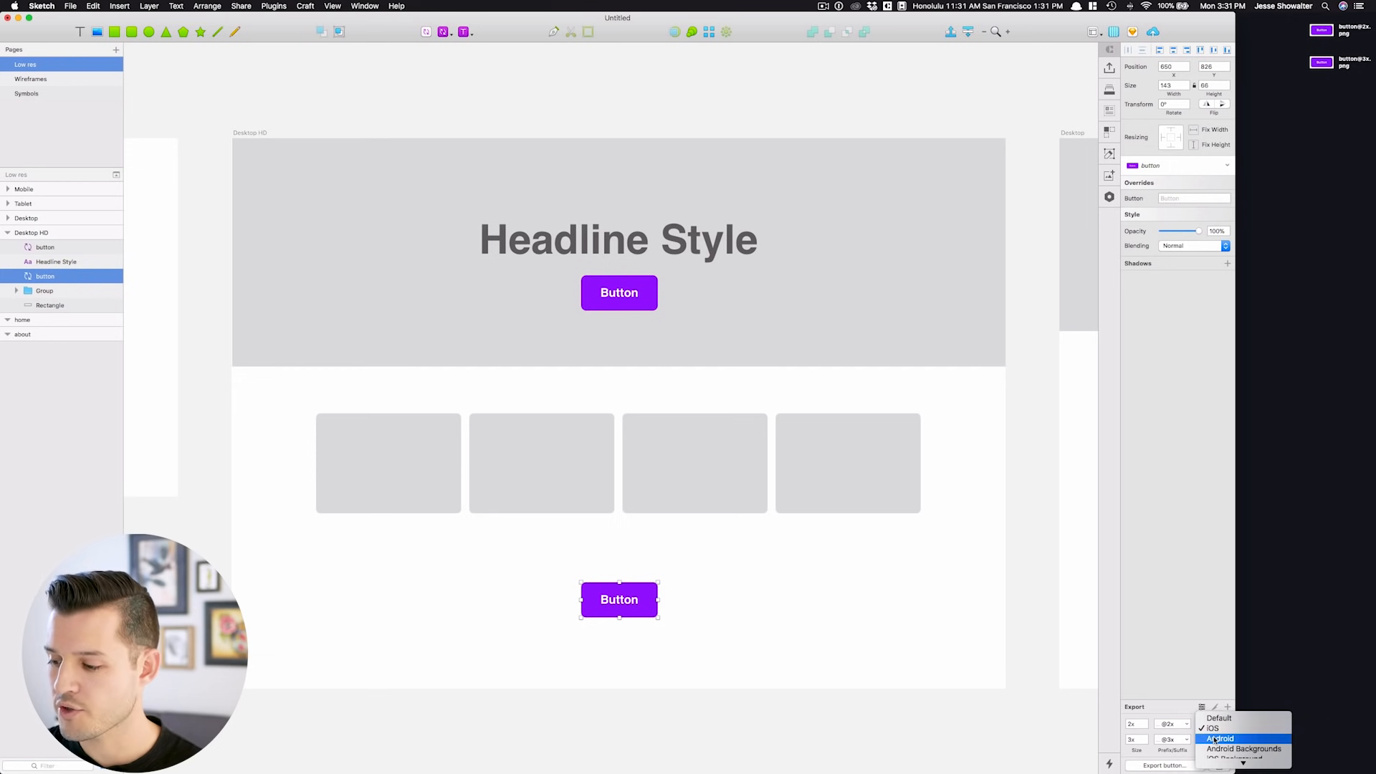
pyautogui.click(1229, 741)
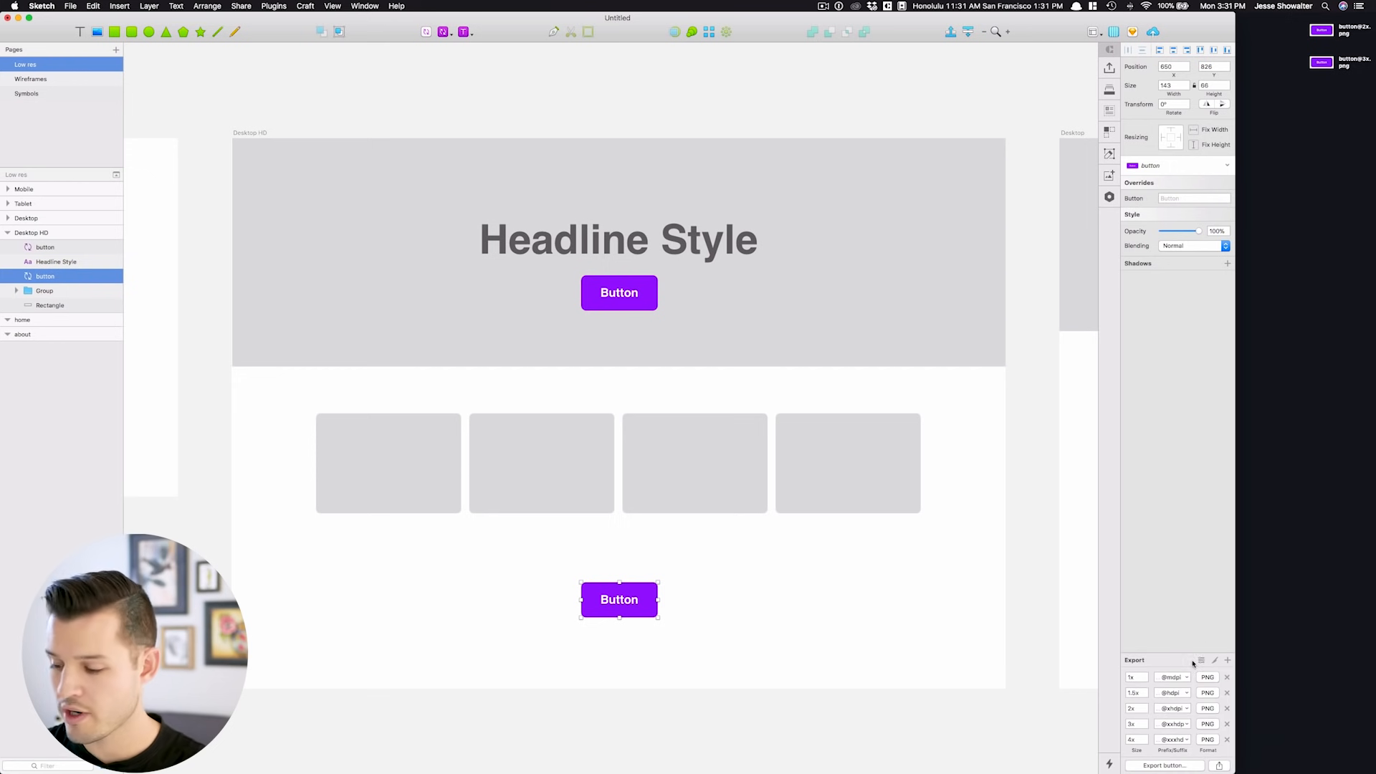
pyautogui.click(1164, 765)
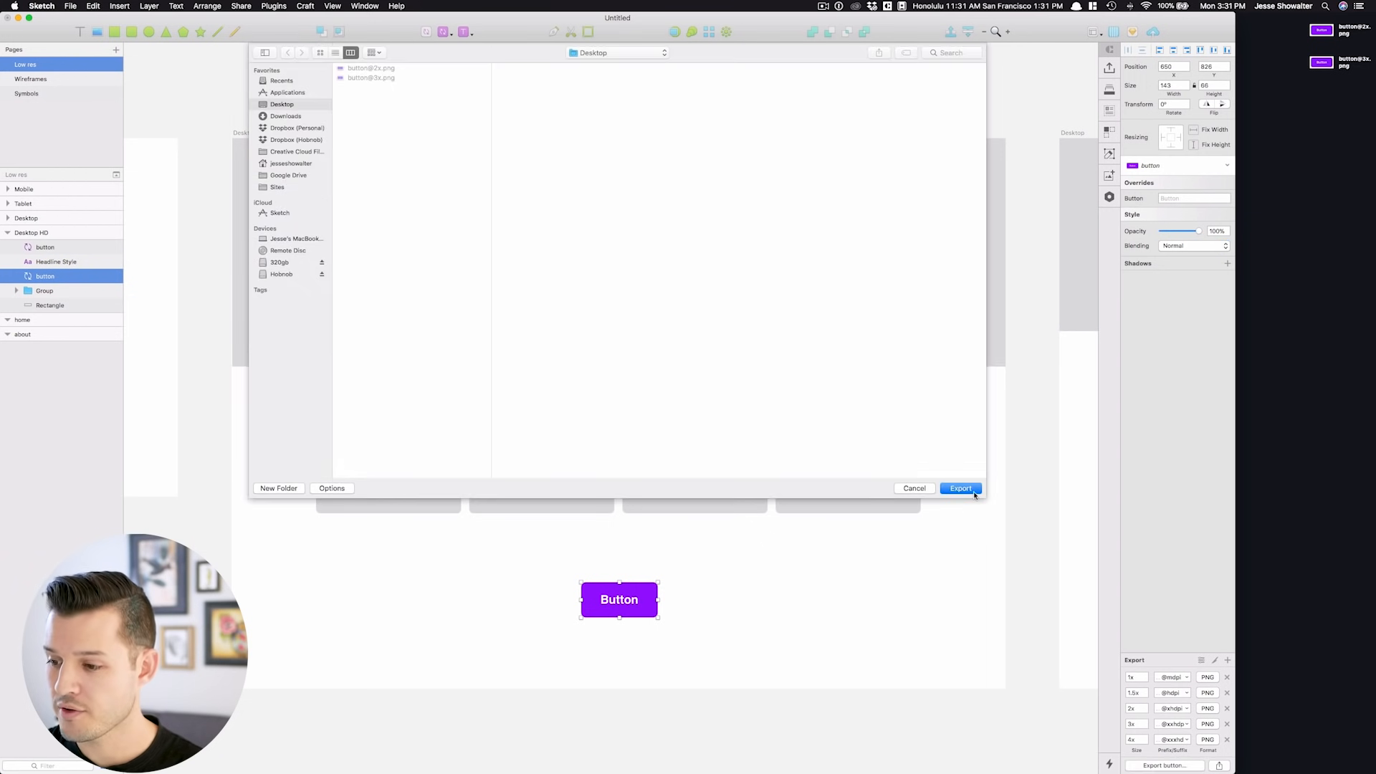
pyautogui.click(960, 488)
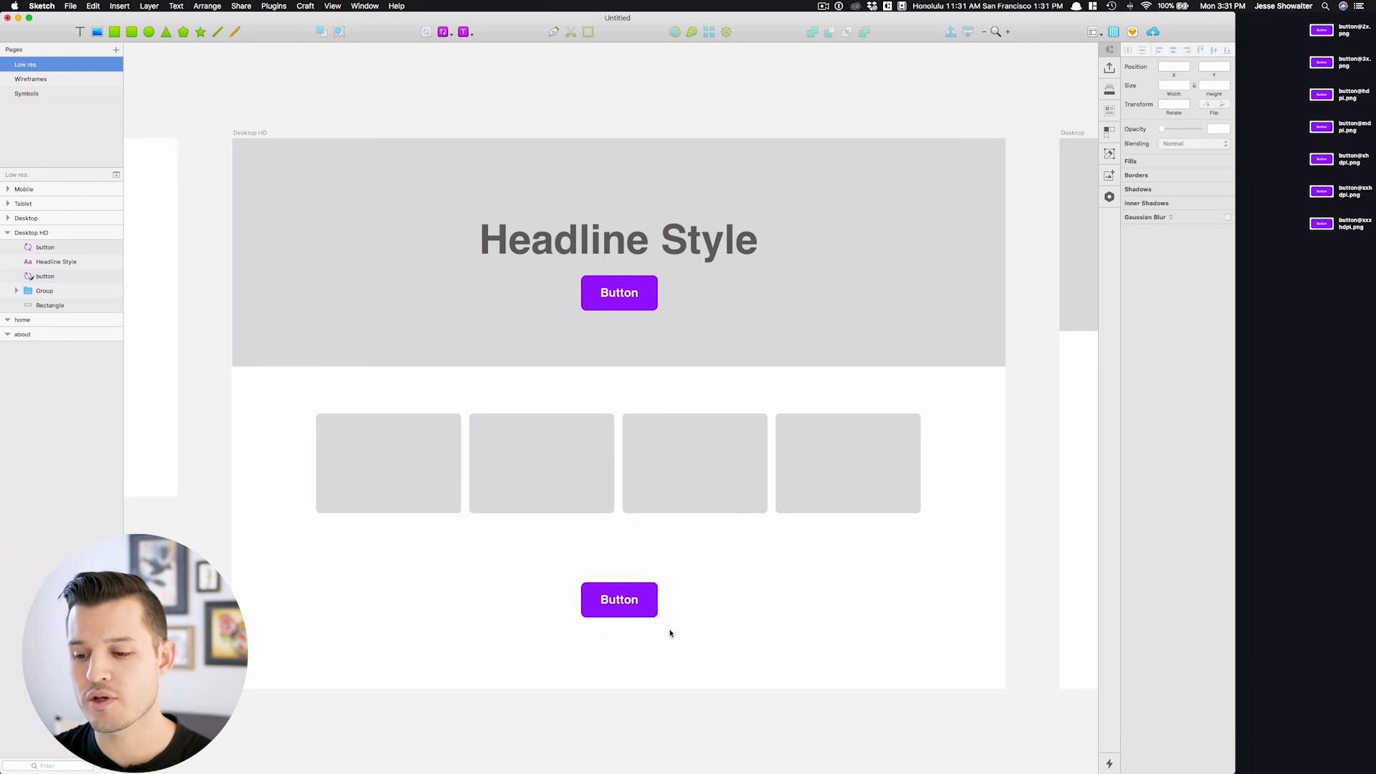
pyautogui.click(618, 599)
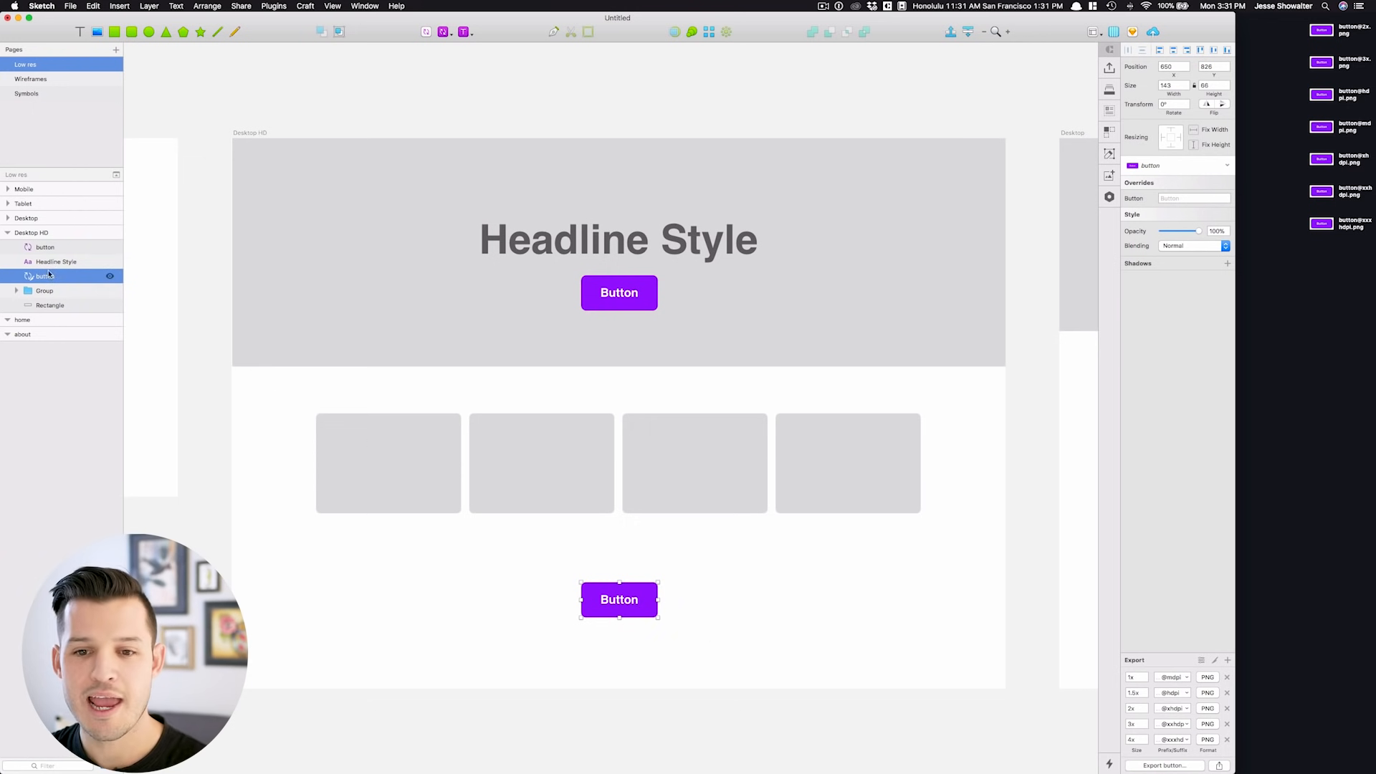